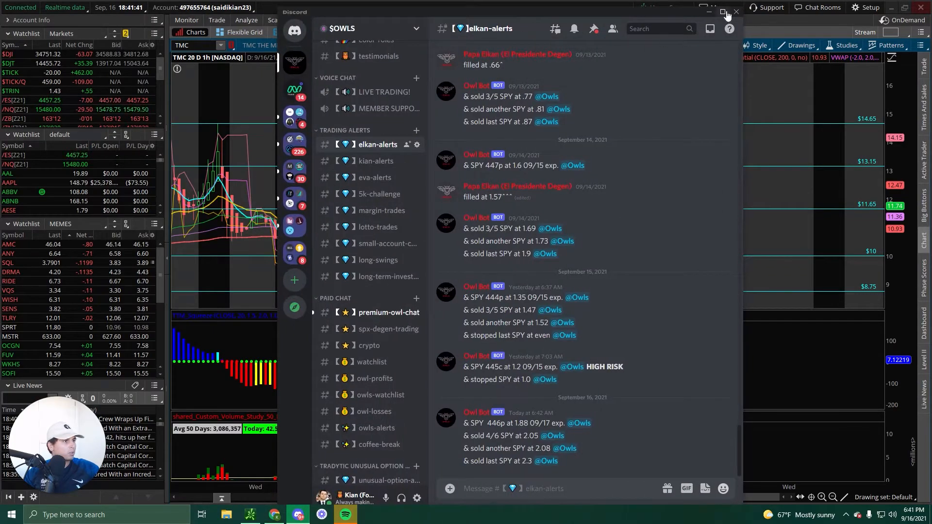
- Maximize the Discord window to show the elkan-alerts SPY trade alerts full screen
click(724, 12)
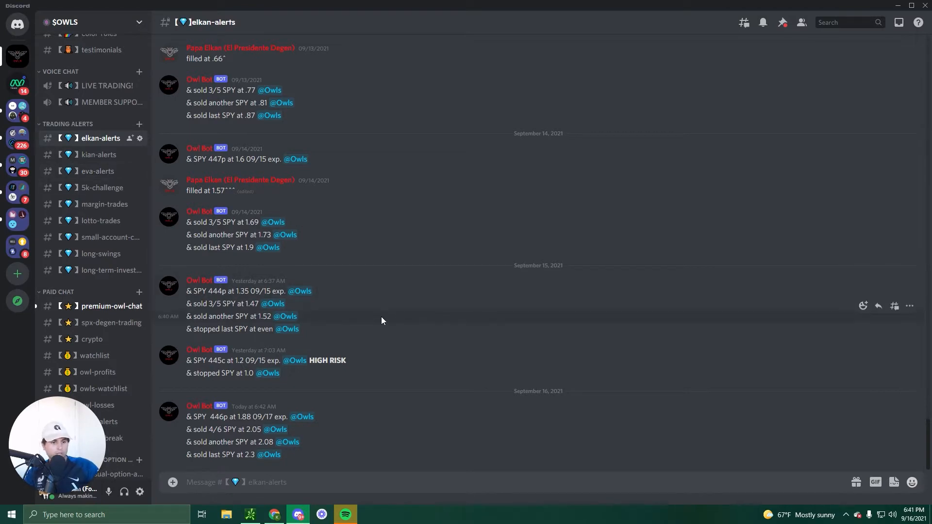
mouse_move(397, 424)
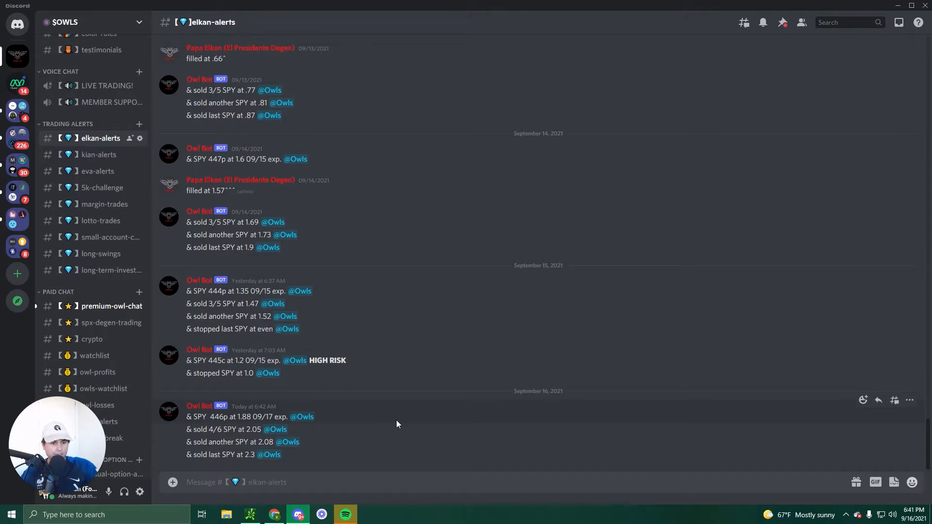
mouse_move(393, 434)
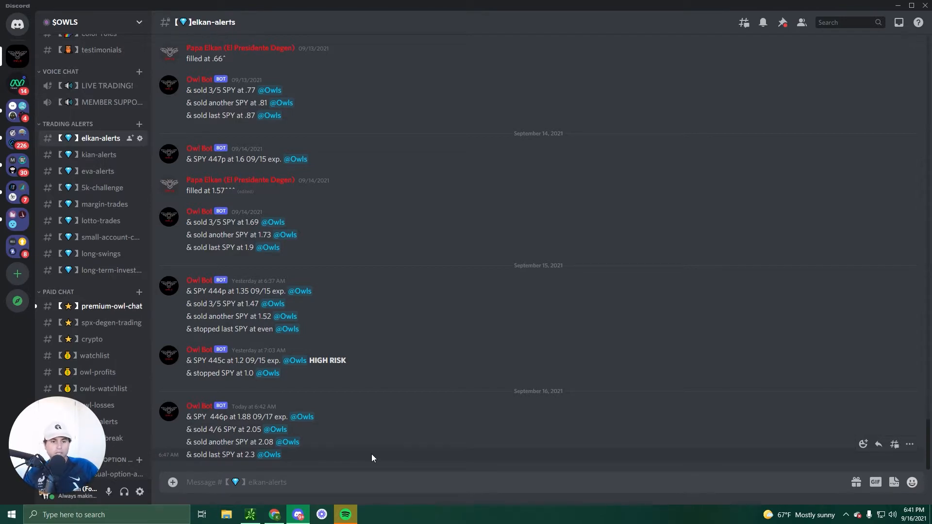
mouse_move(365, 407)
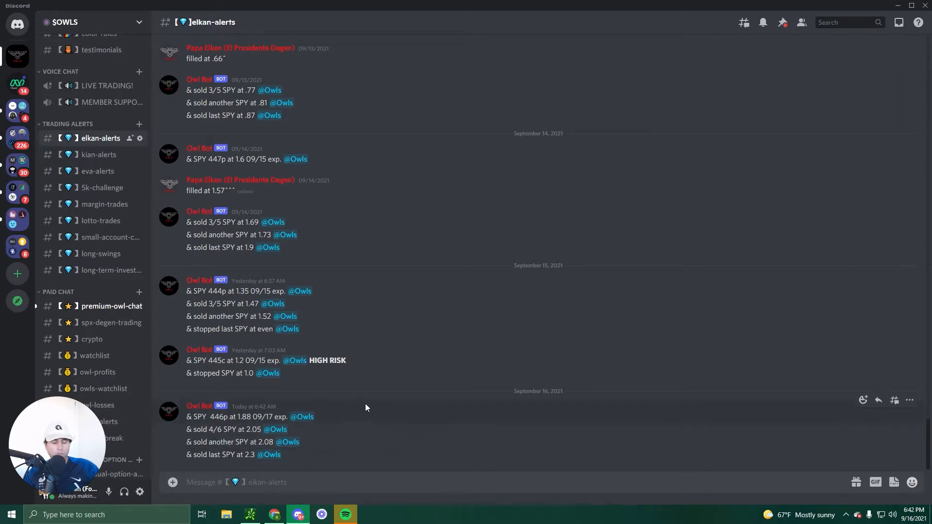
mouse_move(383, 416)
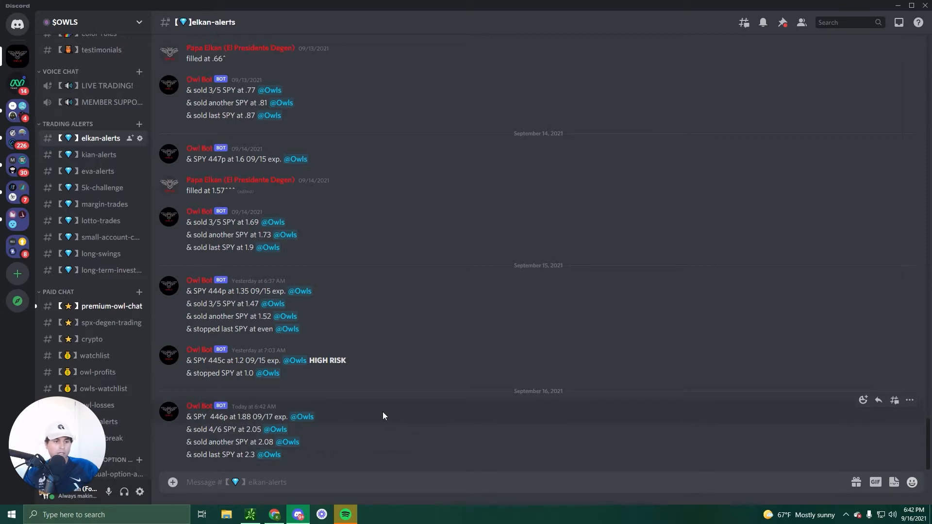
mouse_move(242, 409)
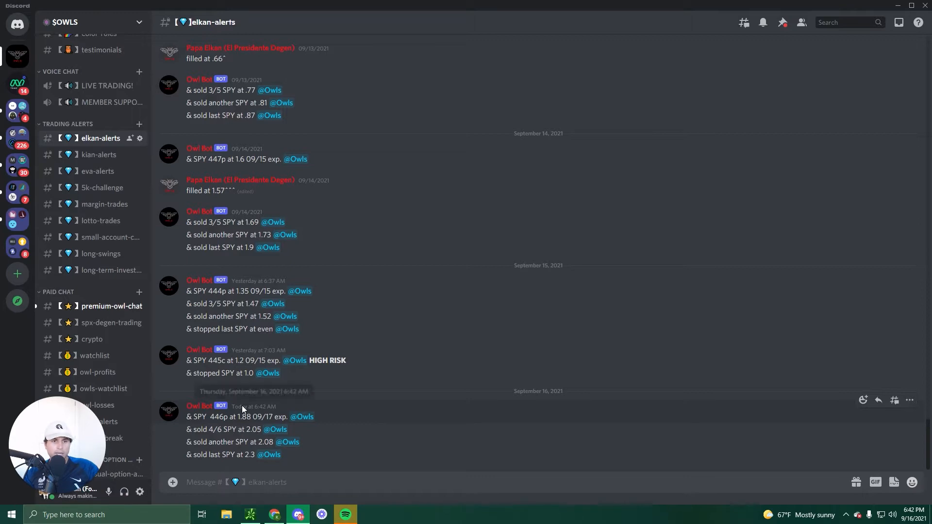
- Switch to the kian-alerts channel with AFRM trade alerts and TMC, FIVN, AFRM gains
click(99, 154)
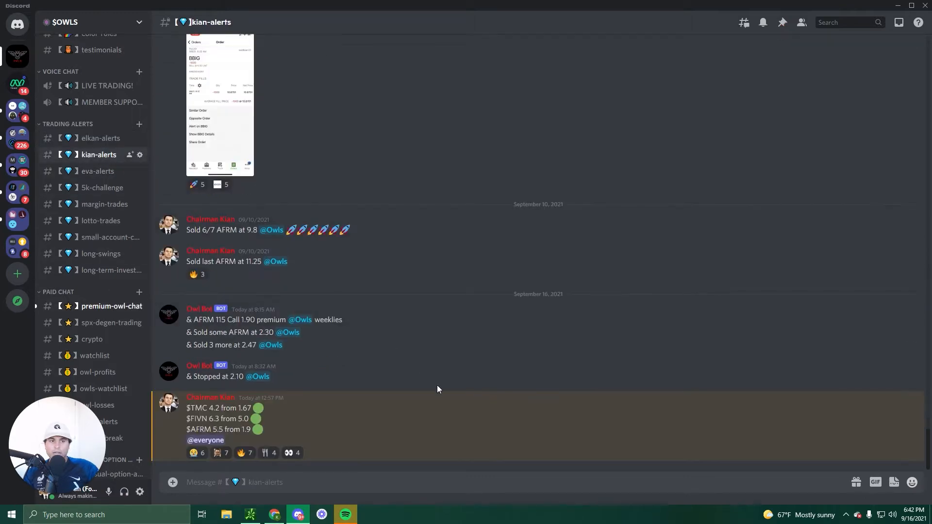
mouse_move(301, 337)
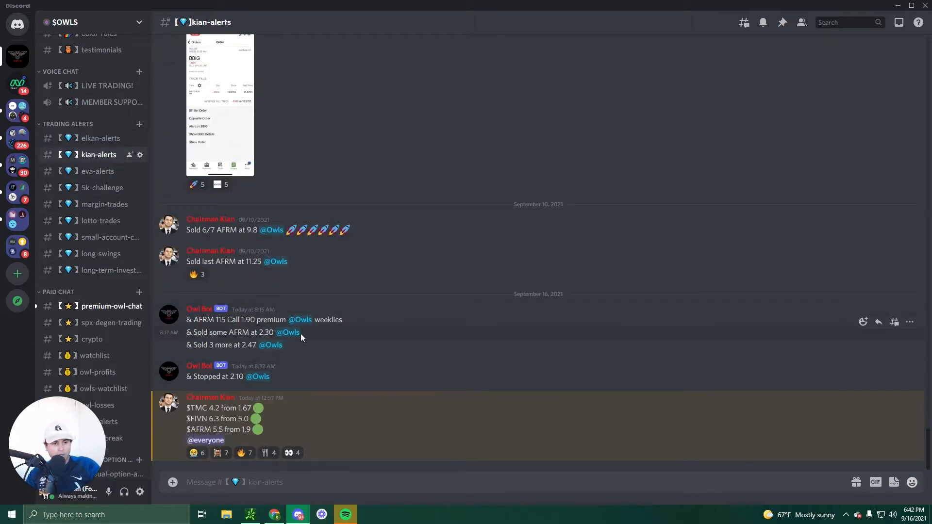
mouse_move(323, 343)
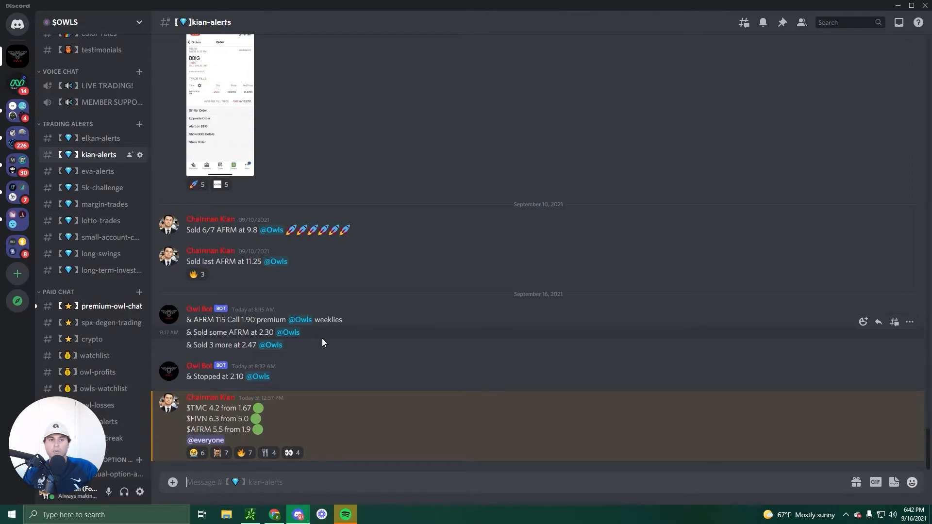
mouse_move(98, 171)
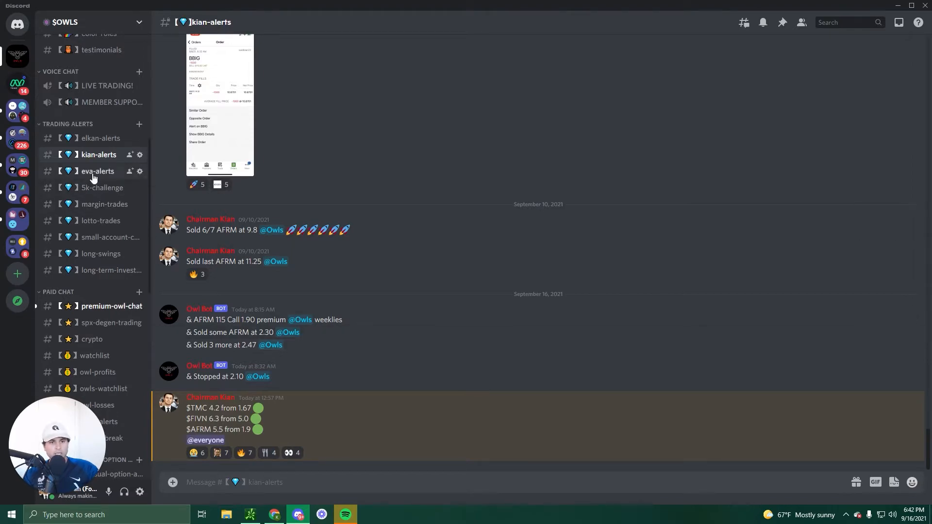
- Open eva-alerts and scroll through today's UPST and AMZN option alerts to the ROKU/AMD note
click(97, 172)
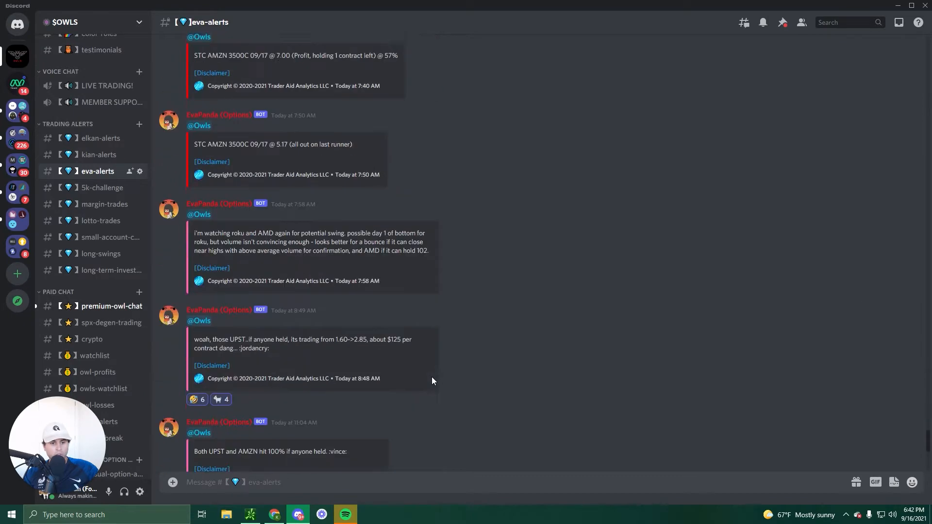
scroll(up, 3)
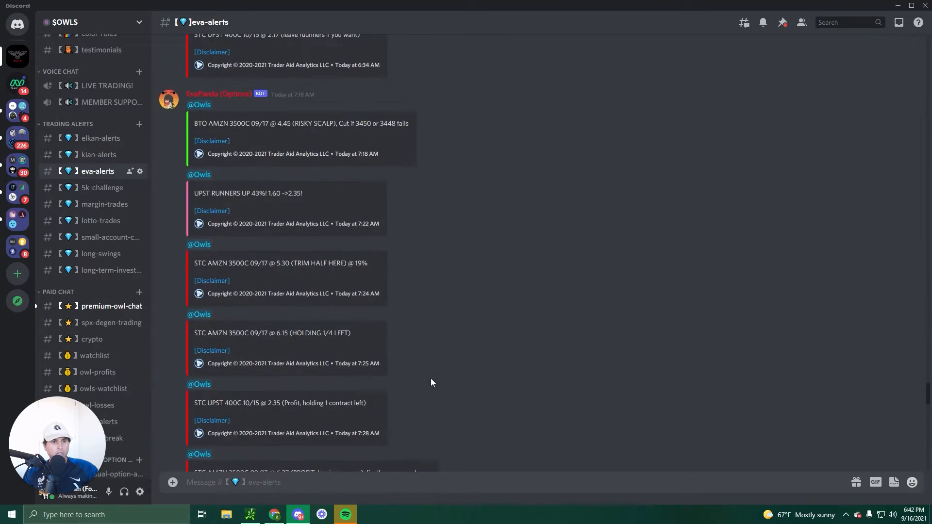
scroll(up, 3)
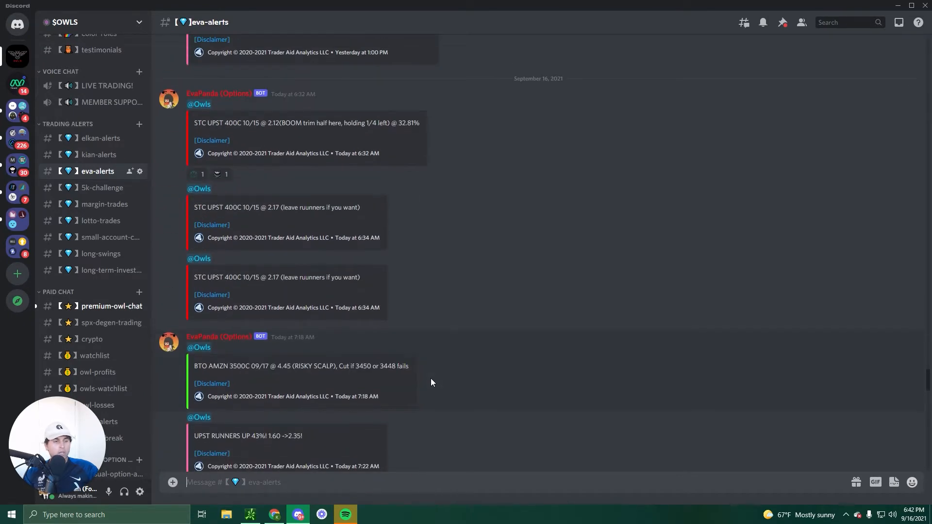
scroll(up, 3)
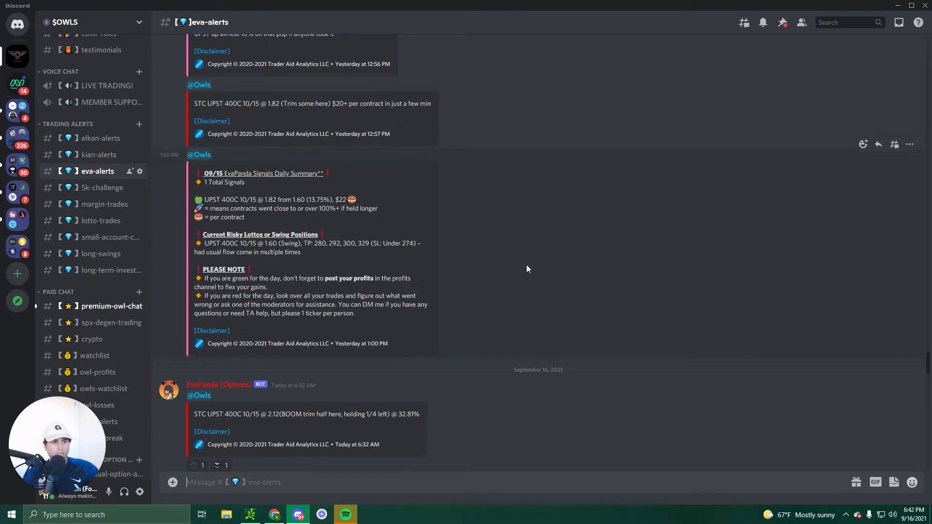
mouse_move(532, 303)
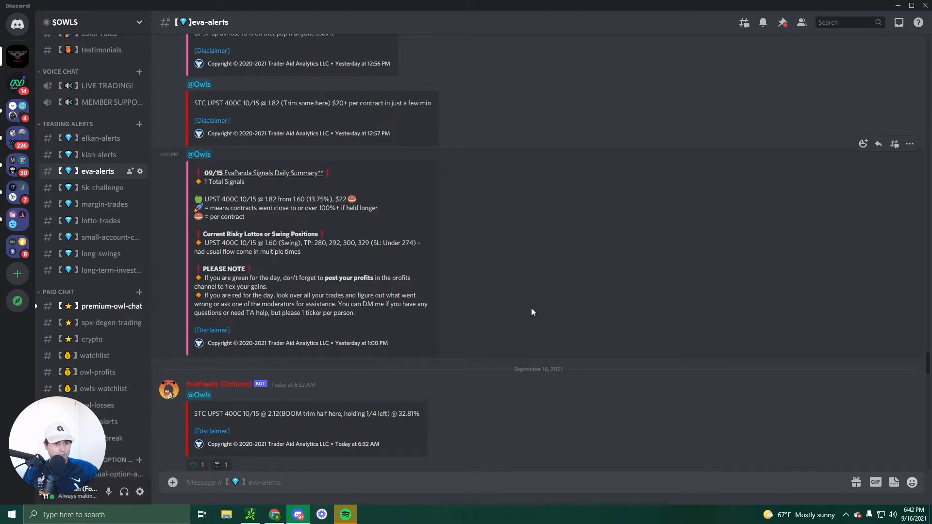
scroll(down, 3)
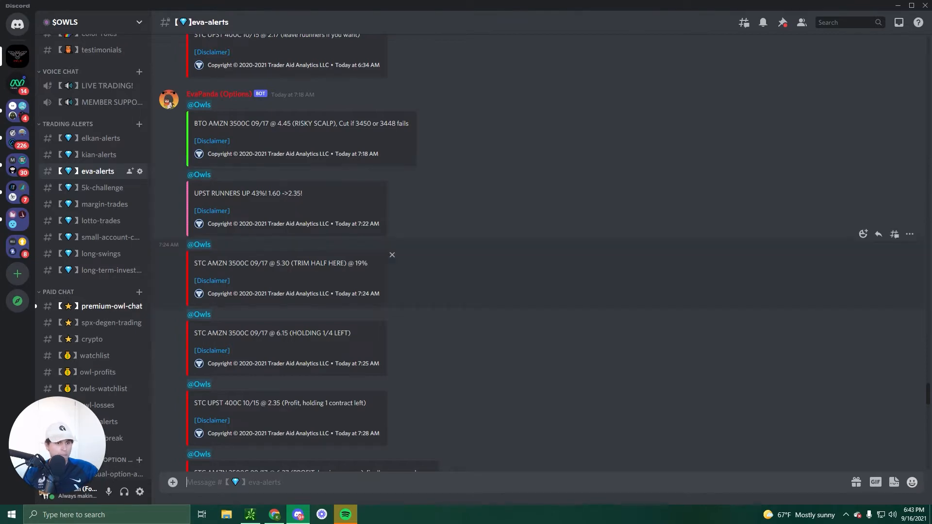
scroll(up, 3)
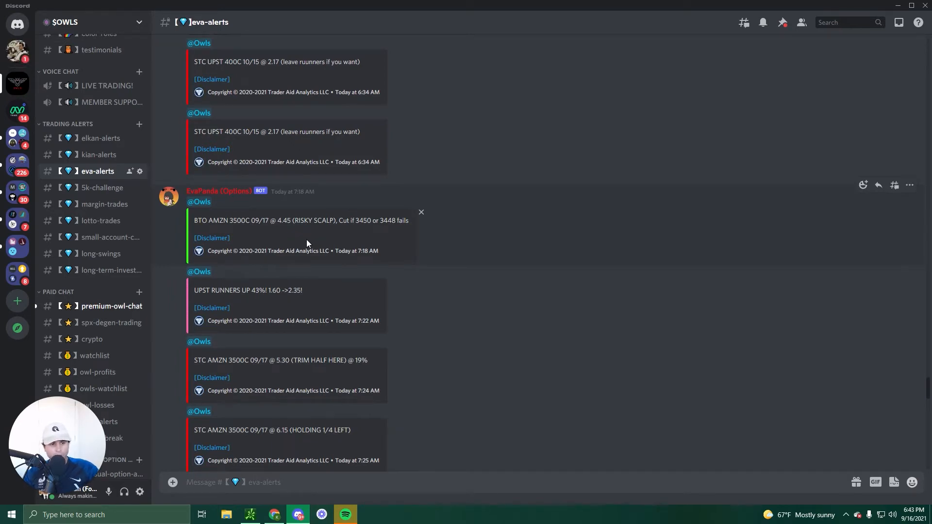
mouse_move(297, 236)
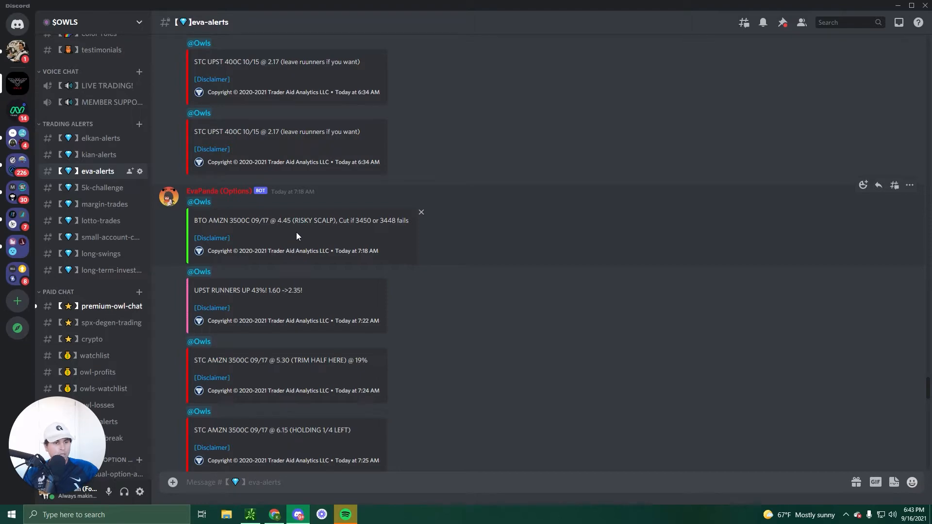
scroll(down, 3)
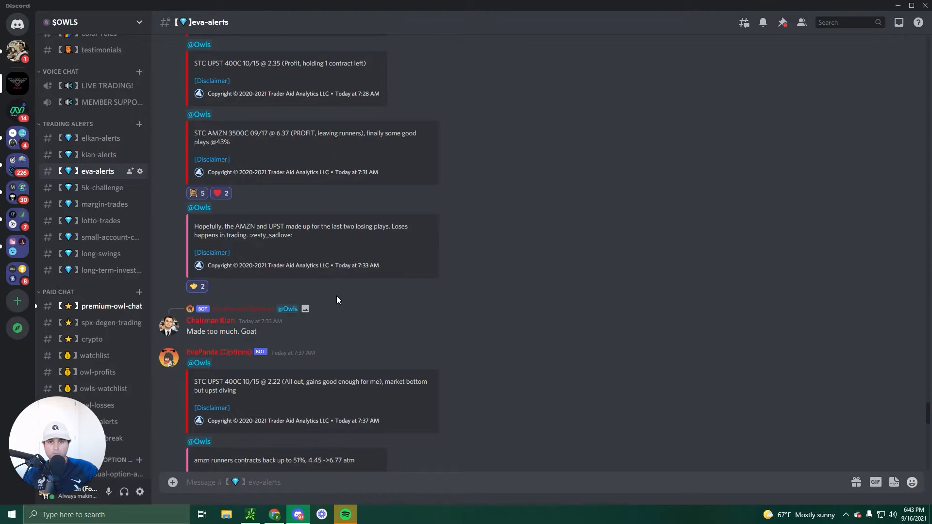
scroll(down, 3)
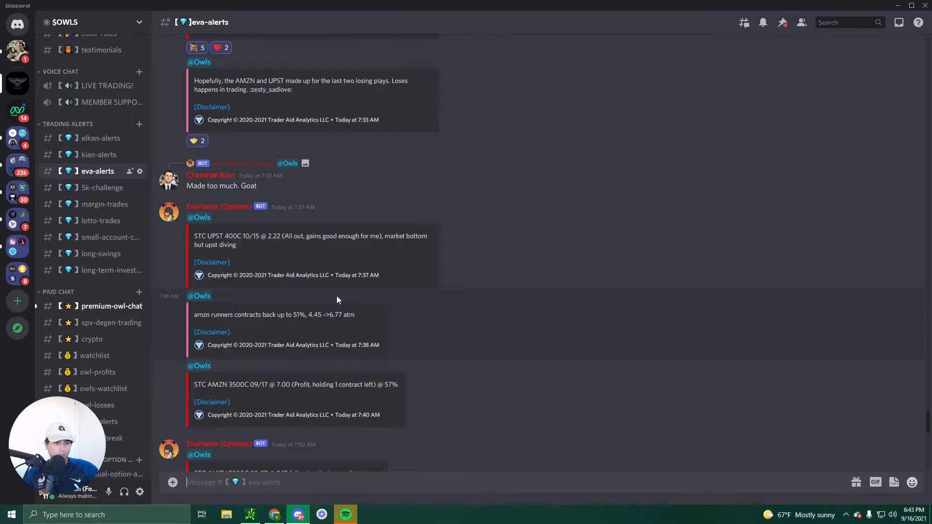
scroll(down, 3)
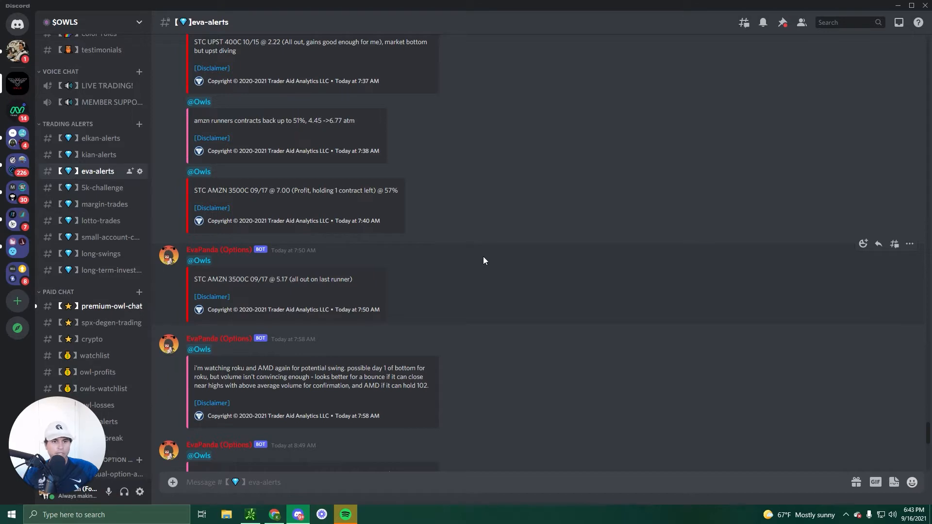
mouse_move(542, 333)
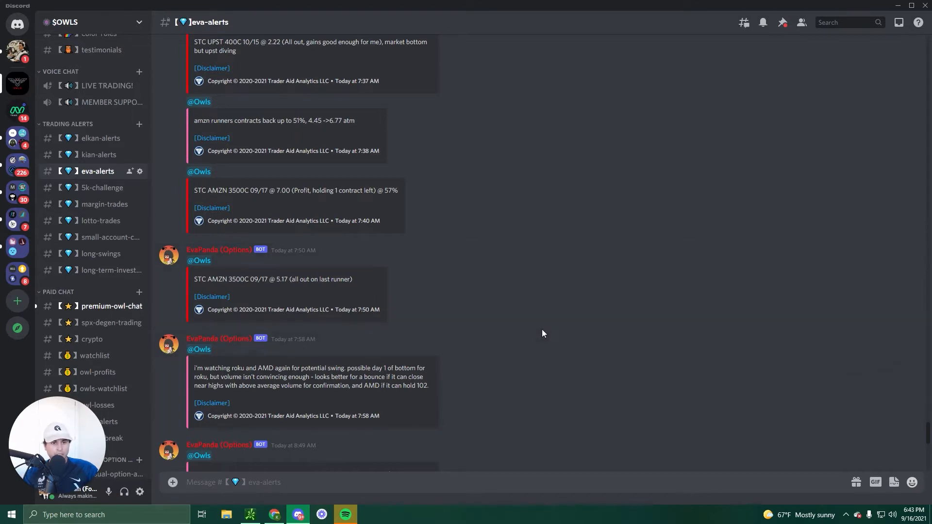
mouse_move(100, 220)
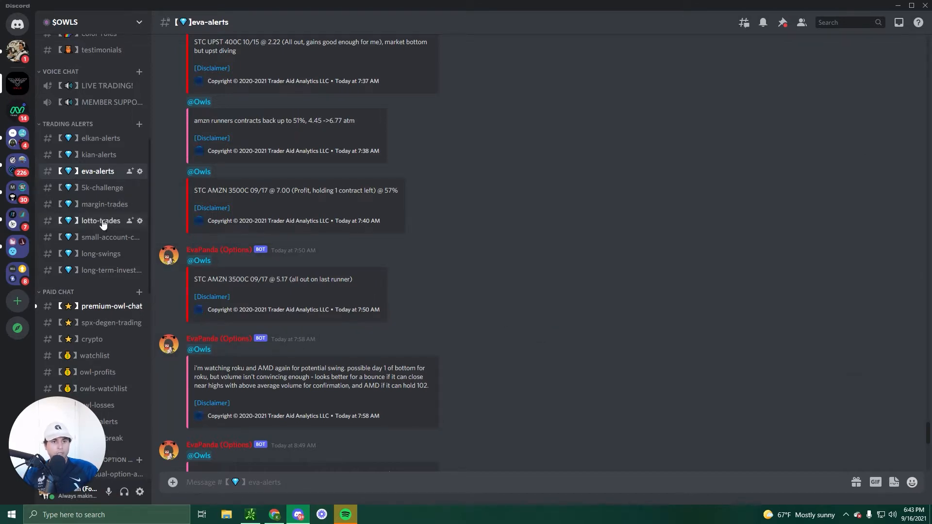
- Switch to the lotto-trades channel listing AFRM, GS, FIVN and TMC call trades
click(101, 221)
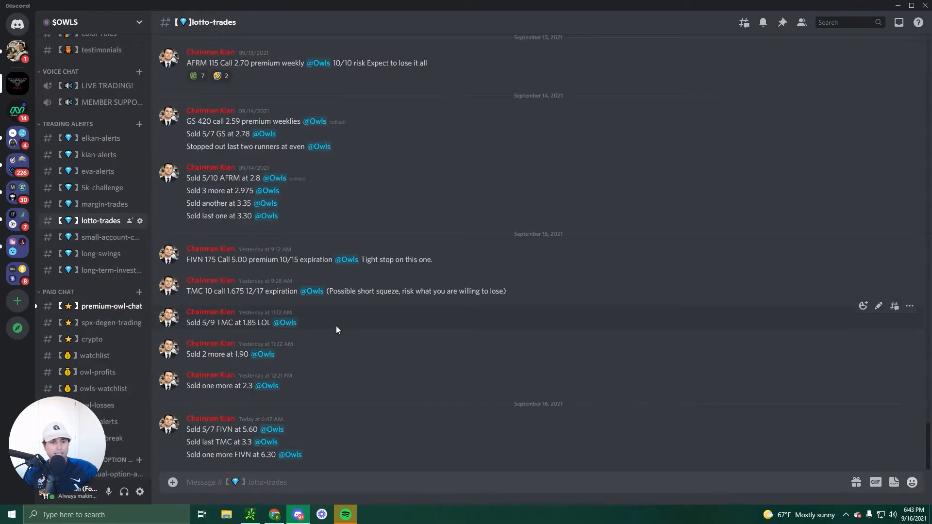
mouse_move(275, 270)
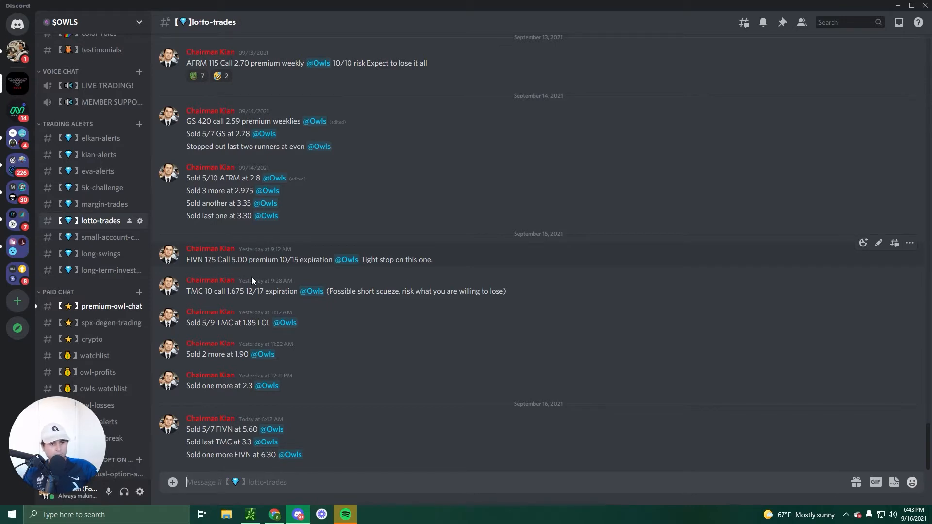
mouse_move(349, 434)
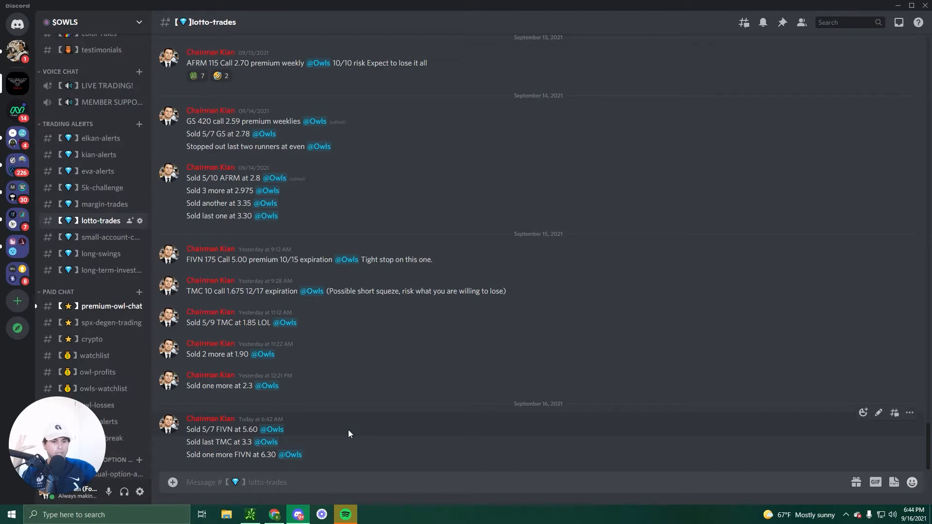
mouse_move(341, 424)
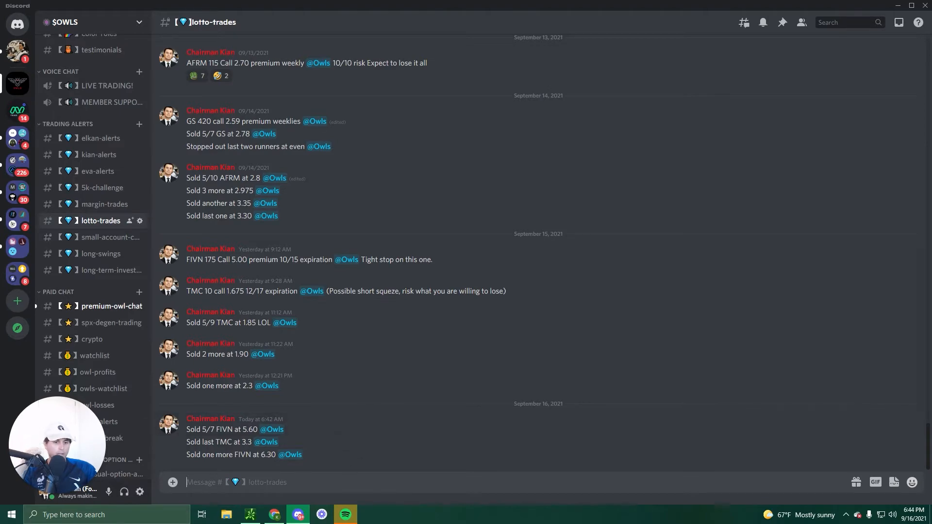
- Load the AMAT chart on 20 D : 1h in thinkorswim and clear its old price-level drawings
click(273, 514)
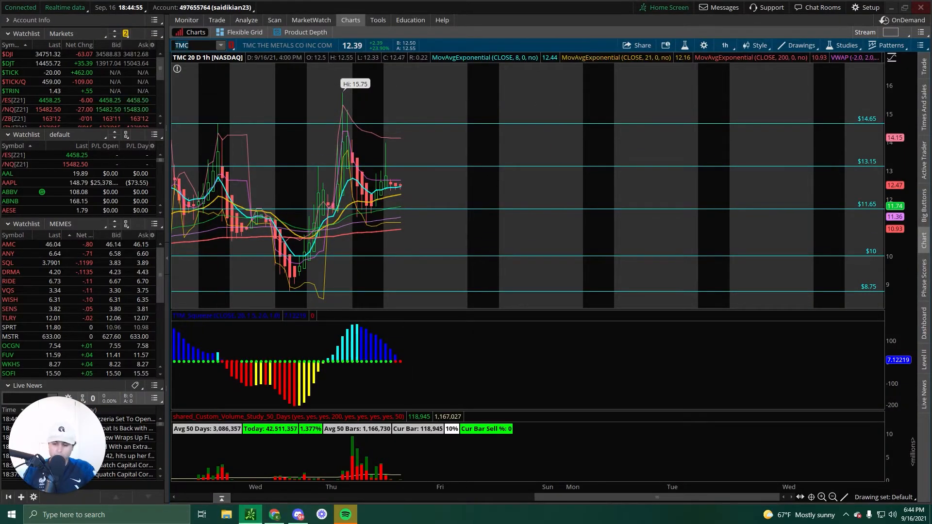
text(AMAT)
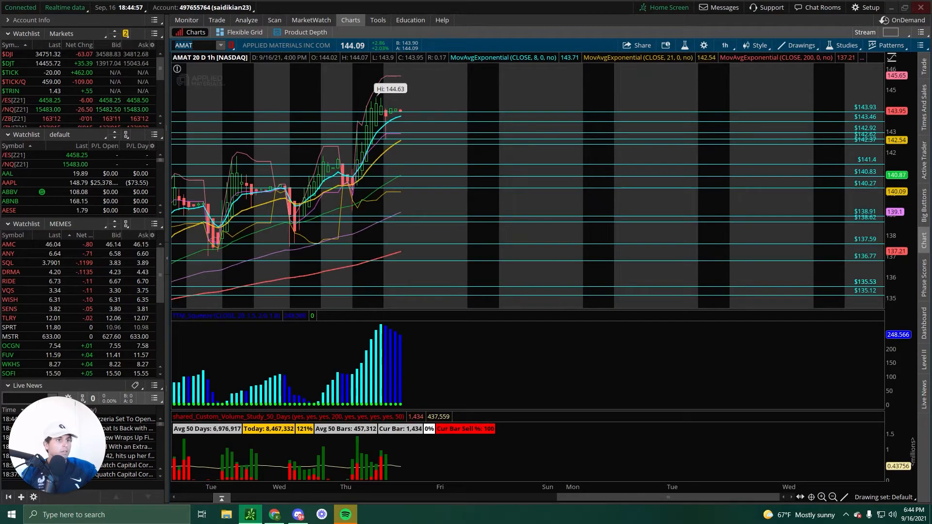
mouse_move(638, 116)
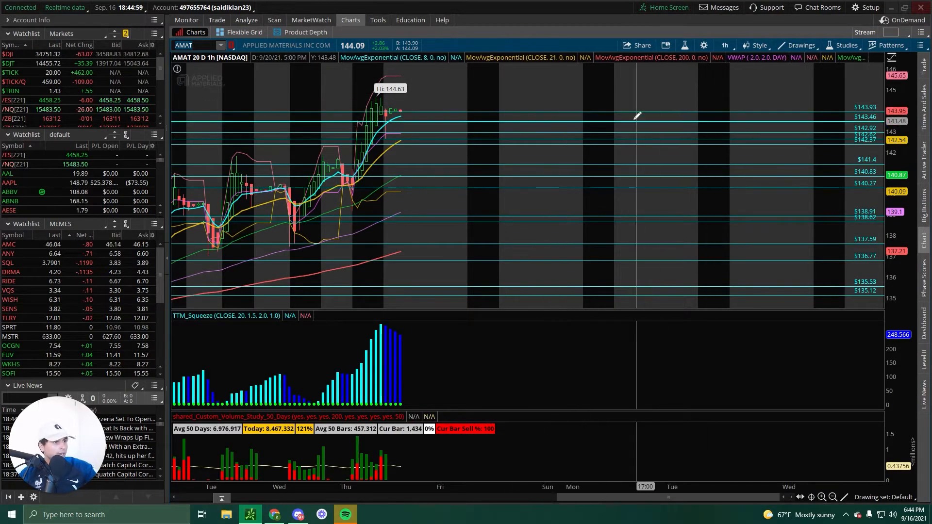
right_click(637, 116)
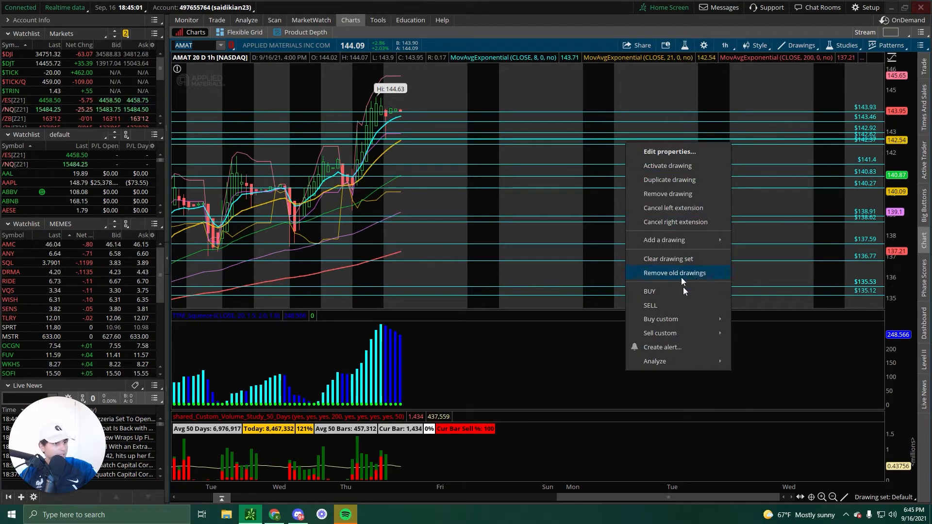
click(673, 273)
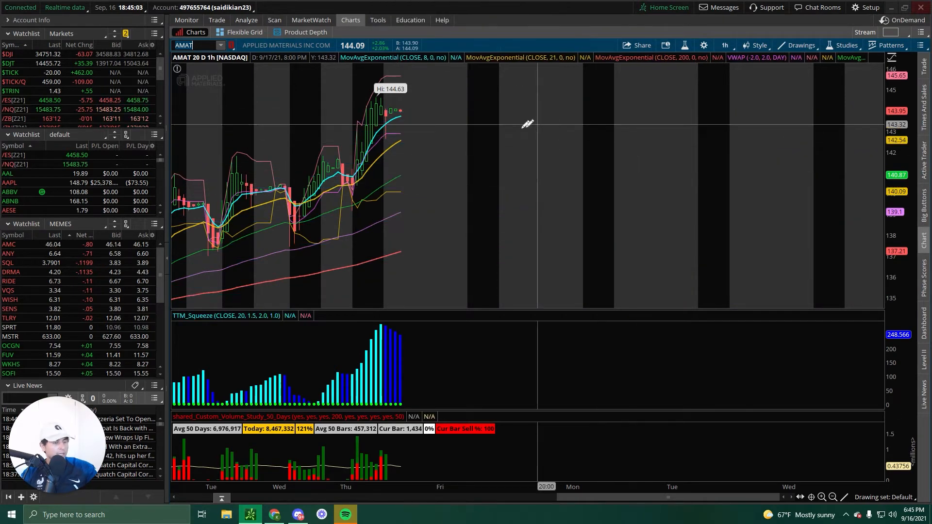
- Switch the AMAT chart to the 5 D : 15m timeframe
click(724, 46)
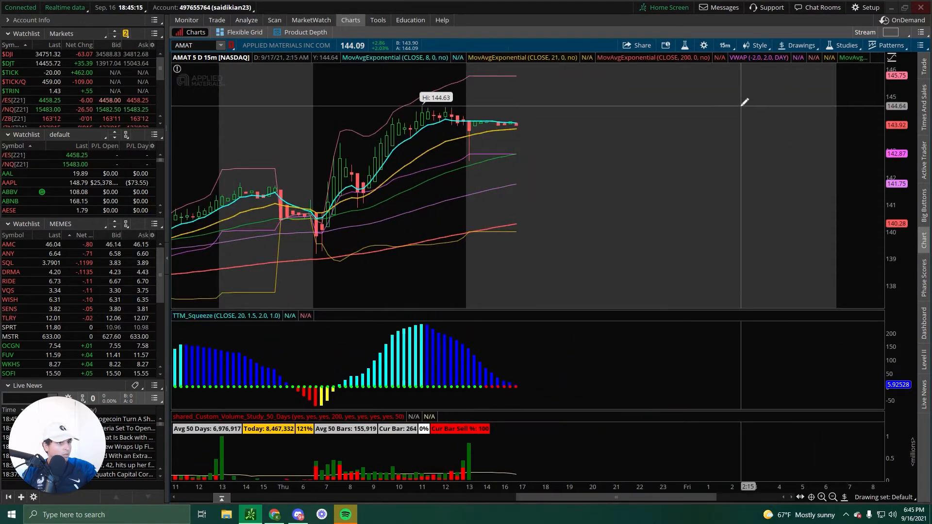
mouse_move(725, 74)
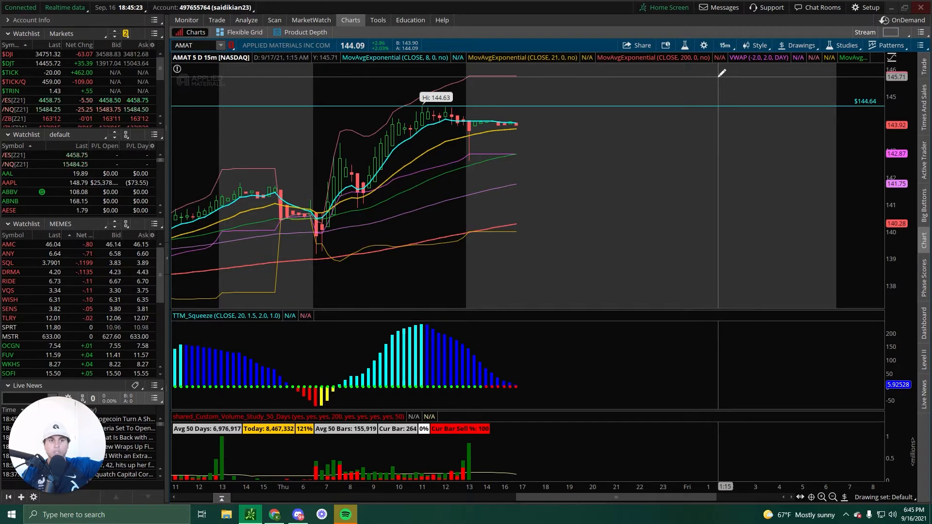
mouse_move(553, 141)
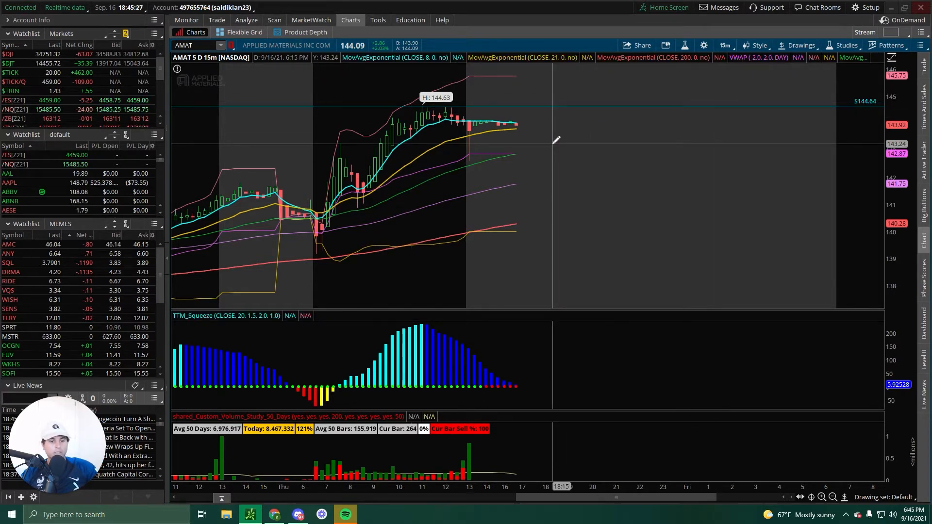
mouse_move(533, 117)
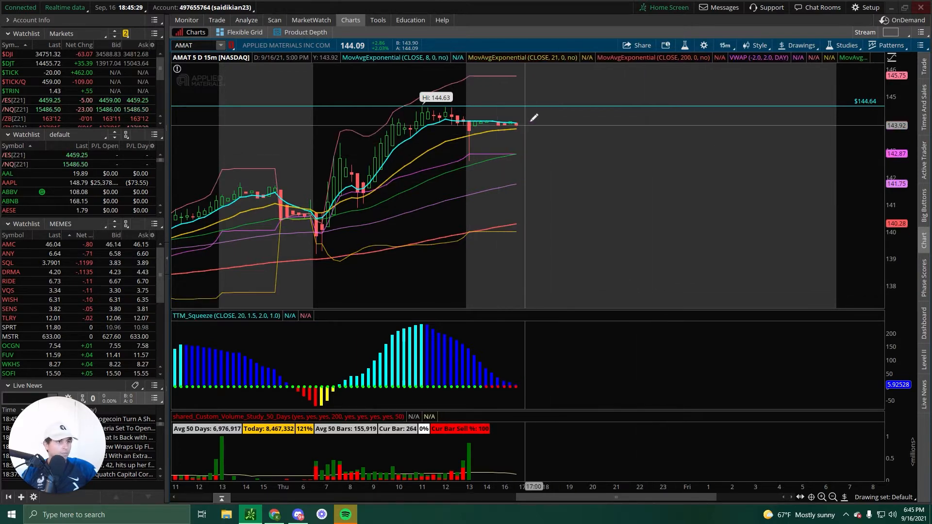
mouse_move(360, 134)
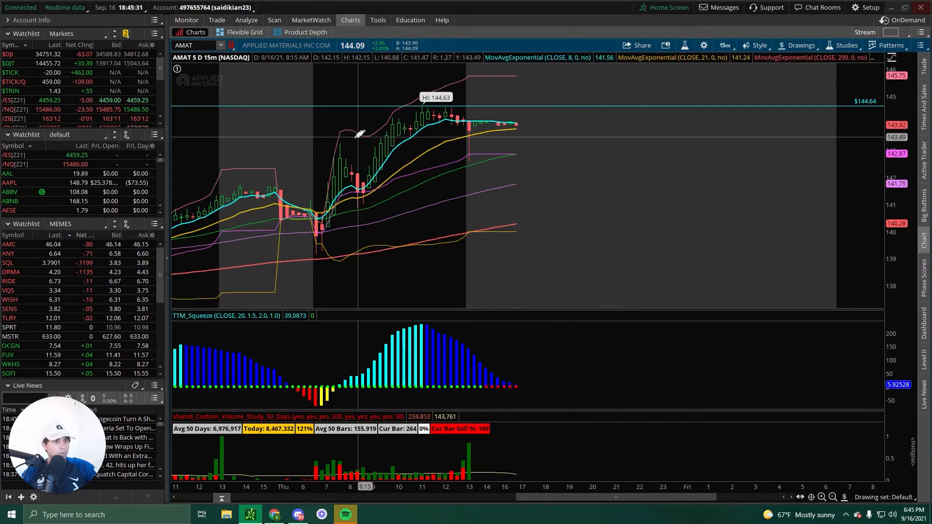
mouse_move(342, 140)
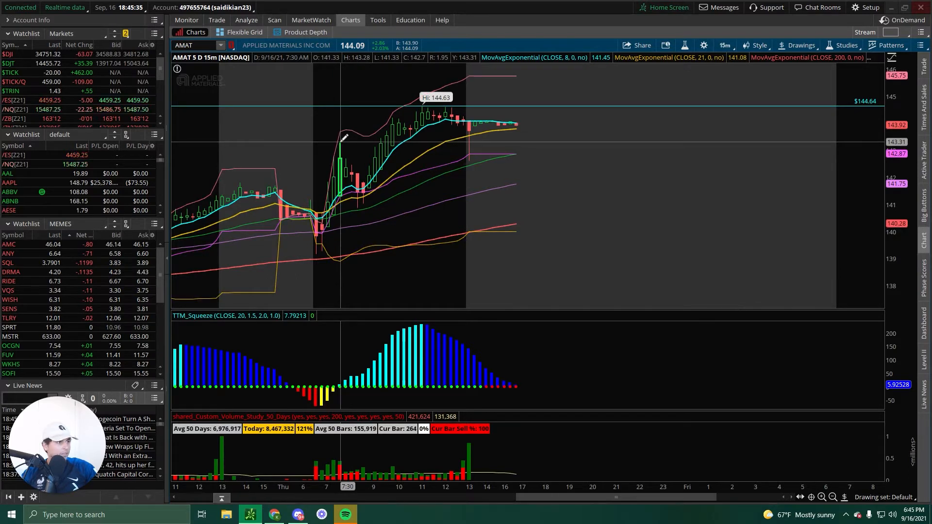
mouse_move(326, 137)
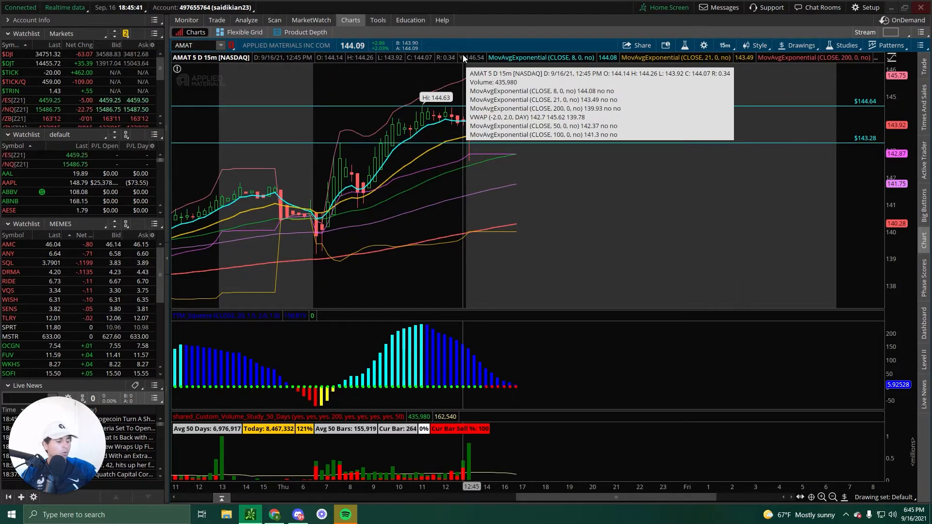
mouse_move(632, 135)
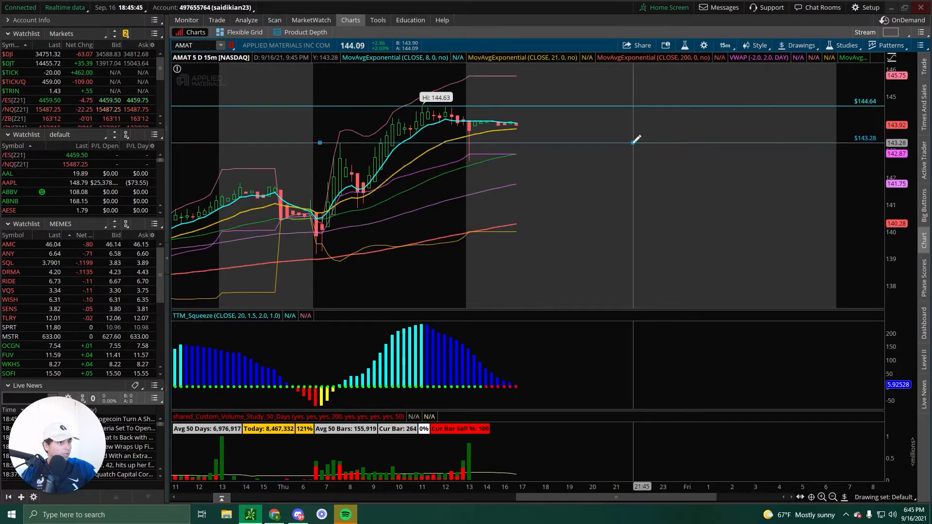
mouse_move(637, 289)
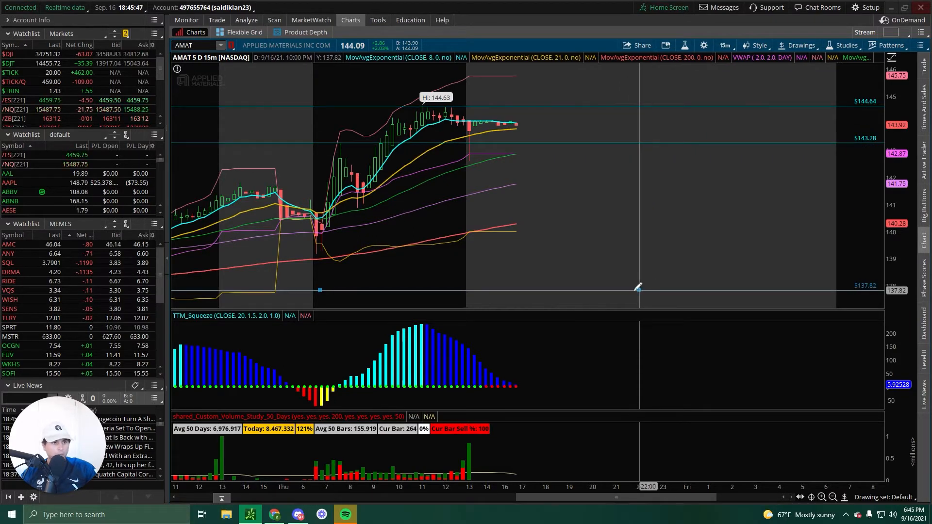
mouse_move(638, 178)
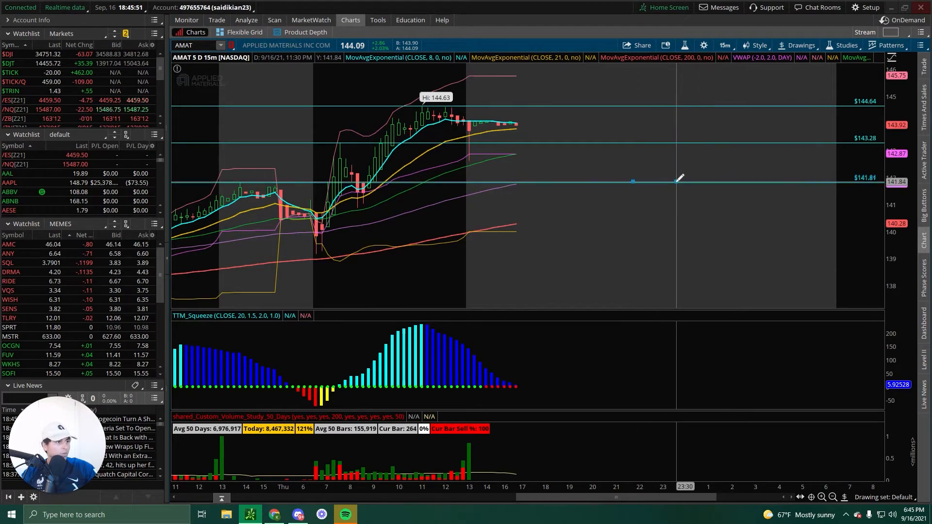
- Recolor the 141.81 price level line from cyan to pink via Edit properties
right_click(677, 180)
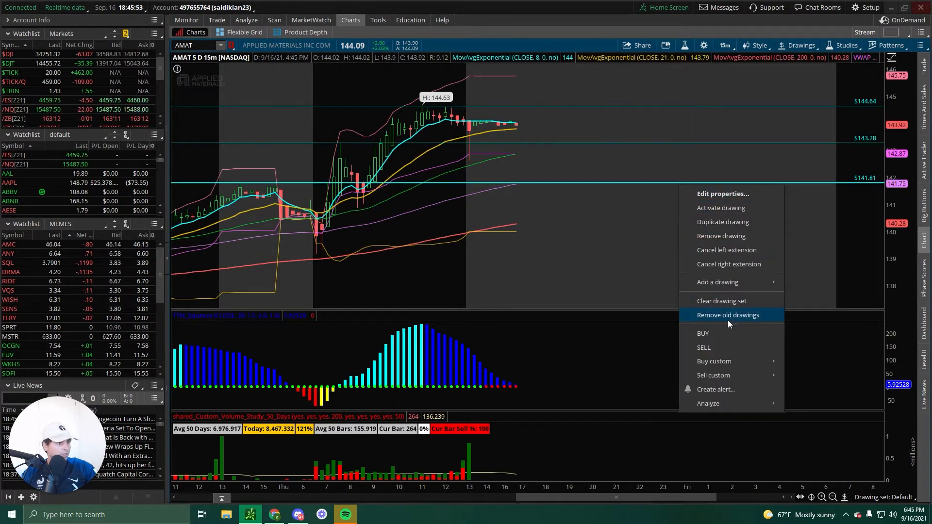
click(722, 194)
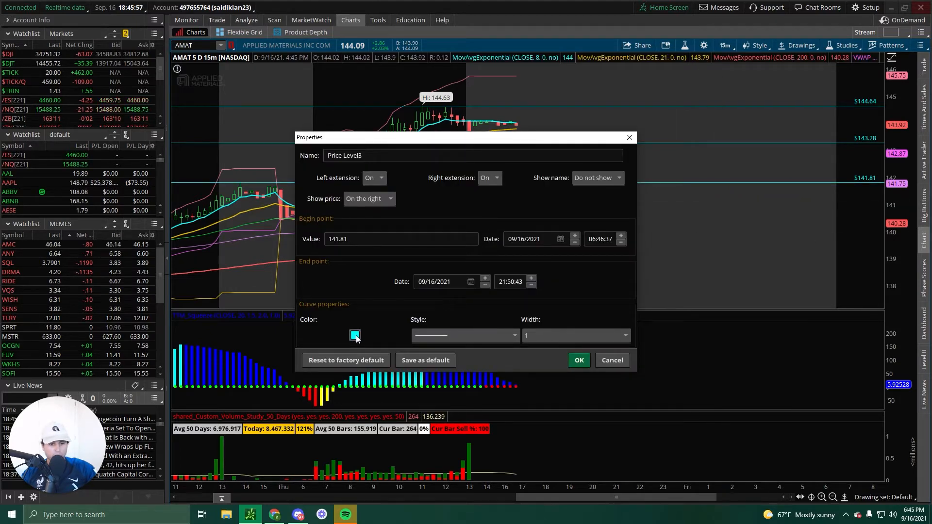
click(355, 336)
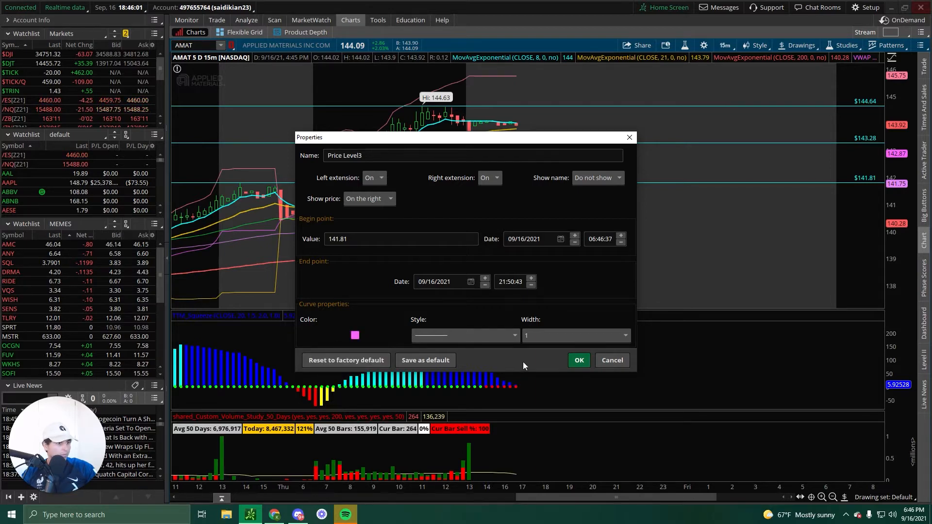
click(577, 361)
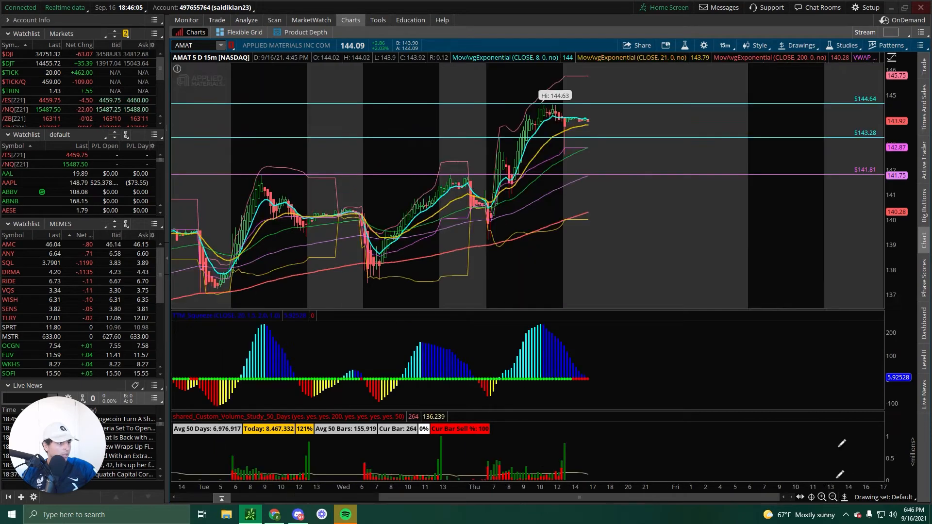
- View AMAT on 180 D : 4h, then on 1 Y : 1D
click(724, 45)
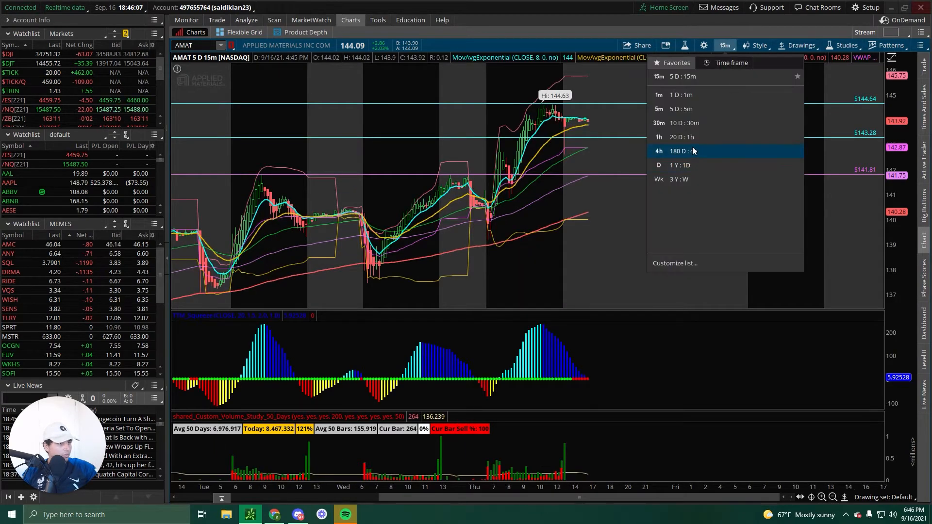
click(676, 151)
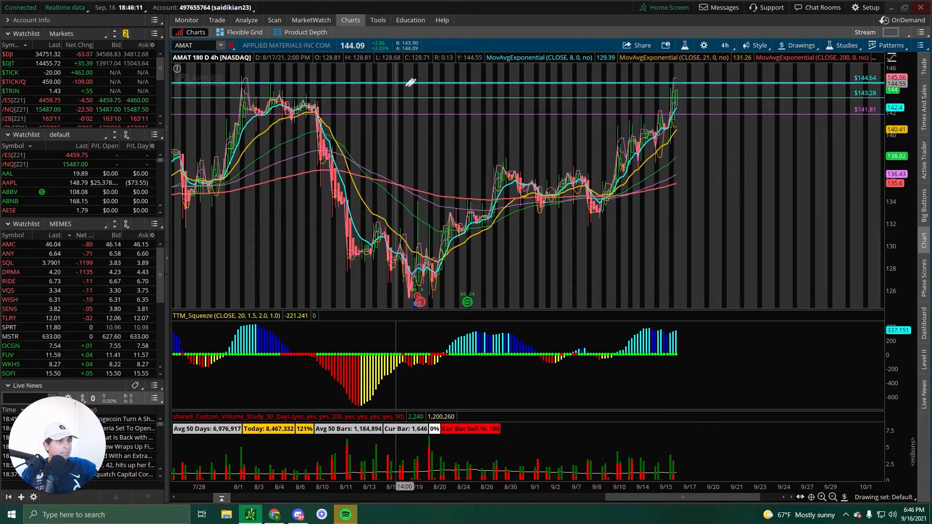
mouse_move(733, 87)
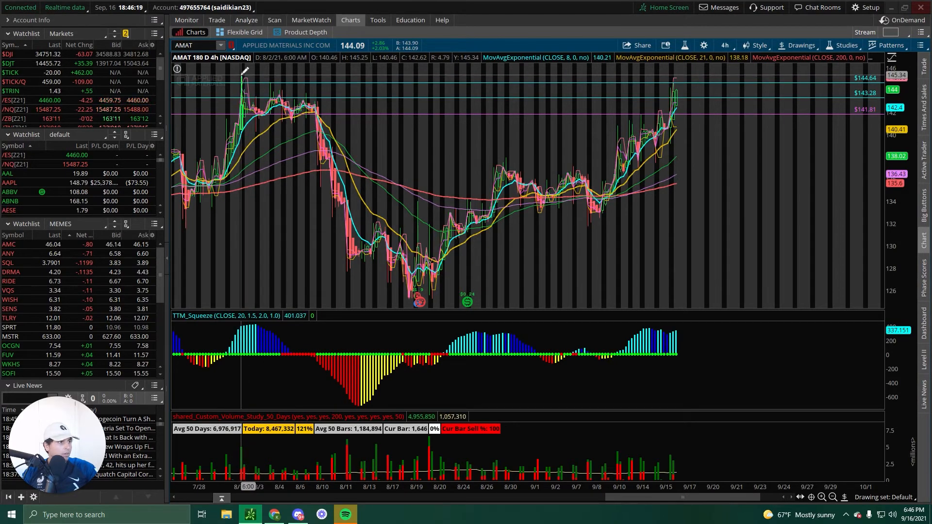
click(720, 45)
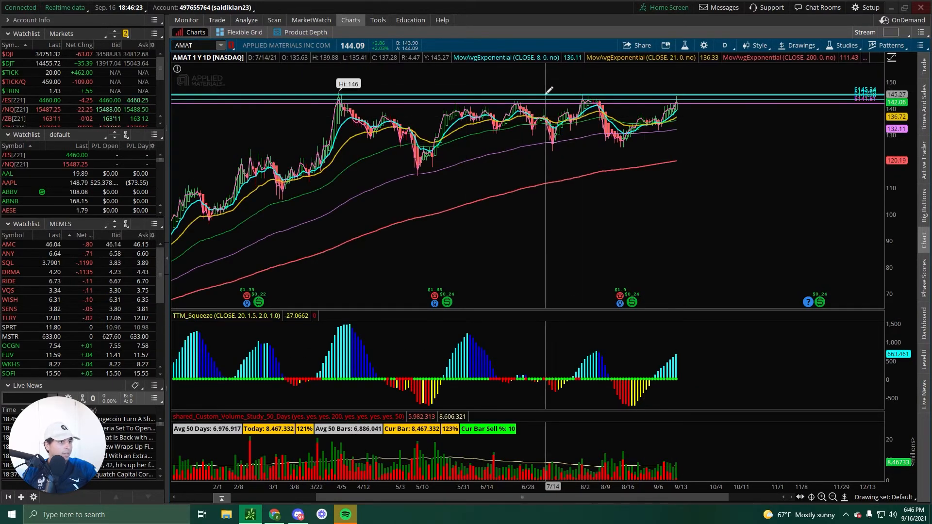
- Cancel Remove old drawings and check the price level line options
right_click(547, 95)
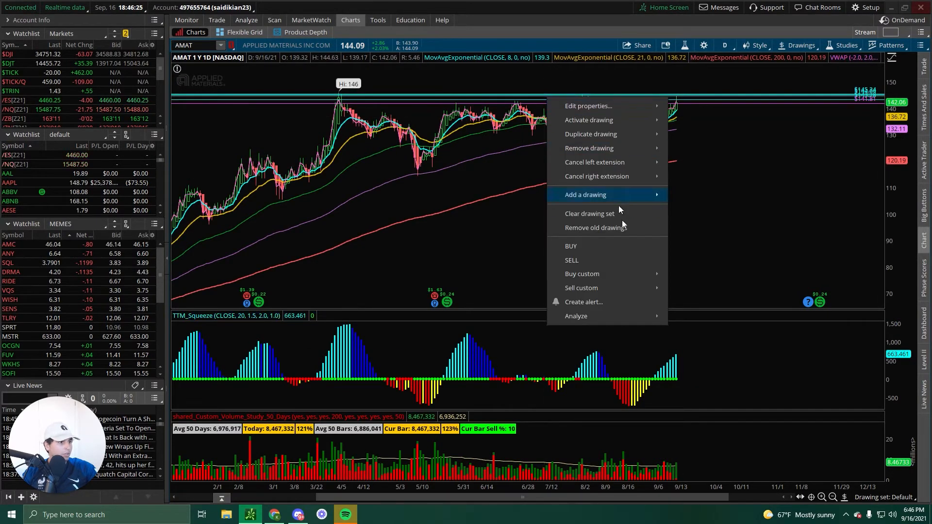
click(595, 227)
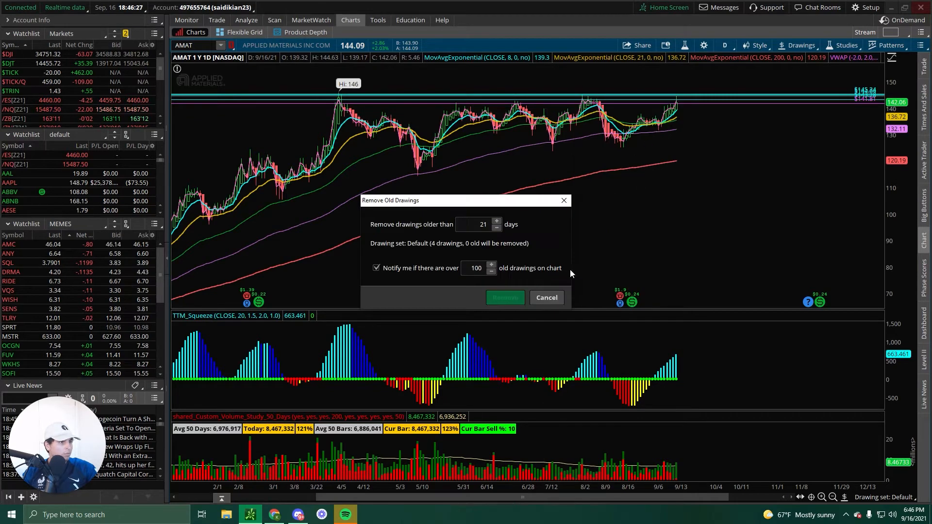
click(545, 297)
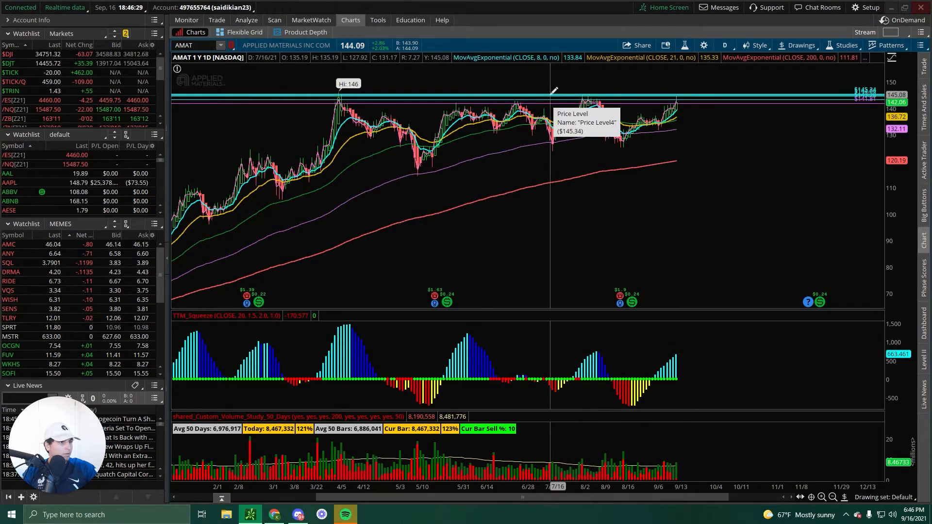
right_click(553, 89)
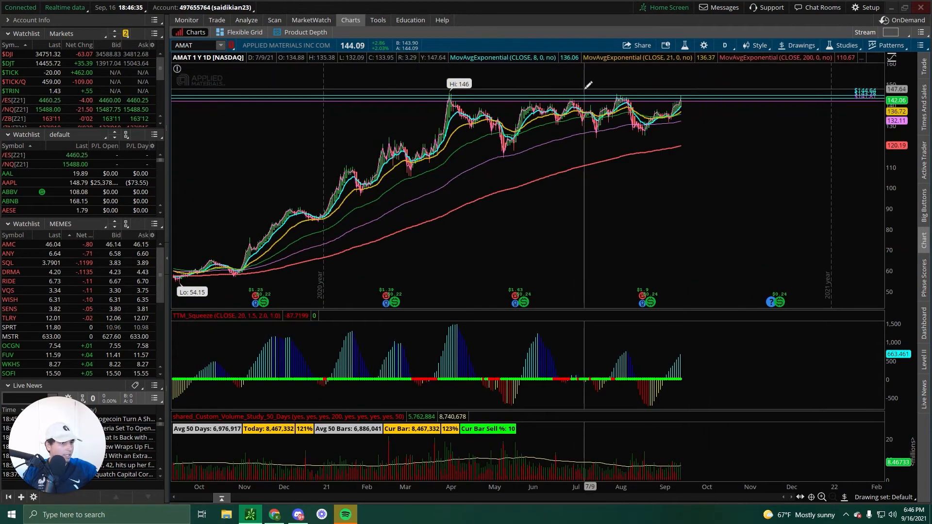
right_click(586, 95)
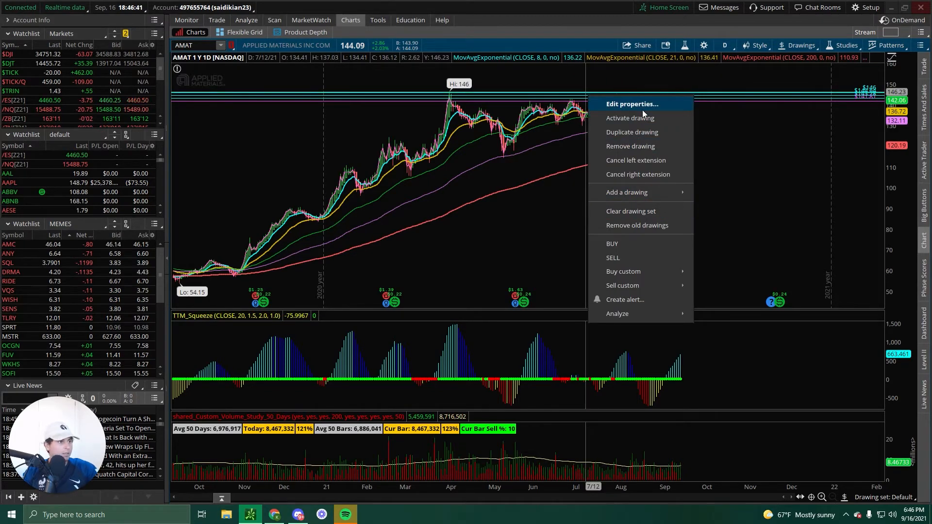
click(632, 104)
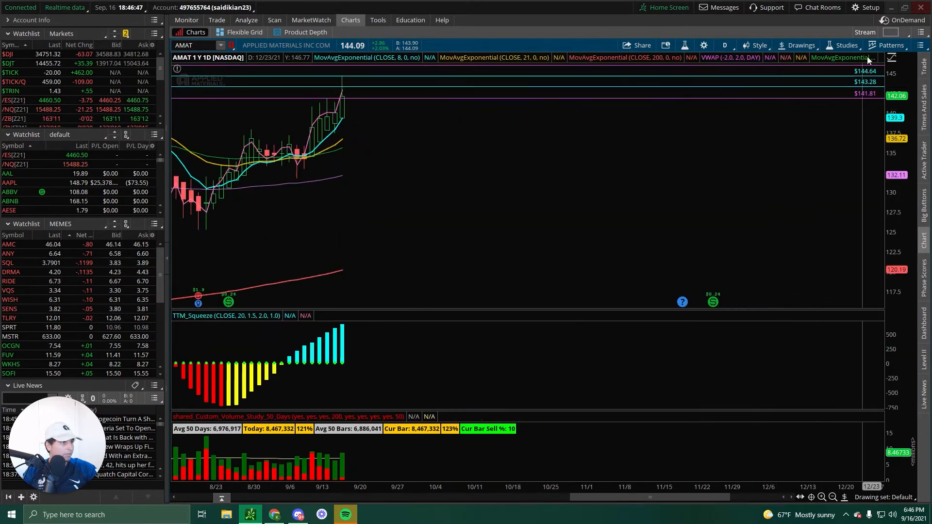
- Return AMAT to 5 D : 15m and review the 144.64, 143.28 and 141.81 levels
click(725, 45)
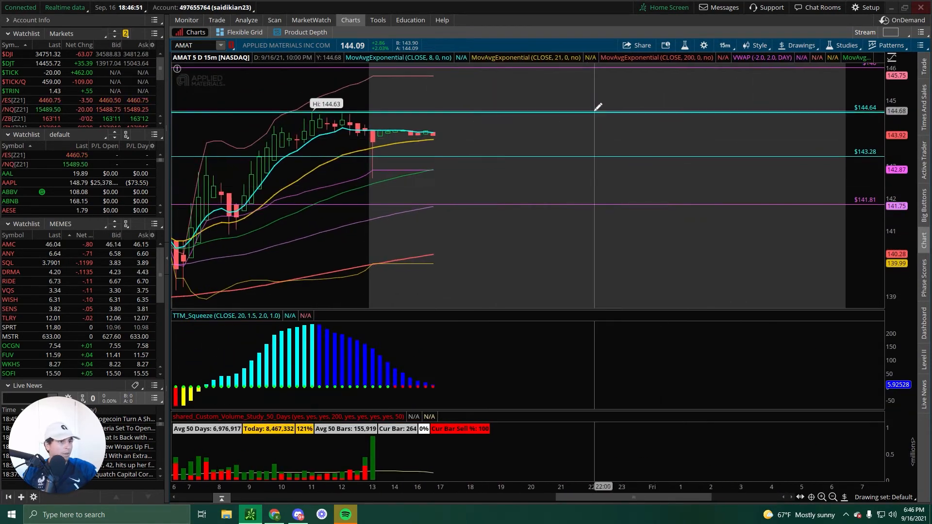
scroll(down, 3)
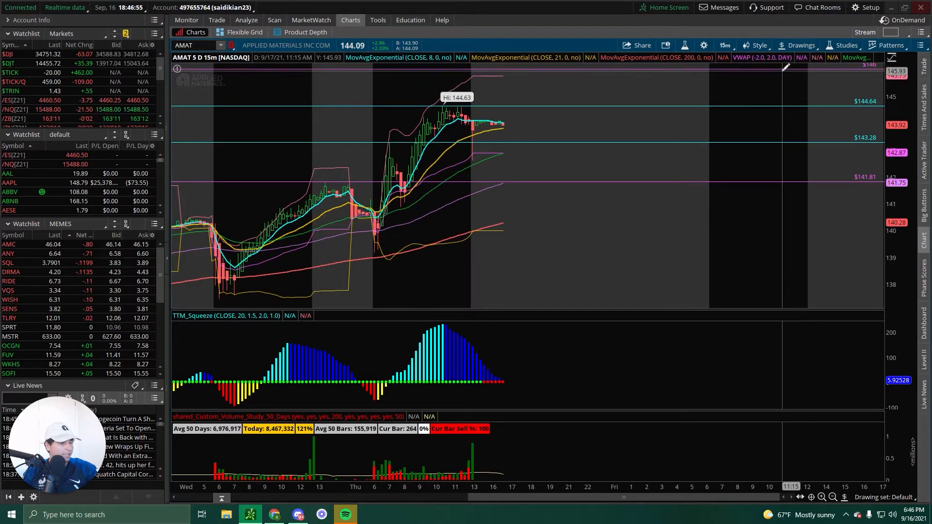
mouse_move(675, 95)
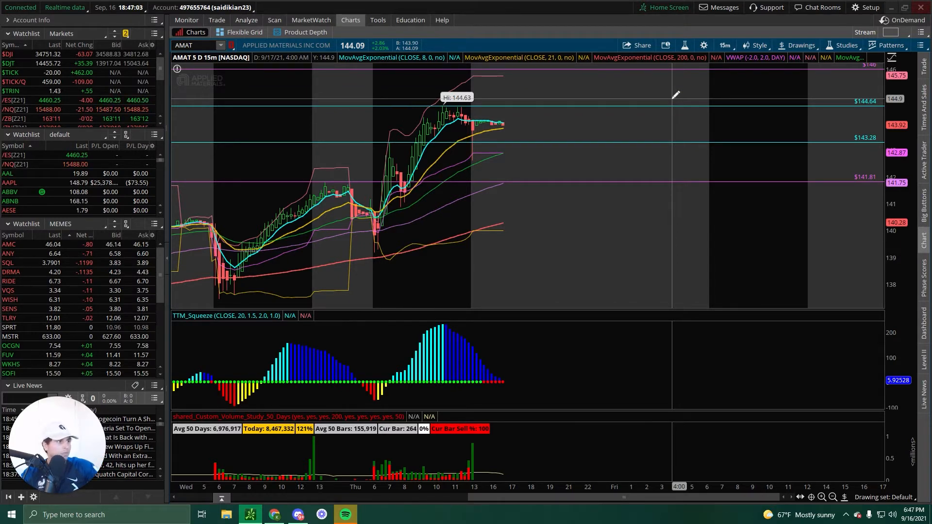
mouse_move(574, 175)
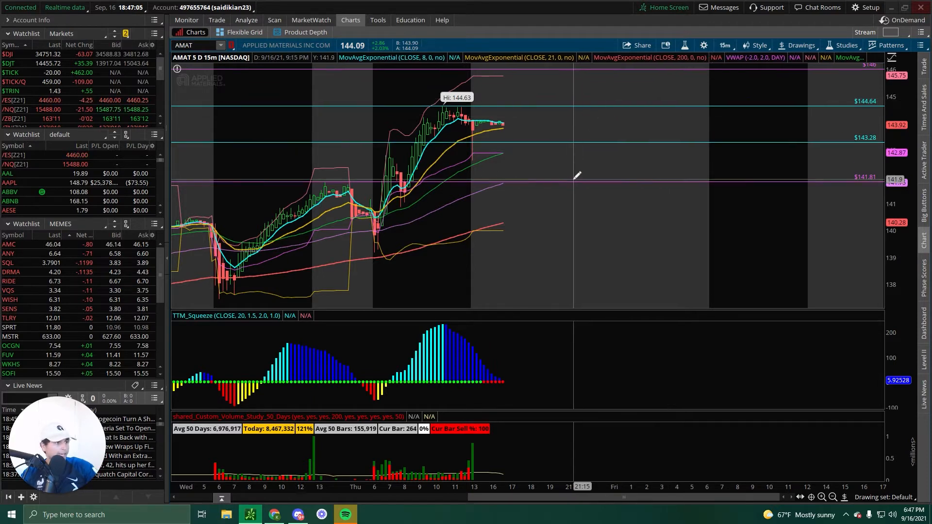
mouse_move(615, 280)
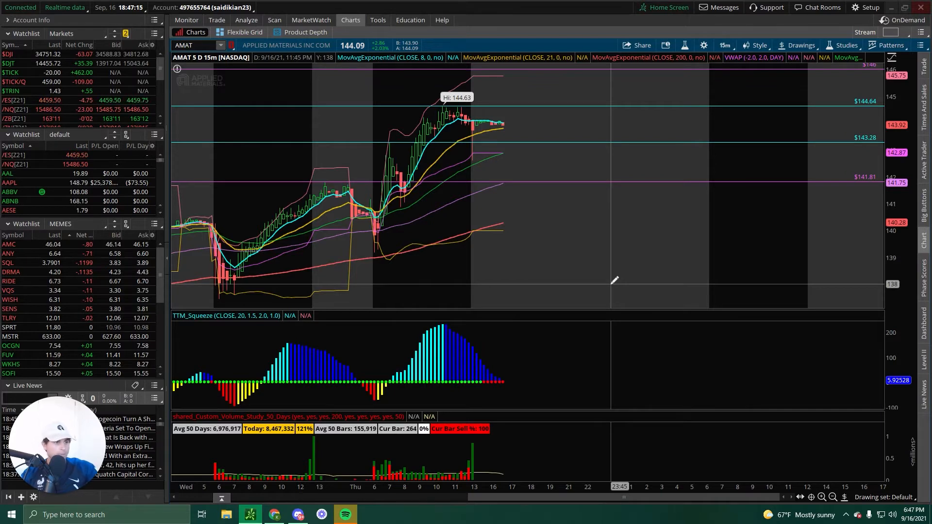
mouse_move(243, 95)
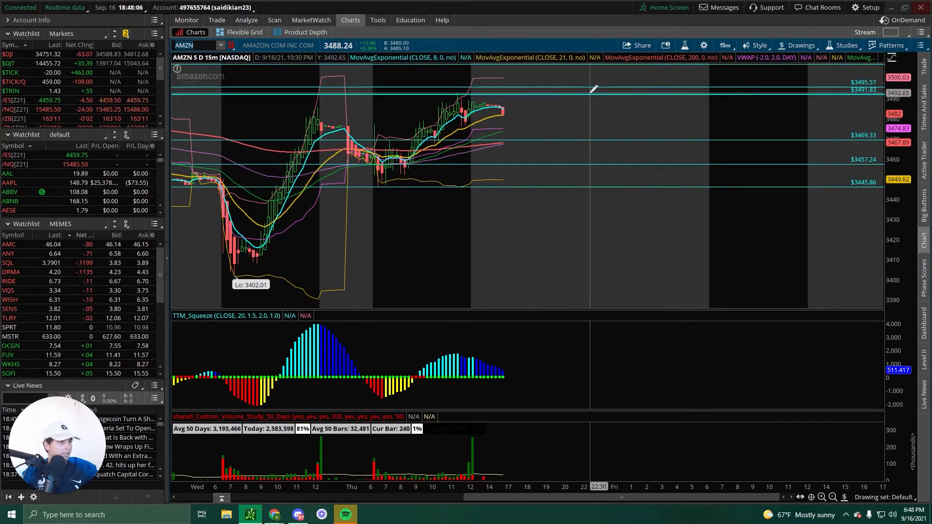
mouse_move(593, 219)
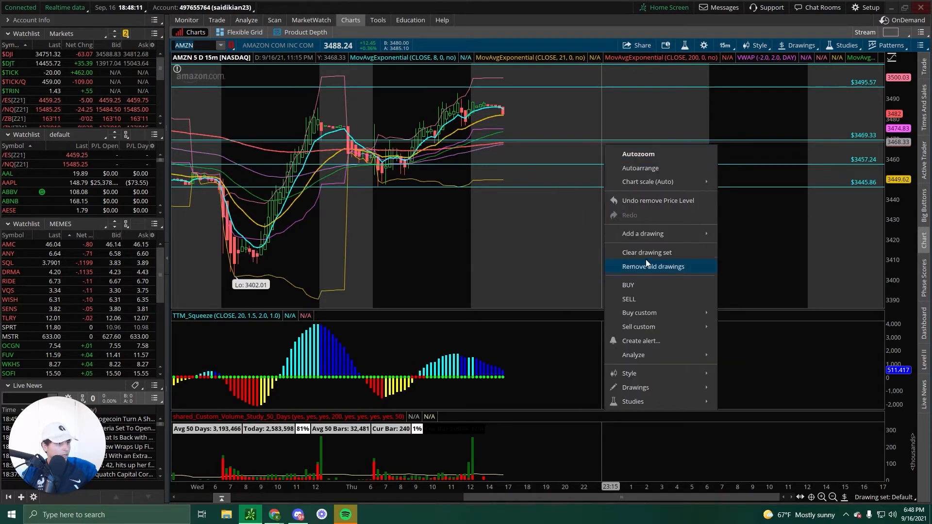
- Place AMZN price level lines and turn the 3469.54 line pink
click(653, 266)
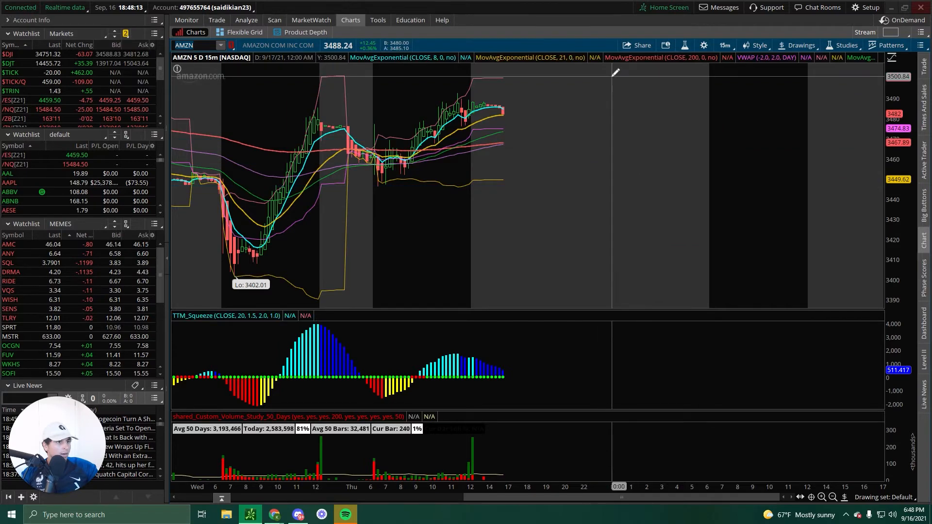
mouse_move(649, 89)
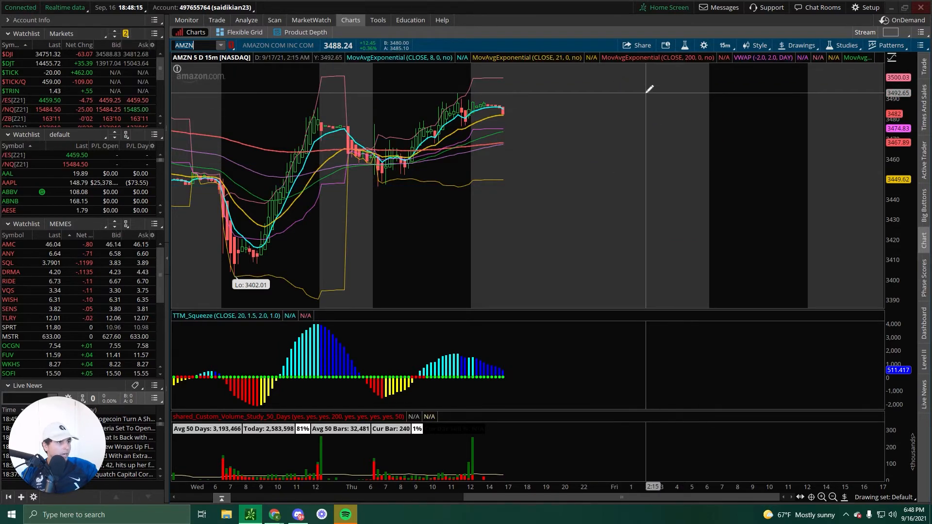
mouse_move(632, 96)
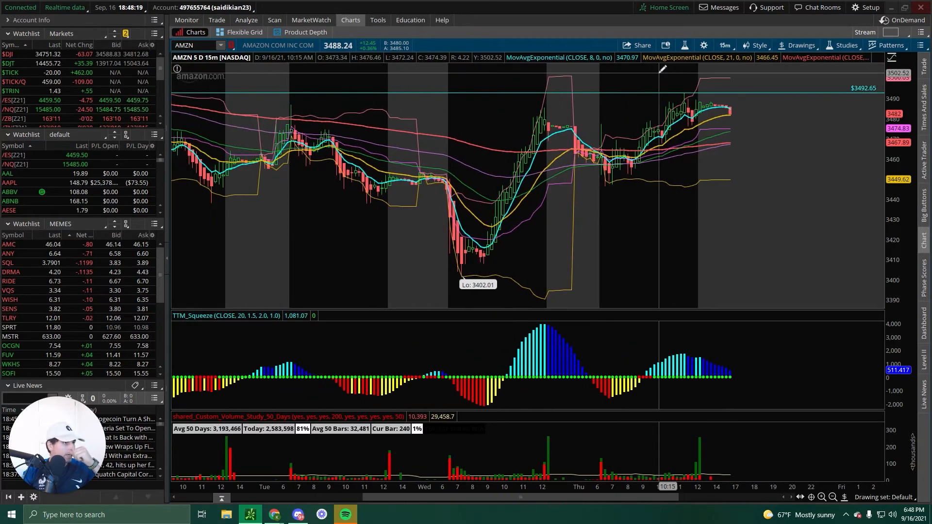
mouse_move(832, 104)
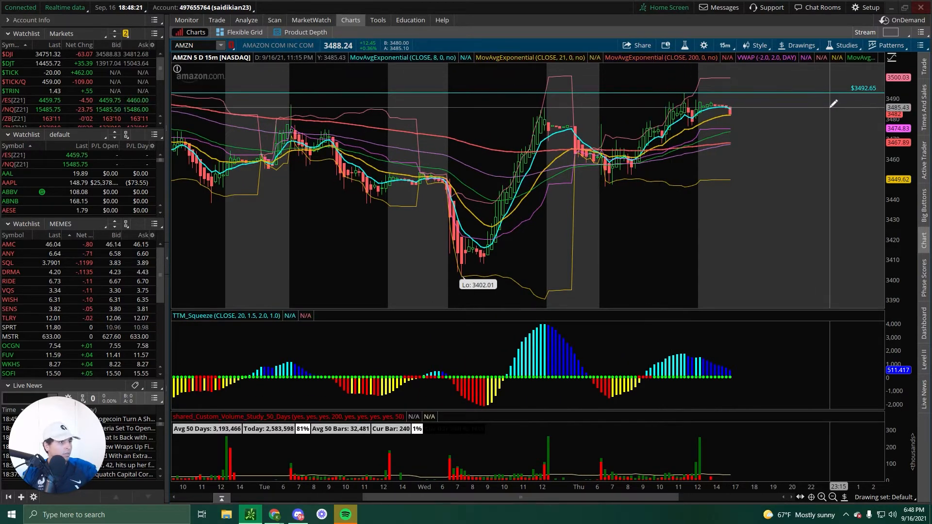
mouse_move(825, 110)
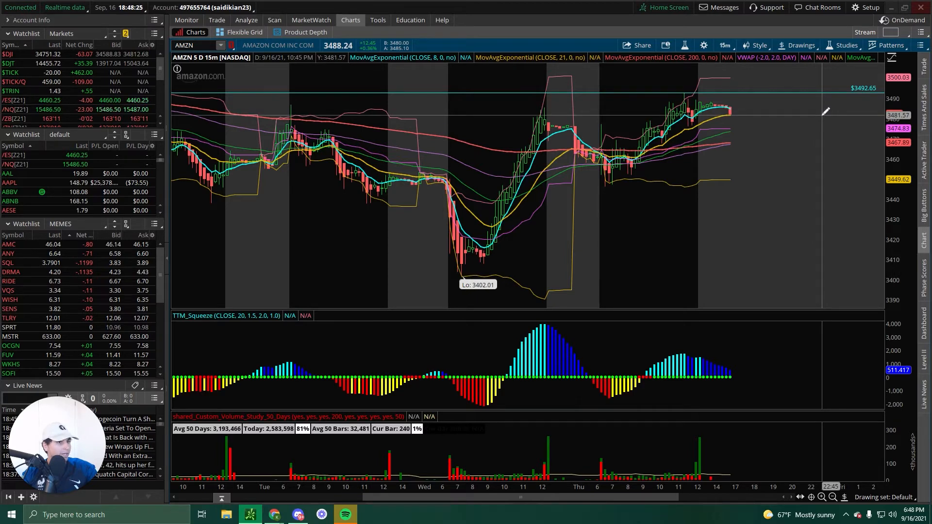
mouse_move(776, 111)
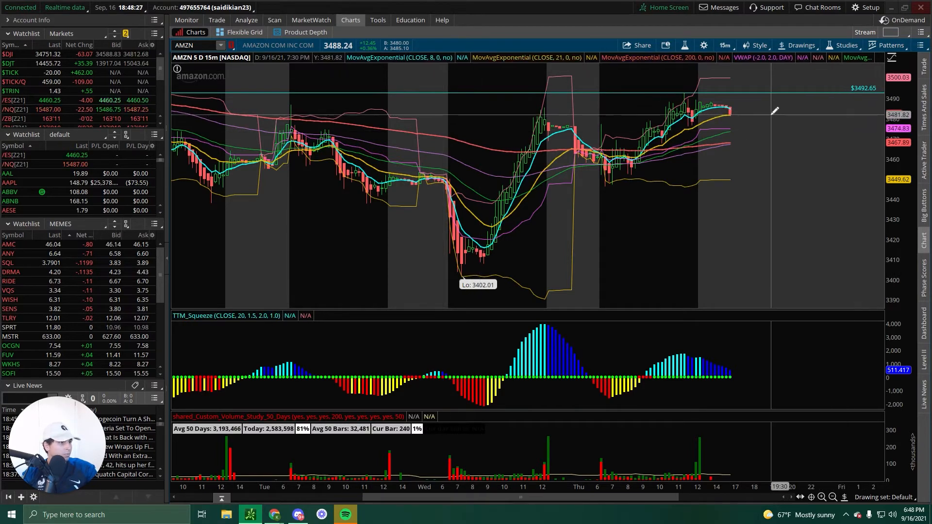
mouse_move(627, 97)
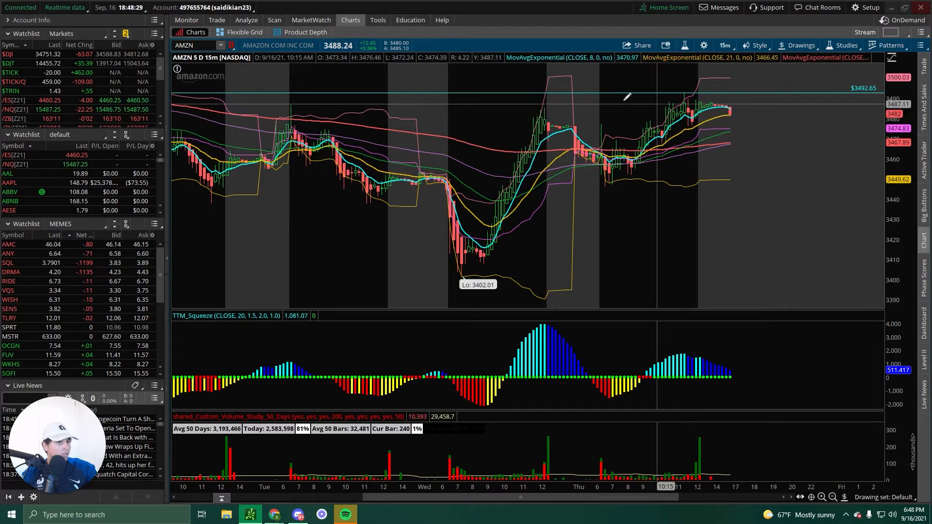
mouse_move(786, 146)
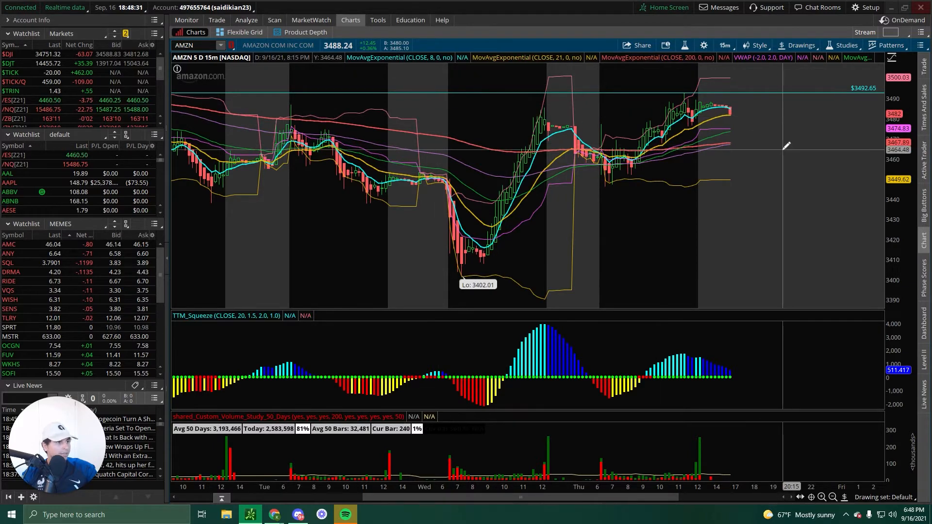
mouse_move(796, 122)
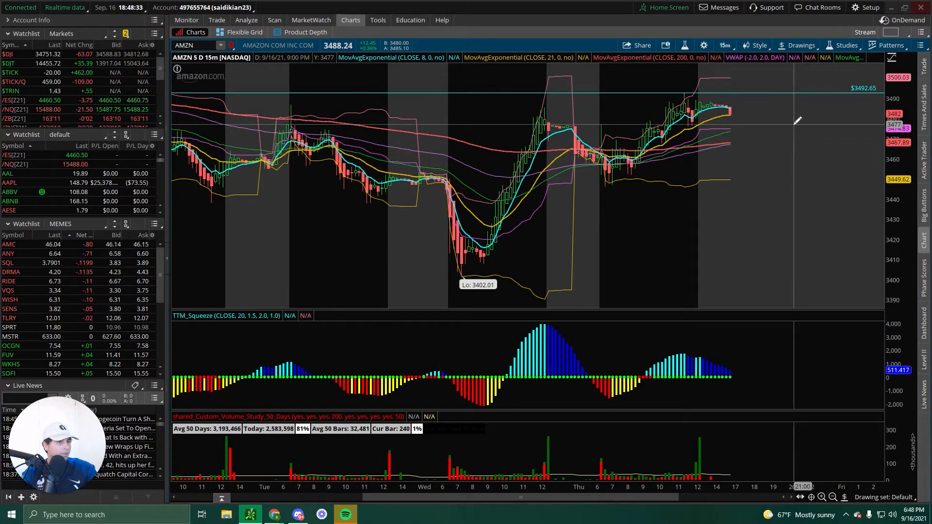
mouse_move(374, 106)
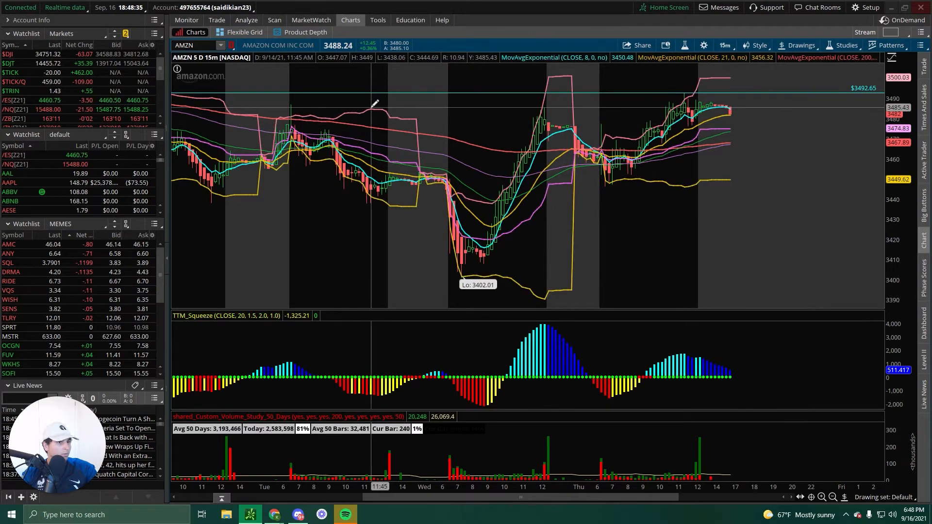
mouse_move(315, 121)
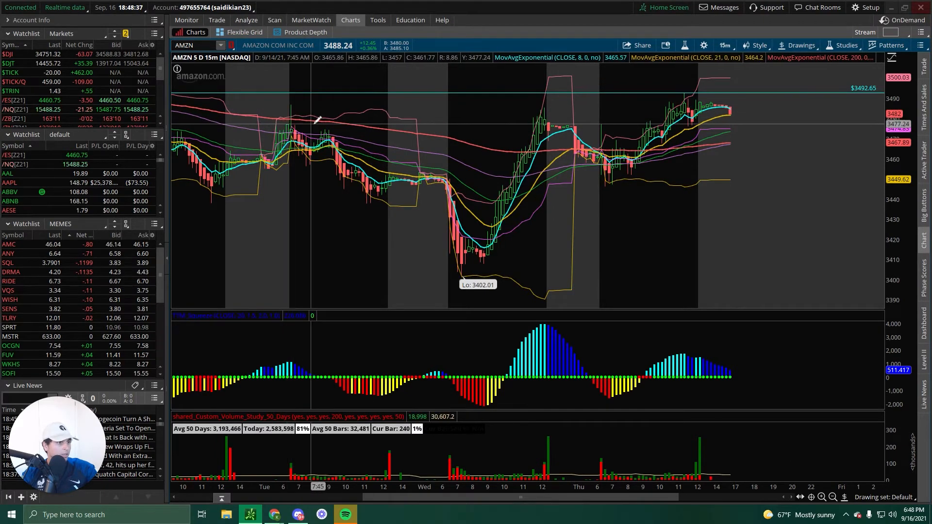
mouse_move(479, 116)
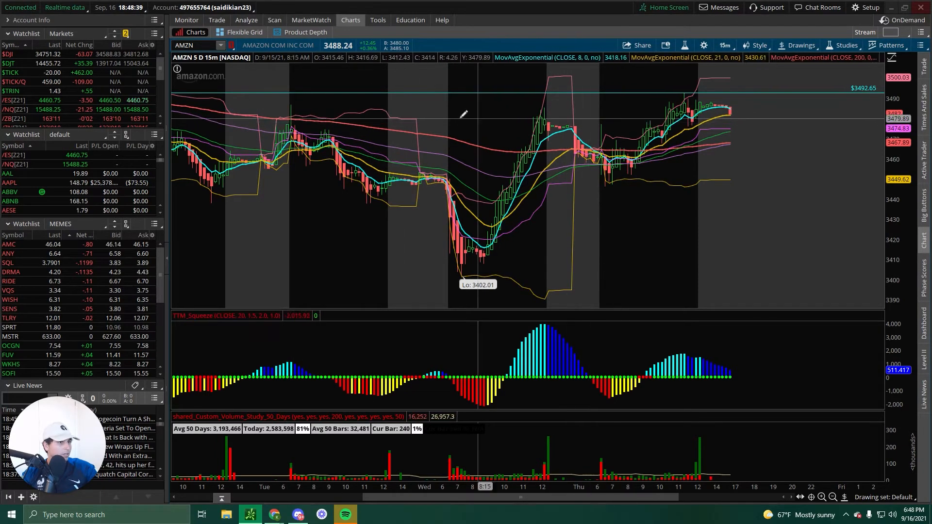
mouse_move(296, 125)
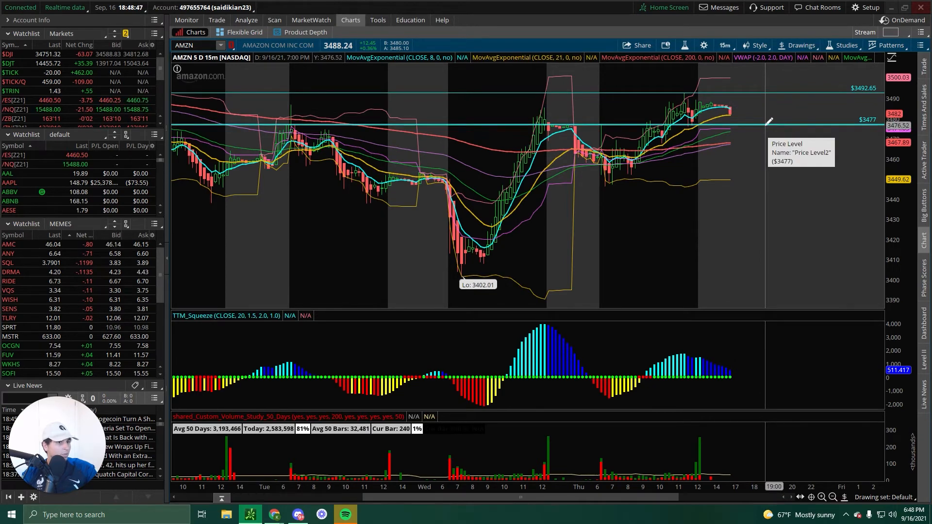
mouse_move(773, 141)
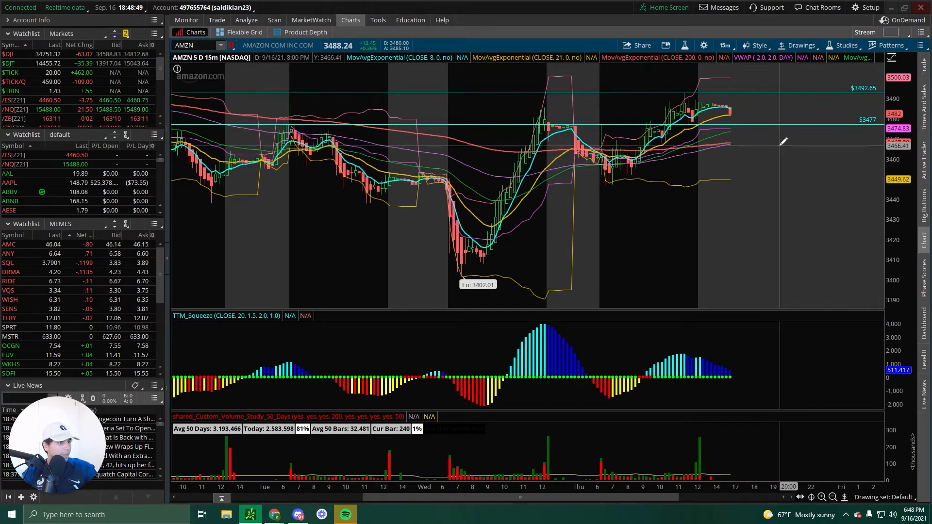
mouse_move(623, 135)
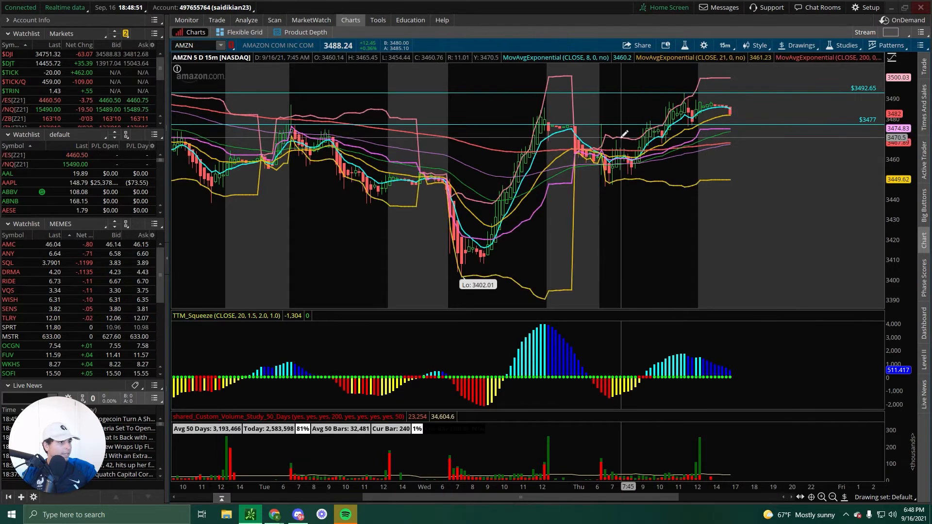
mouse_move(621, 140)
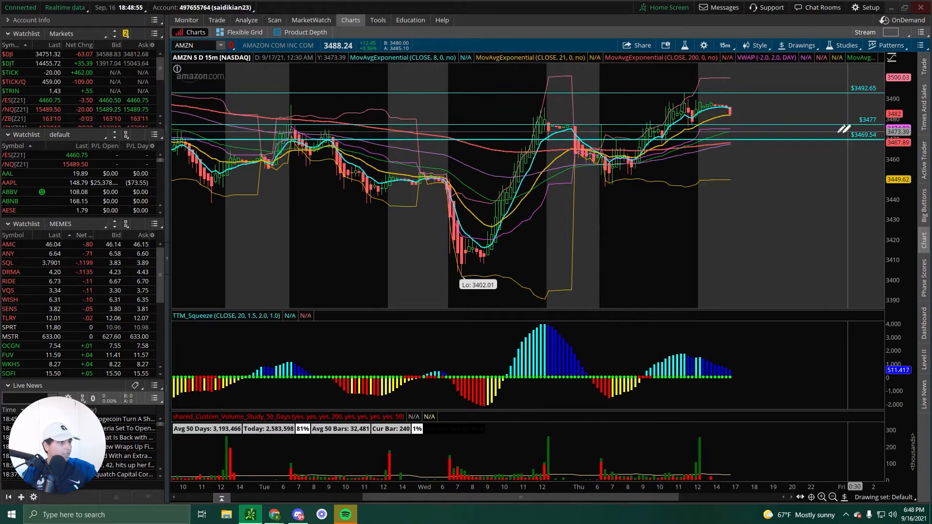
right_click(844, 130)
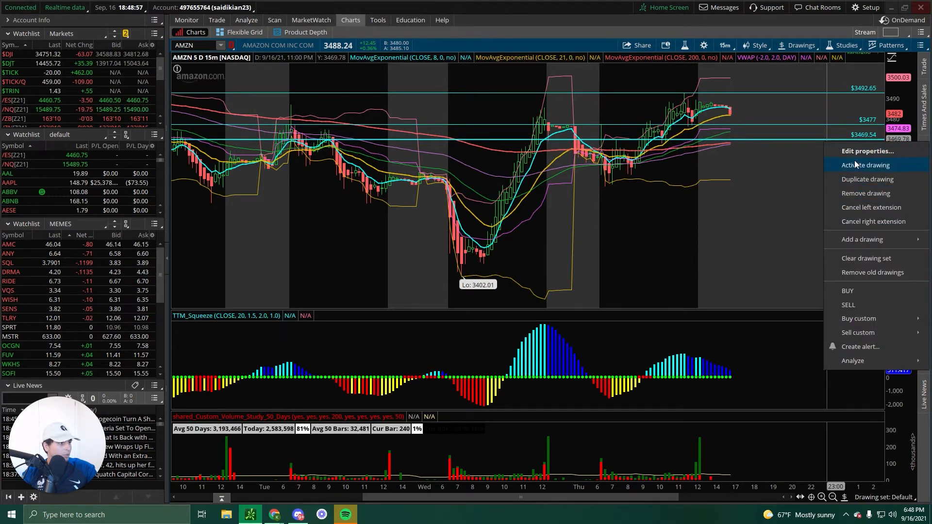
click(868, 151)
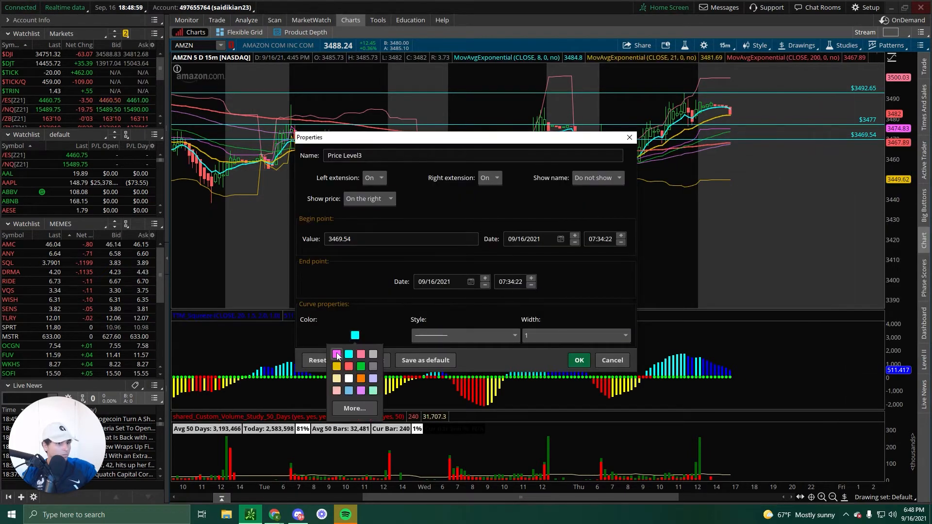
click(577, 360)
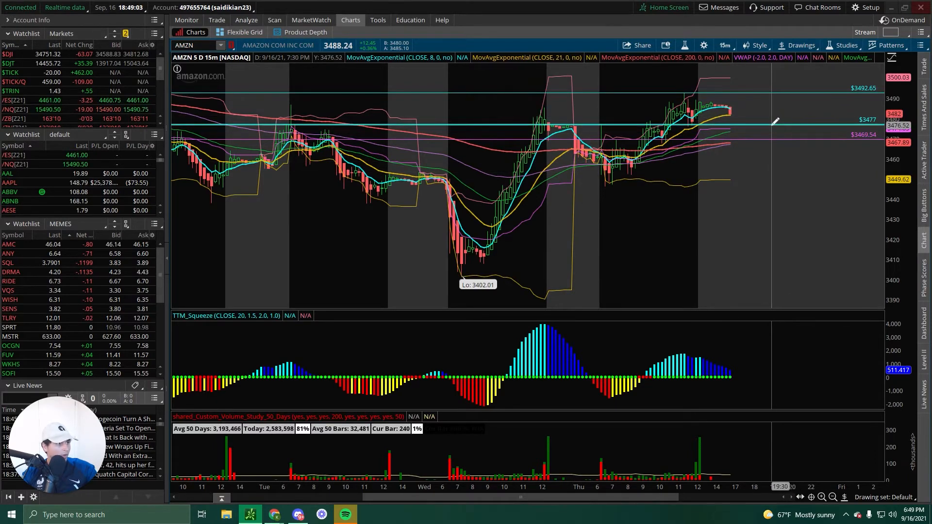
mouse_move(776, 132)
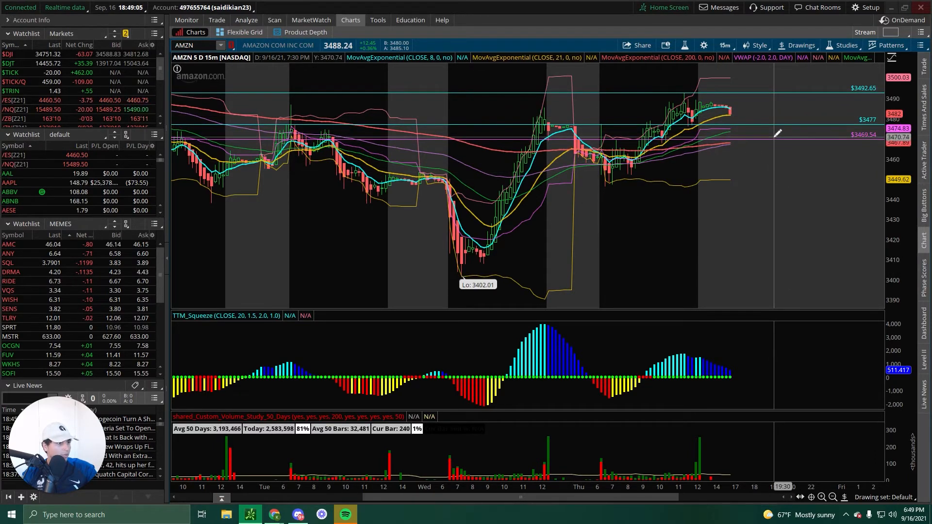
mouse_move(776, 90)
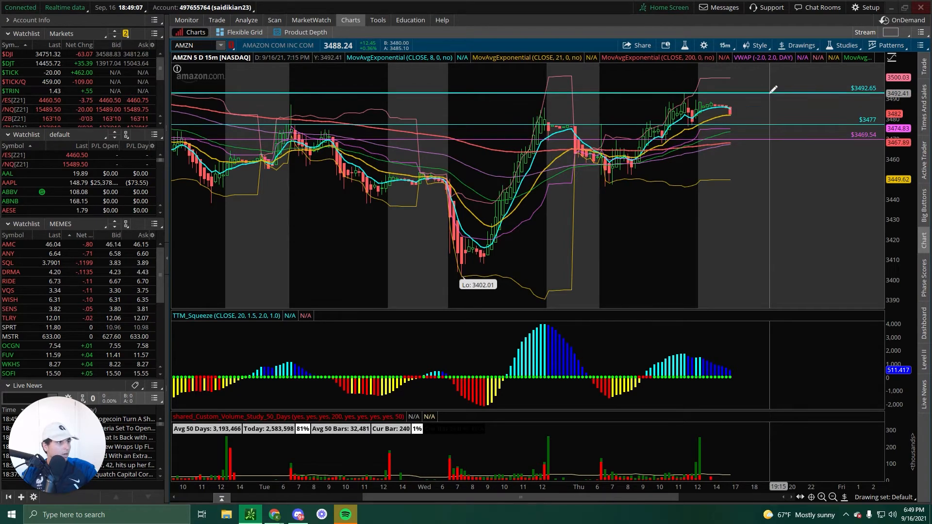
mouse_move(805, 378)
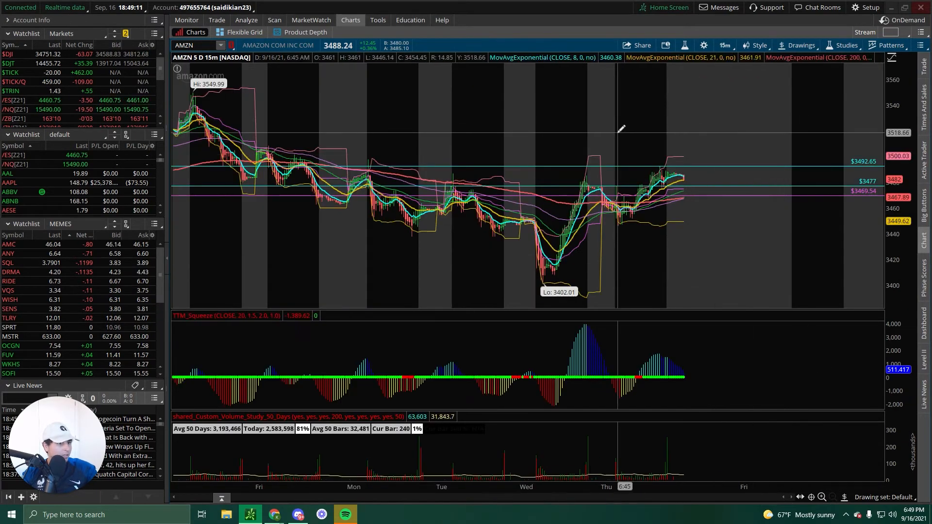
mouse_move(612, 152)
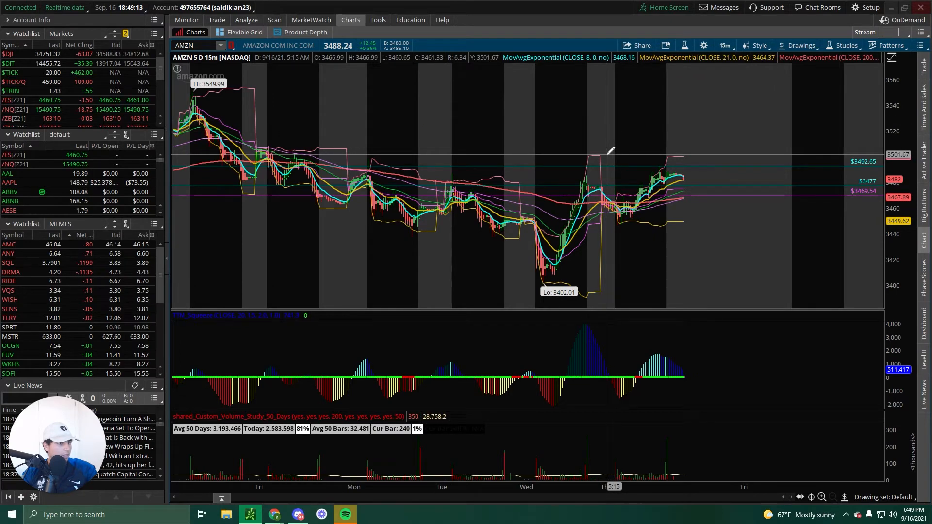
mouse_move(611, 148)
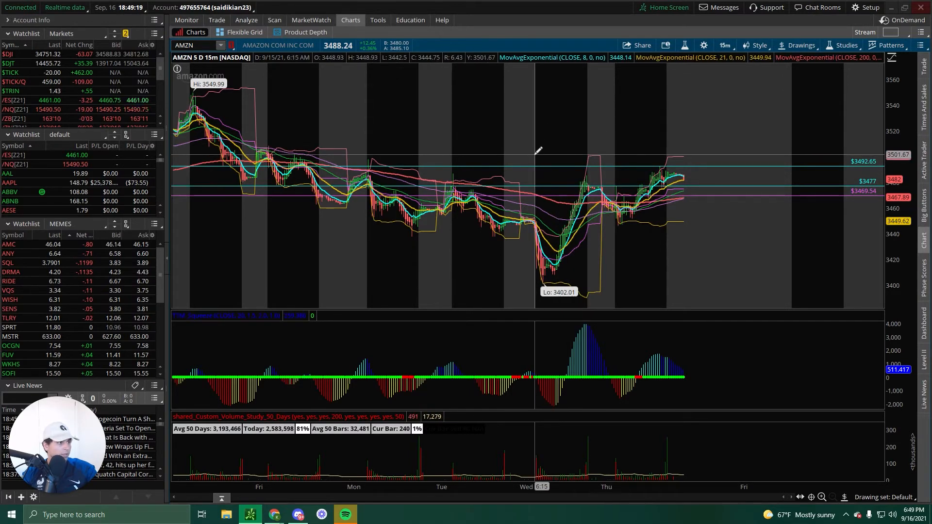
mouse_move(773, 161)
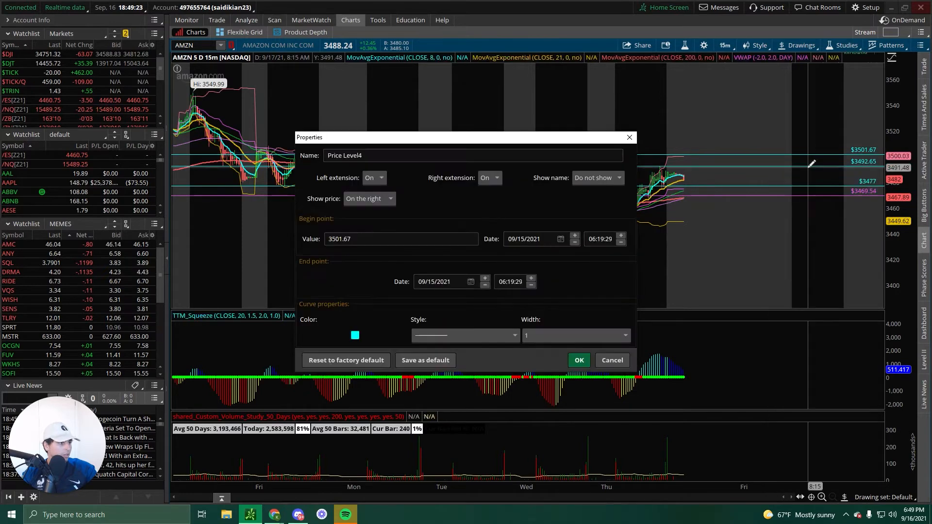
- Turn the 3501.67 line pink and open the 3508.47 line's color options
click(354, 335)
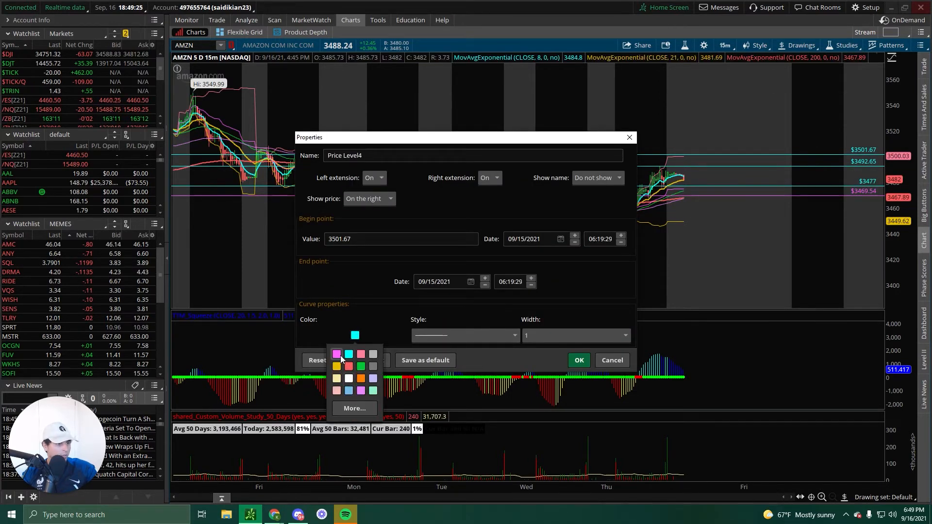
click(577, 360)
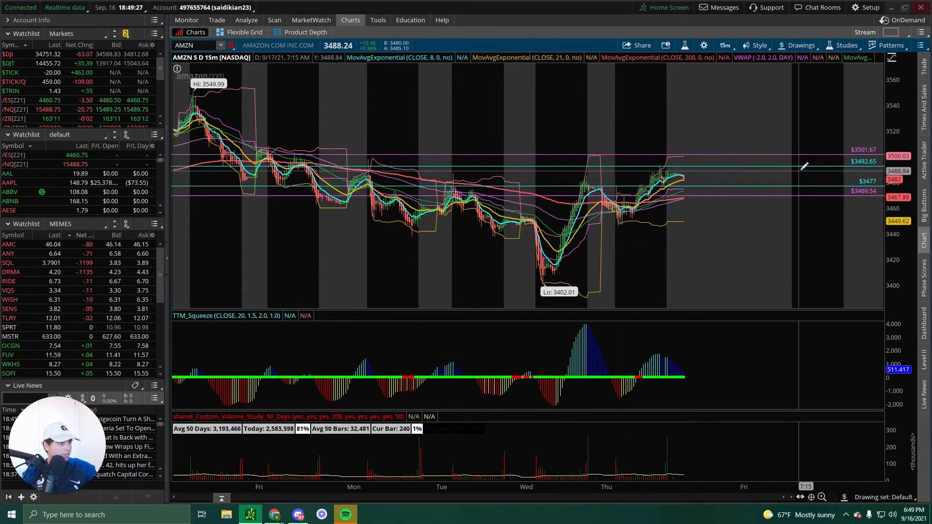
mouse_move(773, 164)
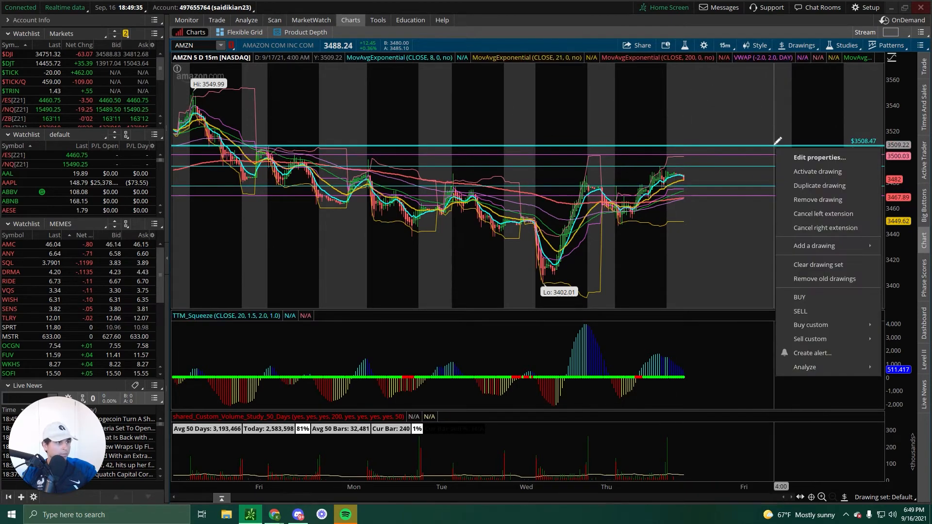
click(819, 157)
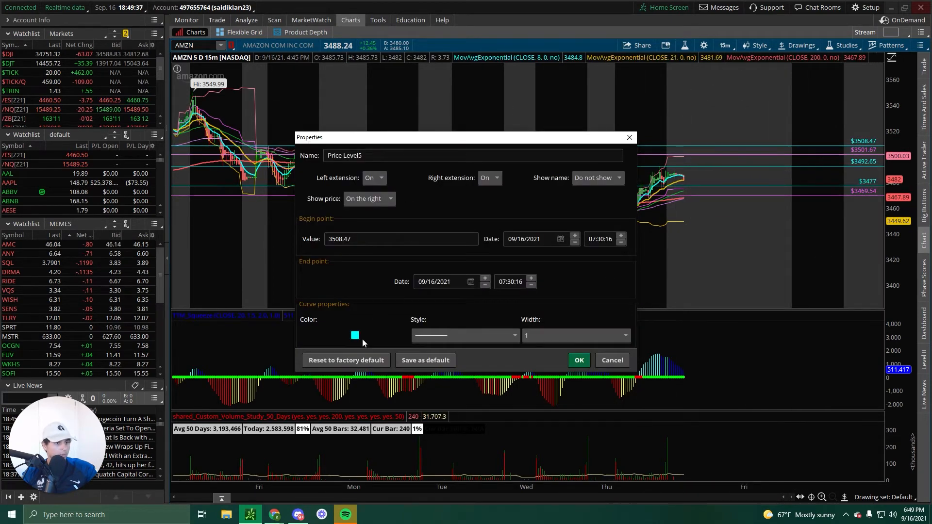
click(577, 360)
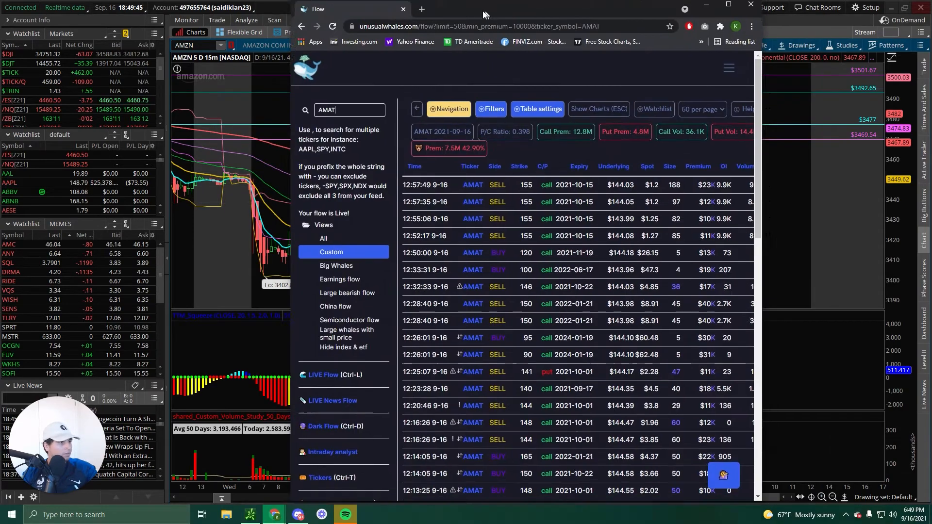
- Maximize Unusual Whales and run an amzn ticker search on the options flow
click(728, 5)
text(amzn)
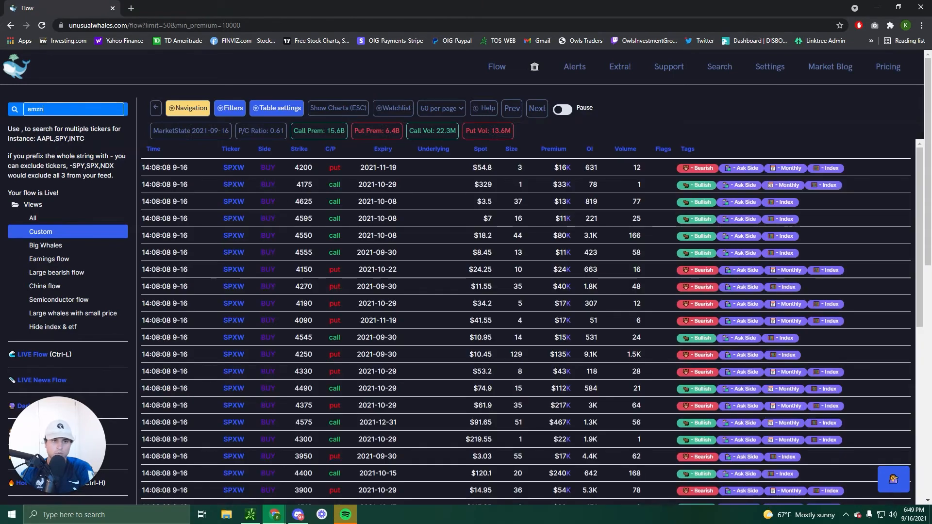
key(Return)
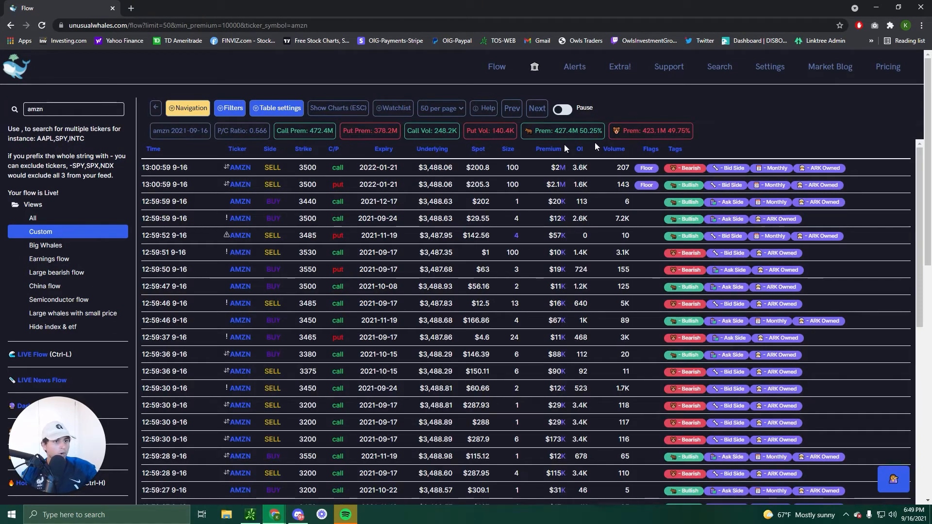
mouse_move(746, 132)
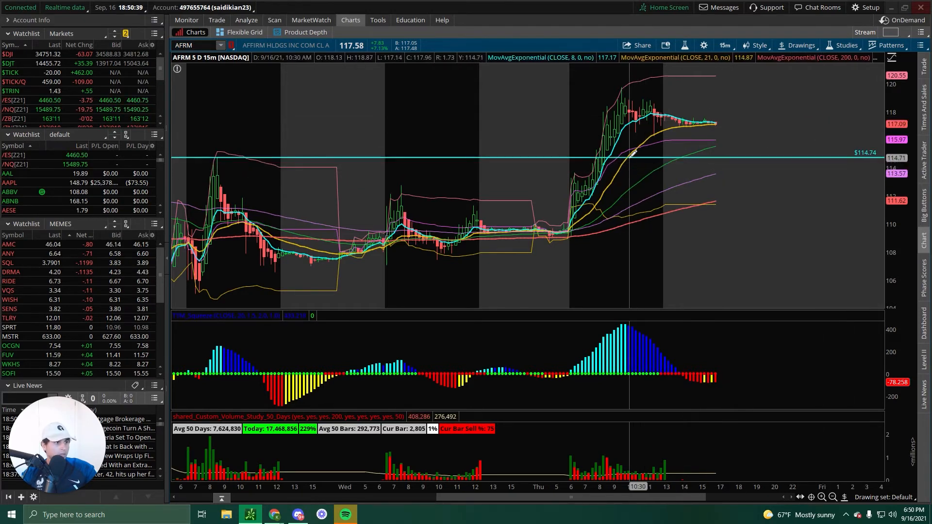
mouse_move(220, 155)
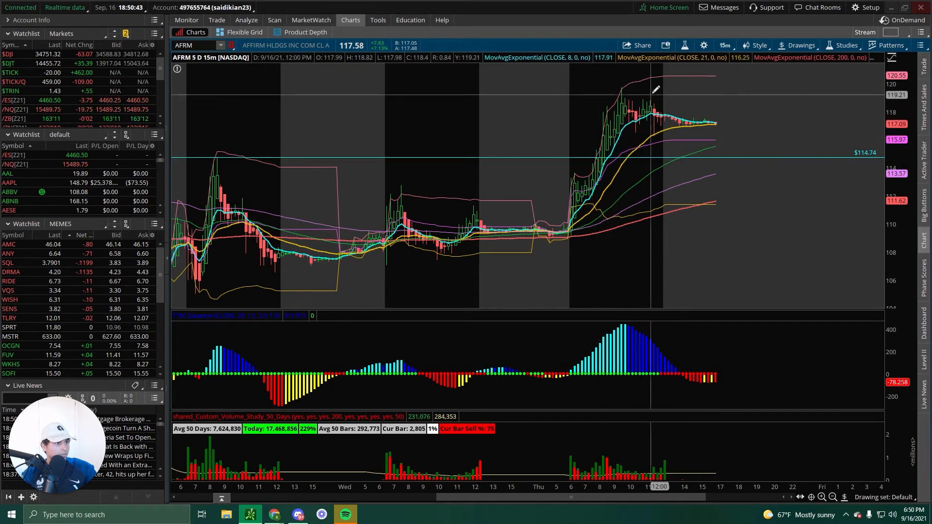
mouse_move(585, 158)
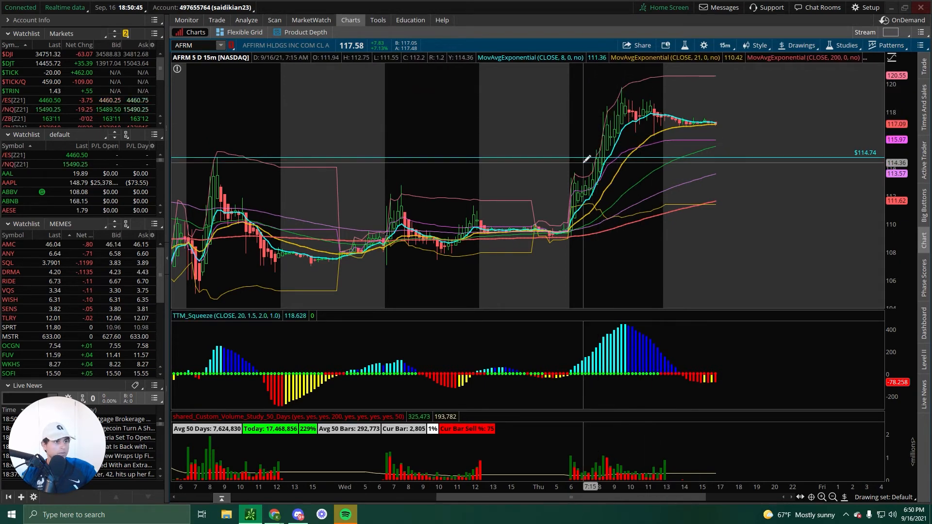
mouse_move(684, 83)
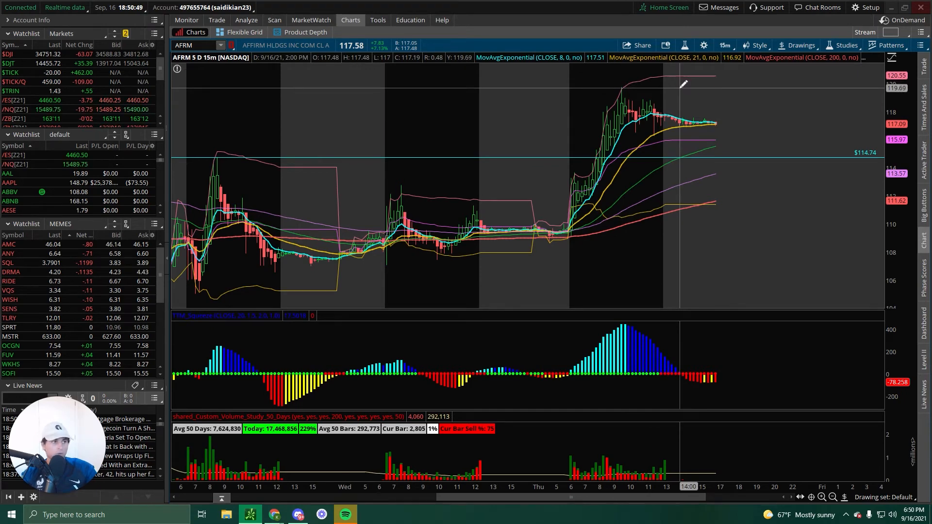
mouse_move(684, 83)
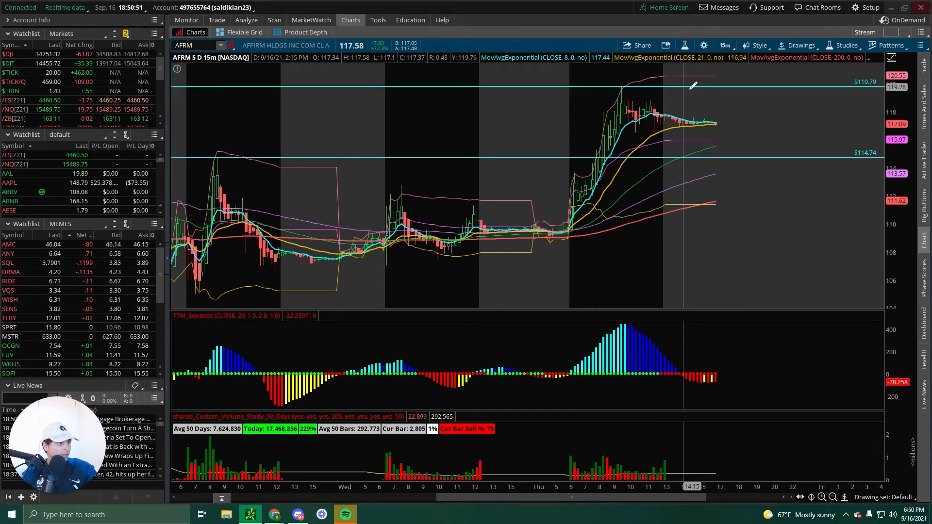
mouse_move(847, 104)
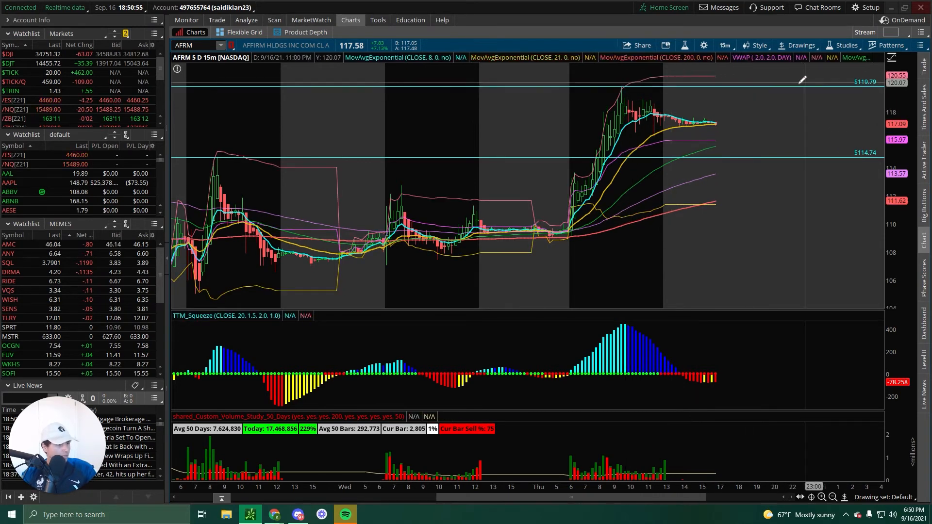
mouse_move(711, 82)
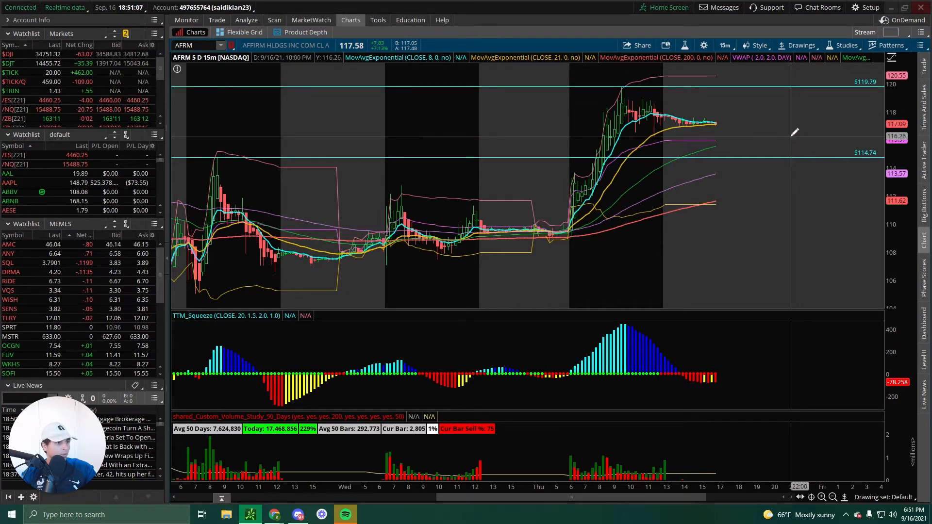
mouse_move(695, 130)
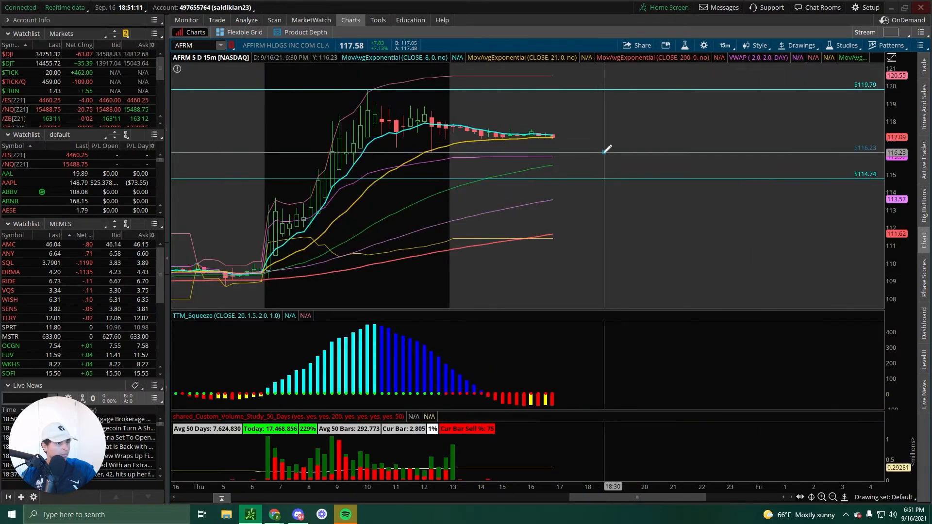
mouse_move(604, 147)
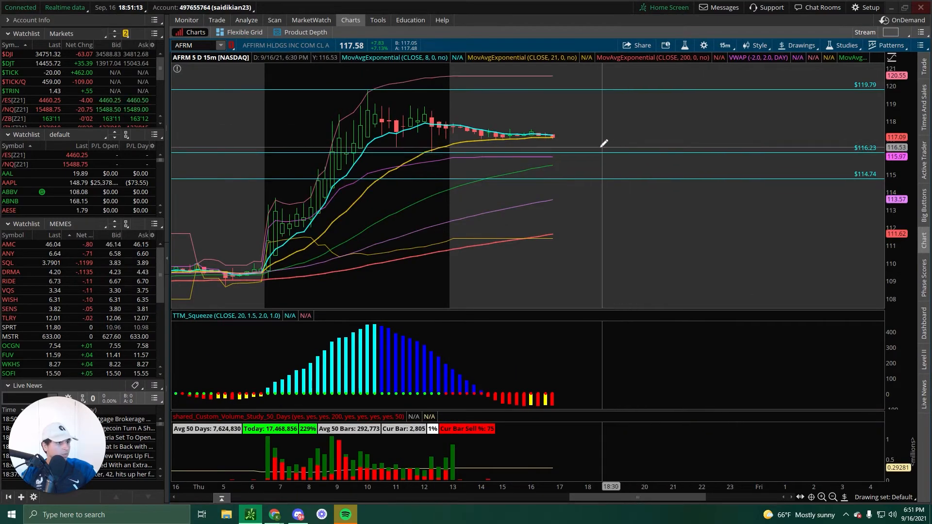
mouse_move(555, 135)
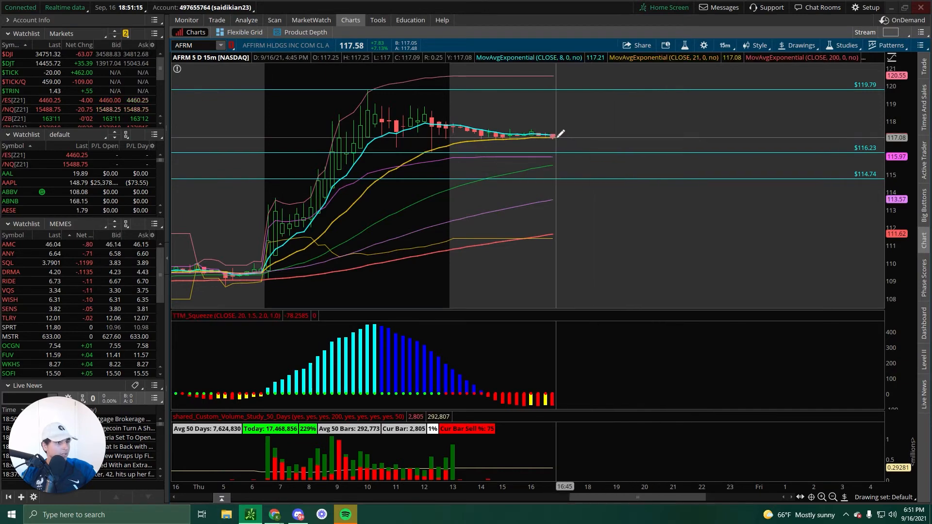
mouse_move(580, 175)
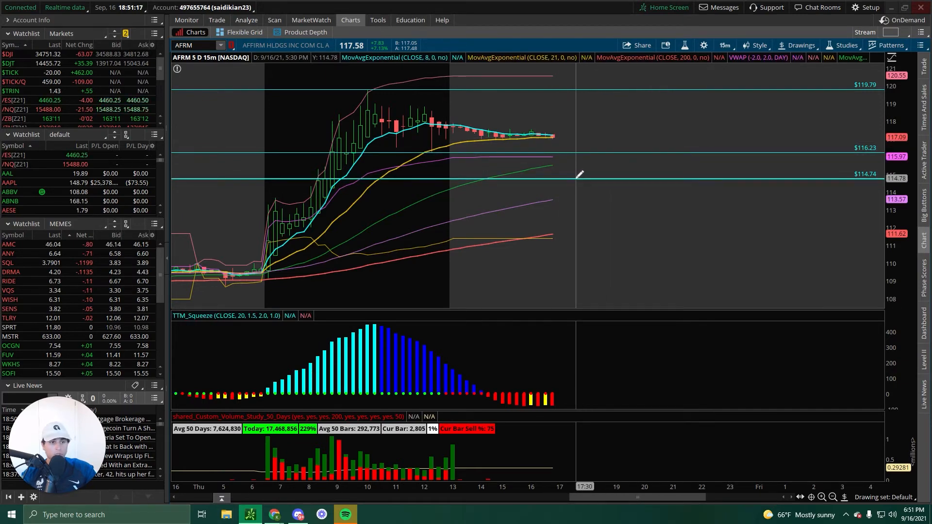
mouse_move(580, 175)
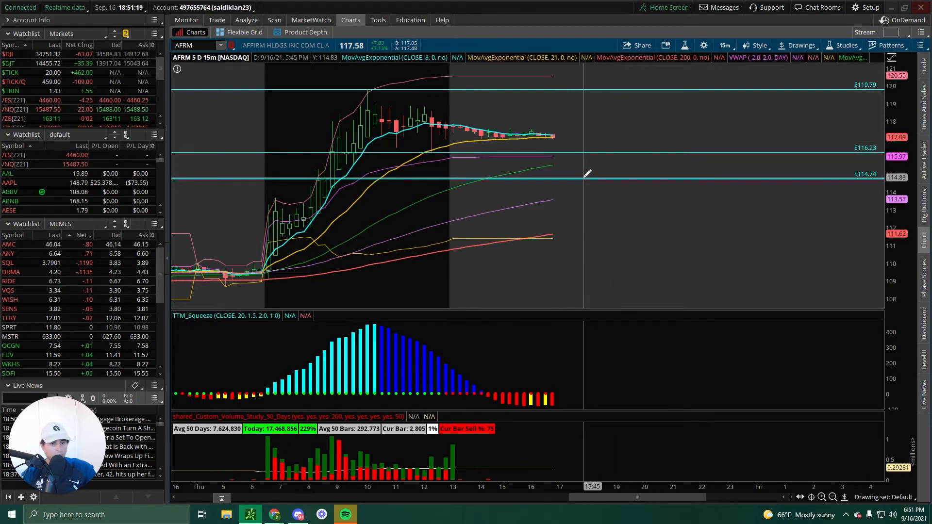
mouse_move(585, 174)
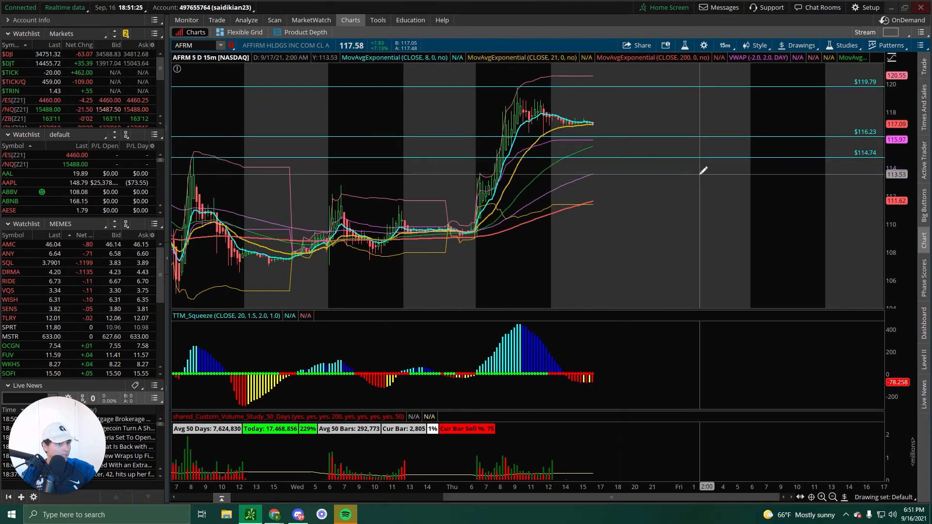
mouse_move(707, 181)
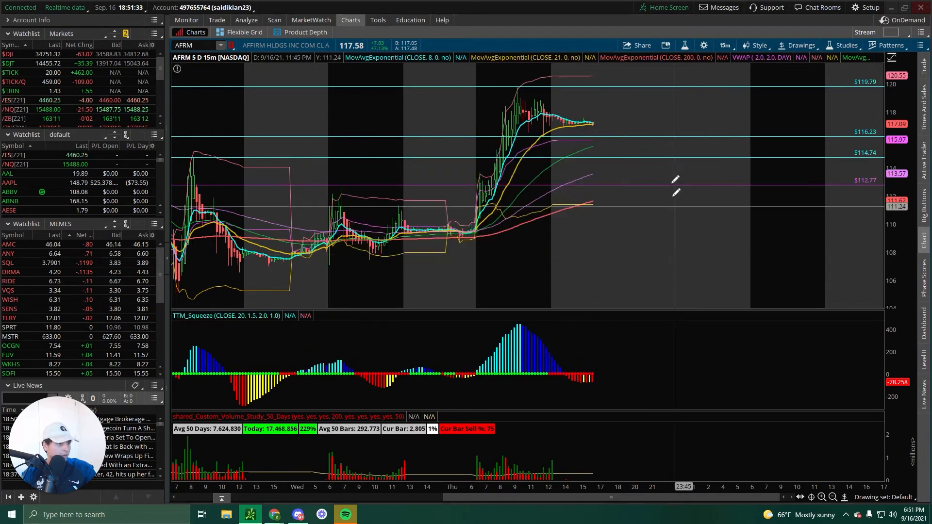
mouse_move(677, 156)
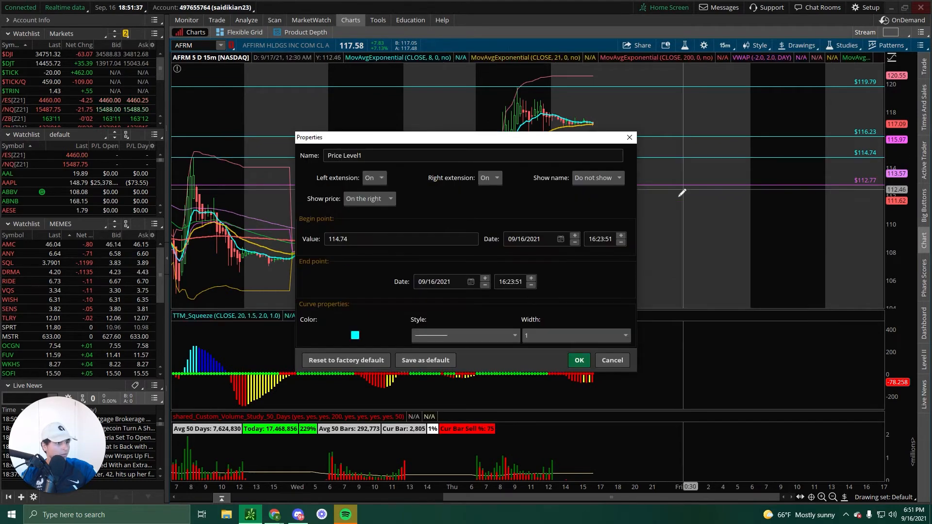
- Recolor AFRM's $114.74 price level line pink
click(354, 336)
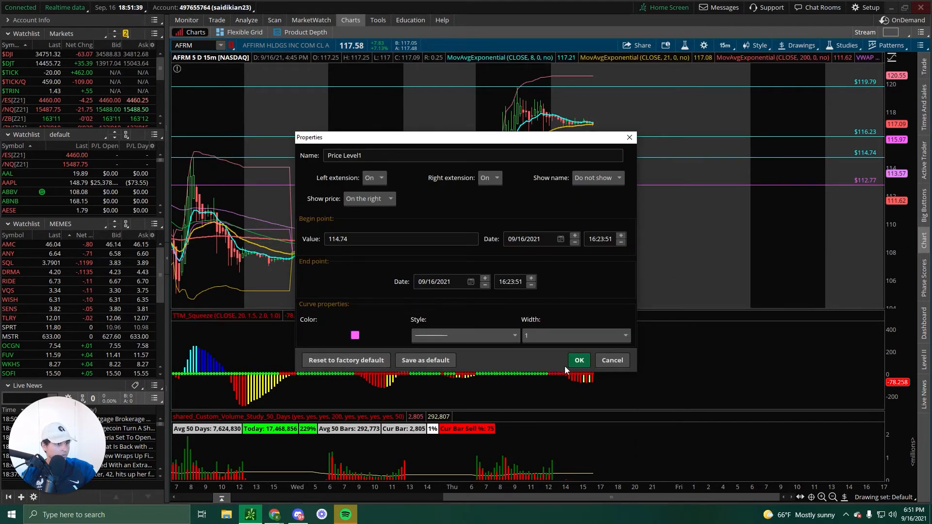
click(578, 360)
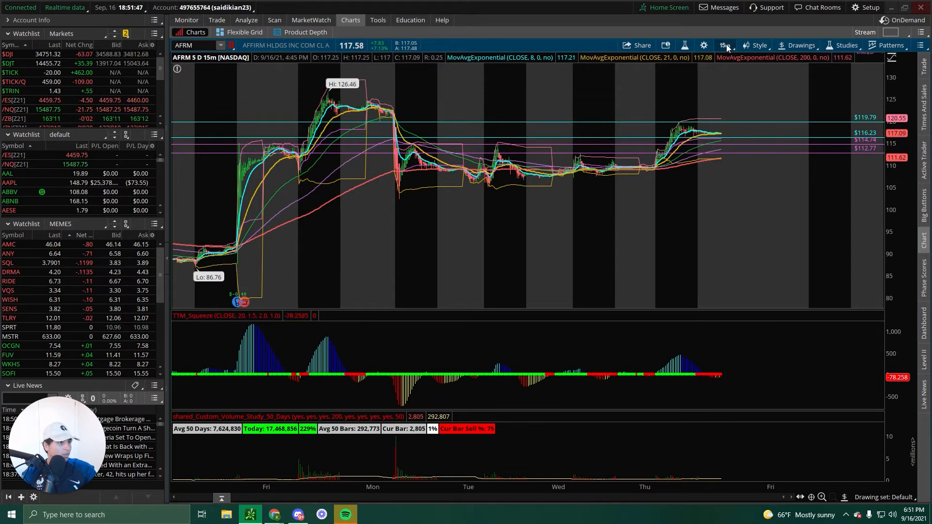
- Set the AFRM chart time frame to 20 D : 1h
click(723, 45)
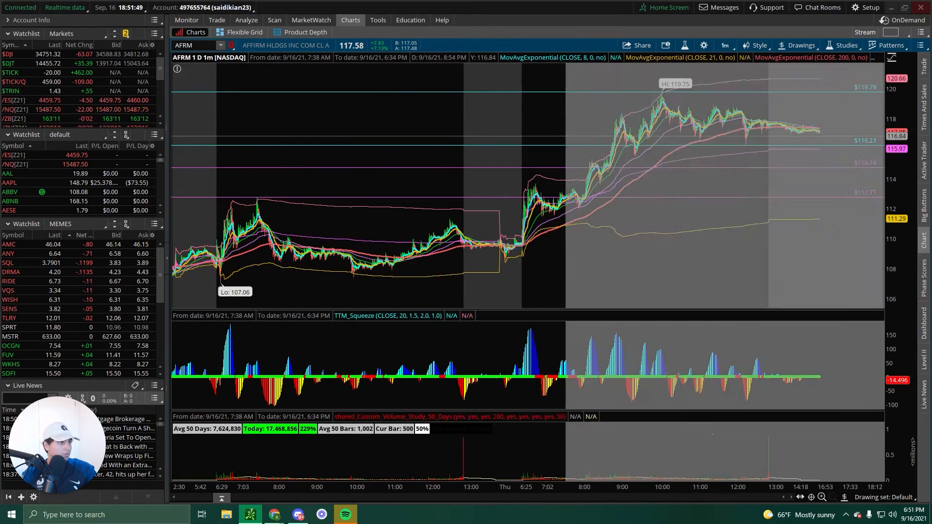
click(723, 45)
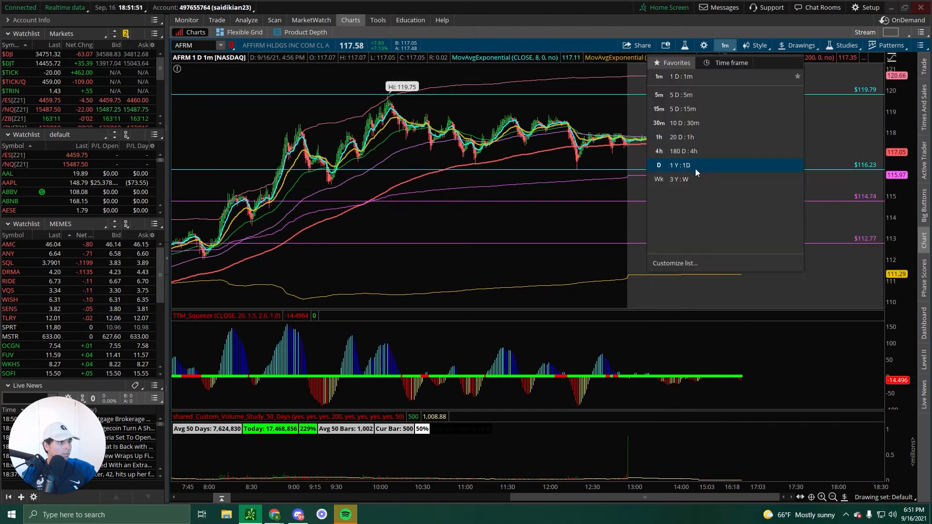
click(672, 137)
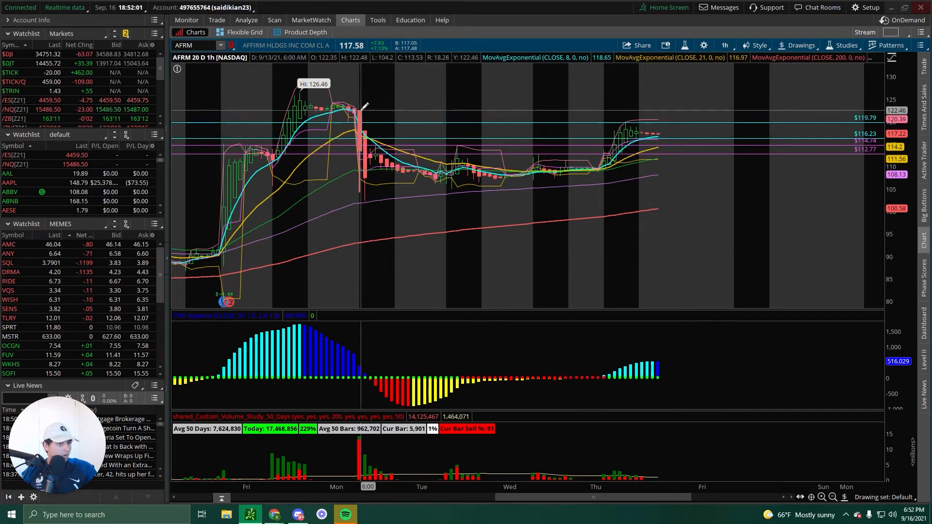
mouse_move(440, 107)
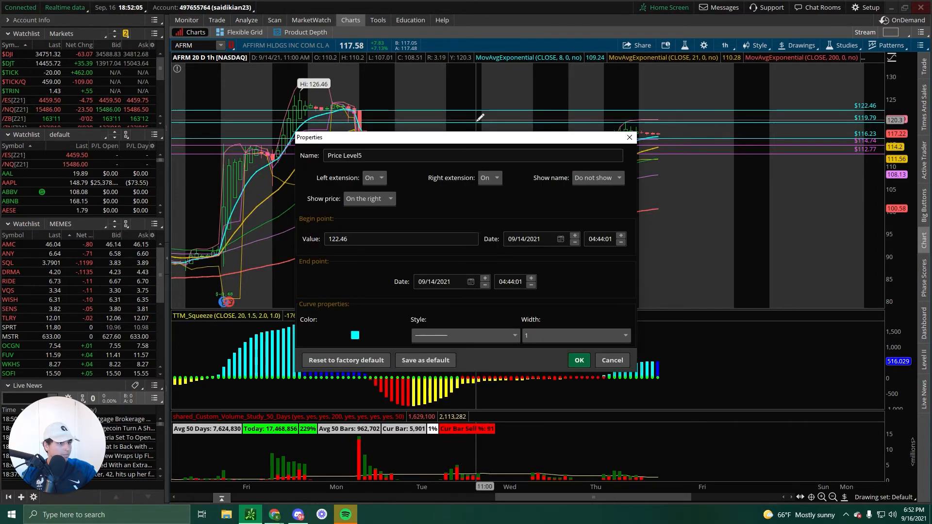
- Color the new $122.46 and $124.49 price levels pink, then zoom out
click(355, 336)
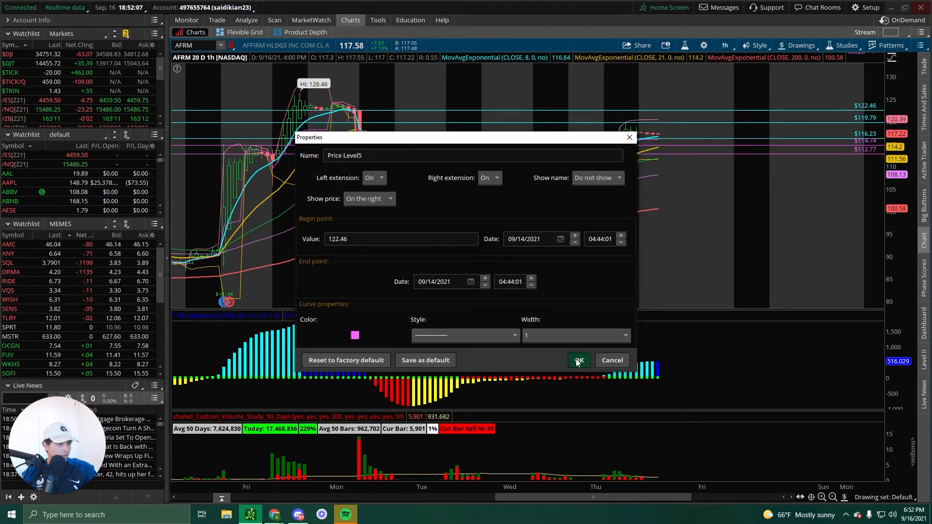
click(577, 360)
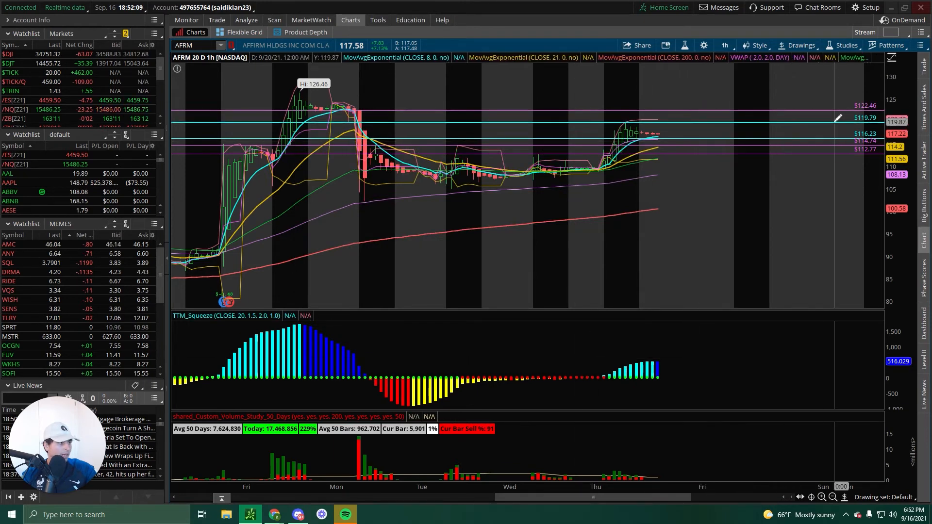
mouse_move(764, 98)
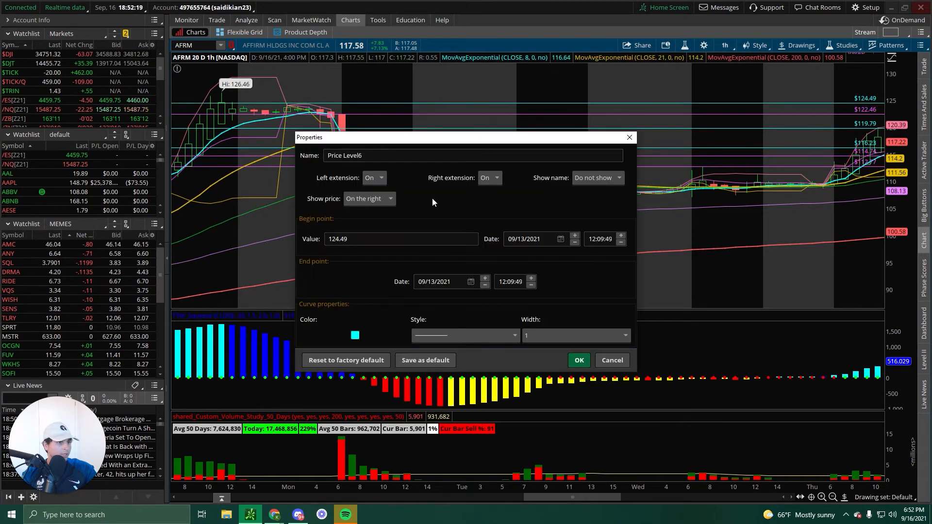
click(354, 335)
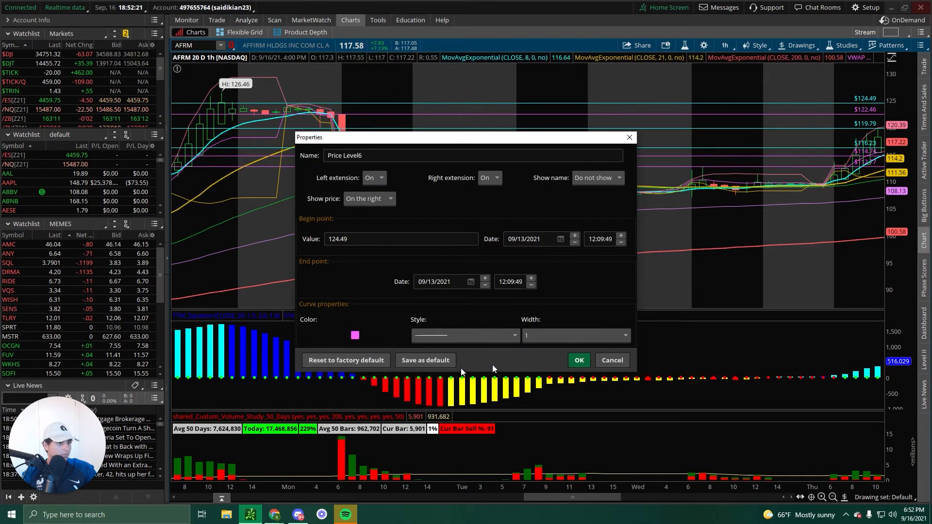
click(577, 361)
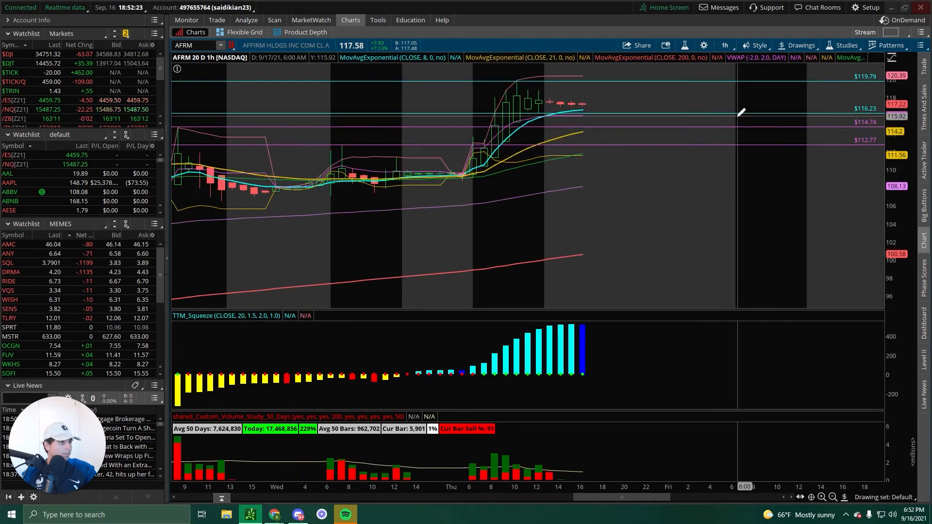
mouse_move(711, 82)
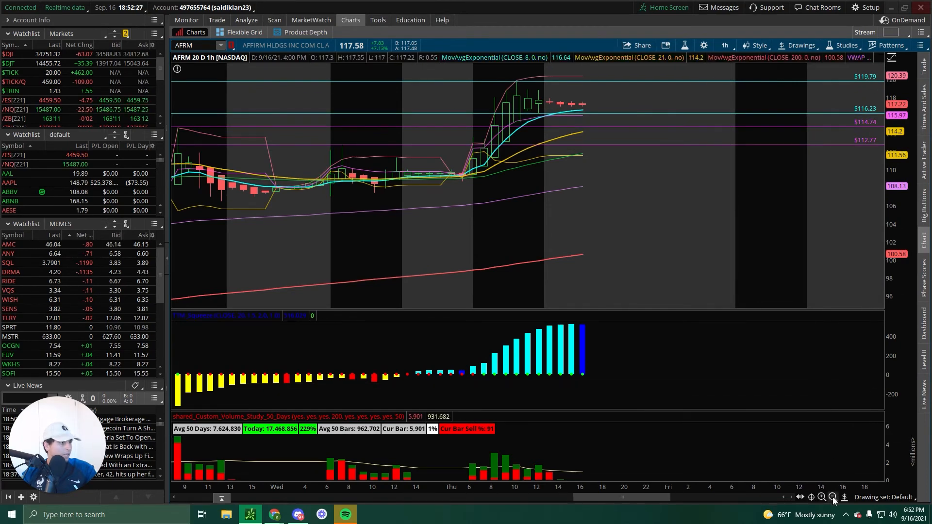
click(833, 497)
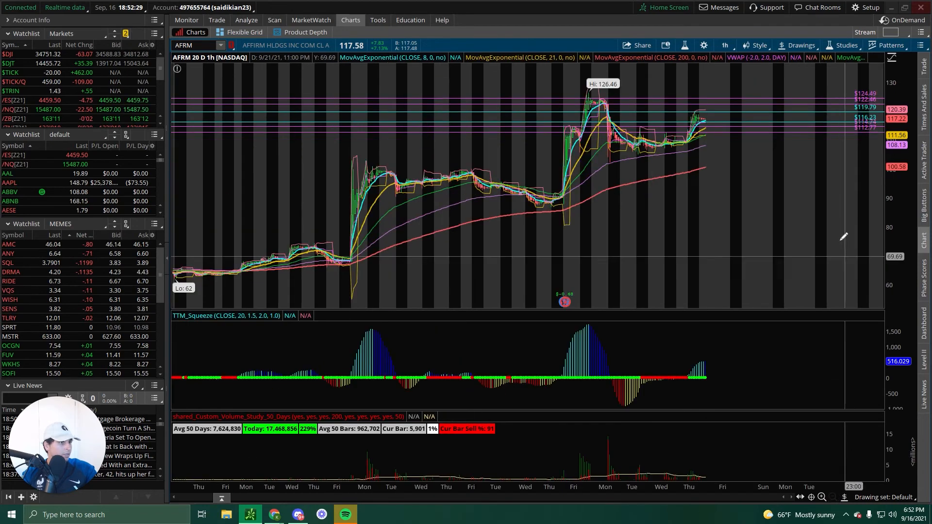
mouse_move(814, 113)
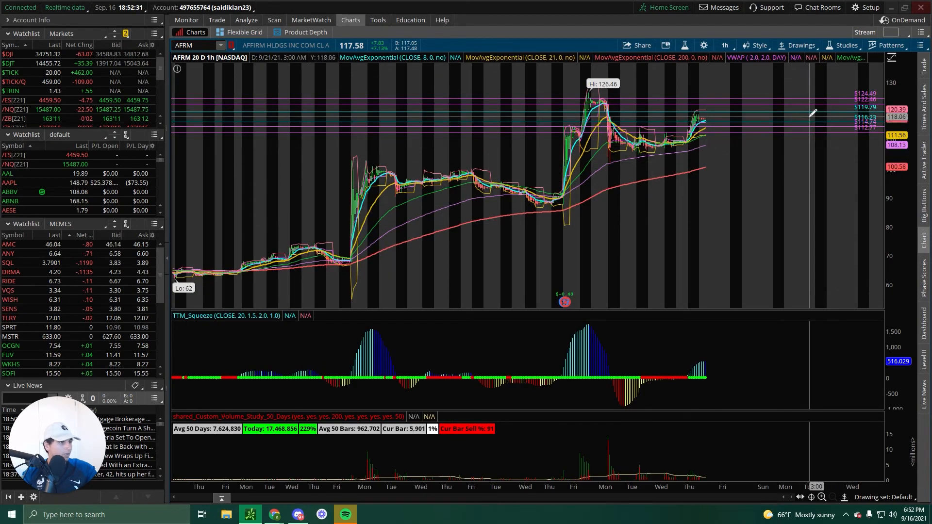
mouse_move(807, 100)
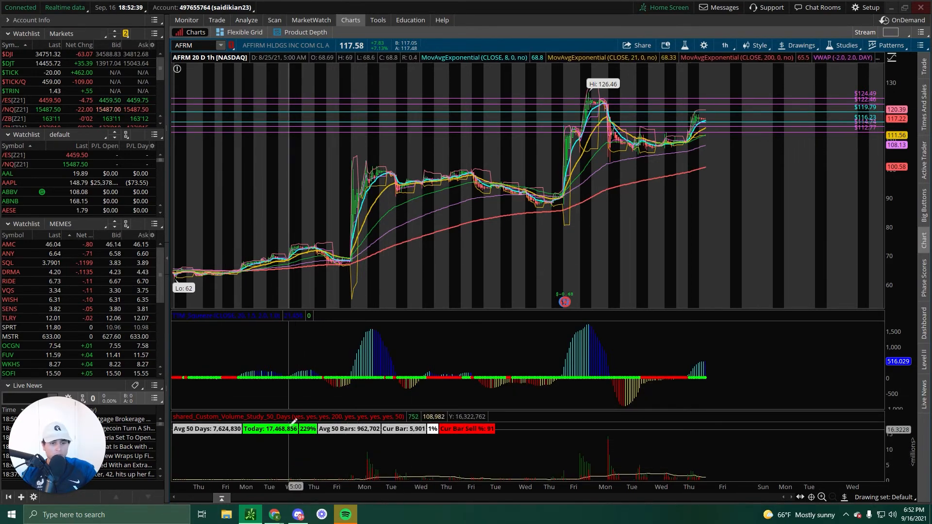
mouse_move(357, 440)
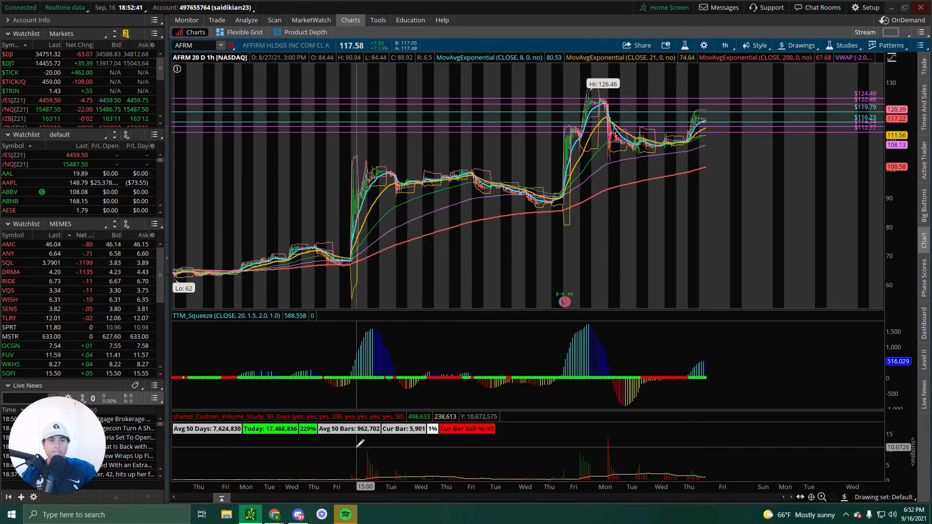
mouse_move(504, 251)
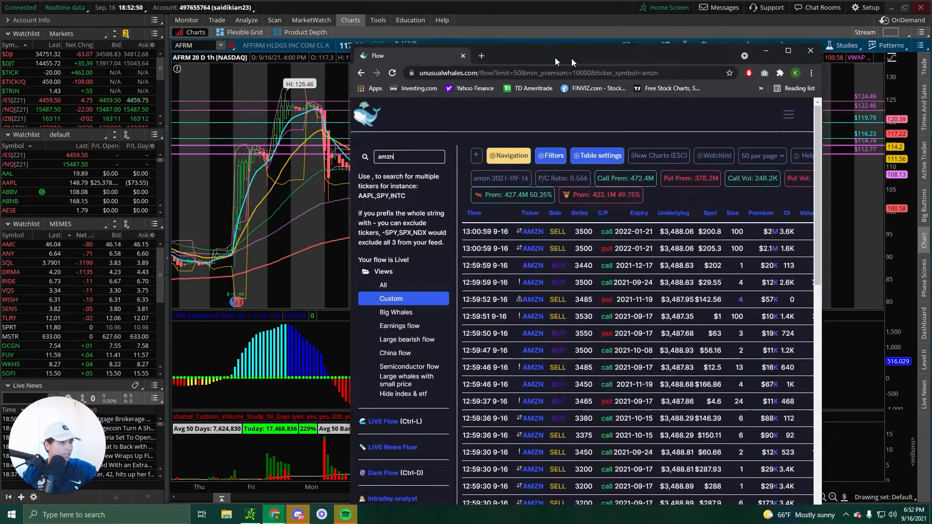
- Filter the Unusual Whales flow table to AFRM trades
click(788, 50)
text(AFRM)
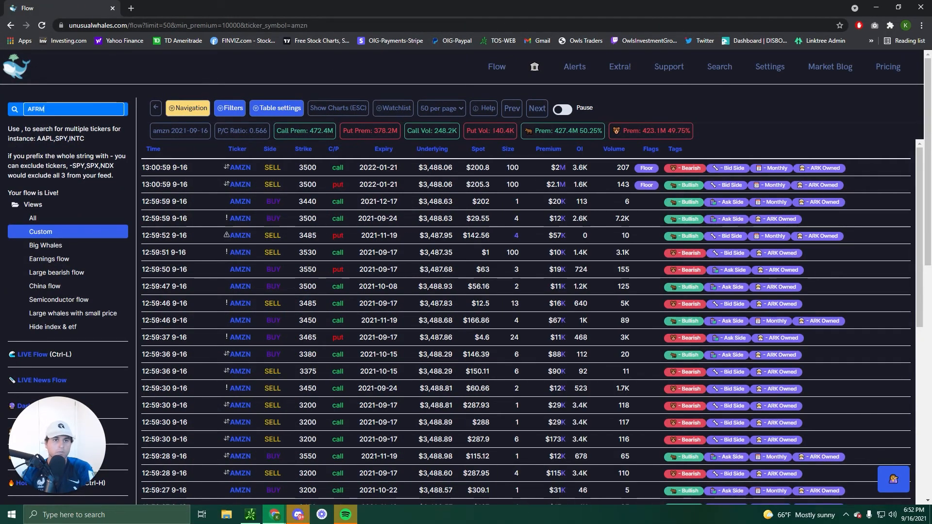
key(Return)
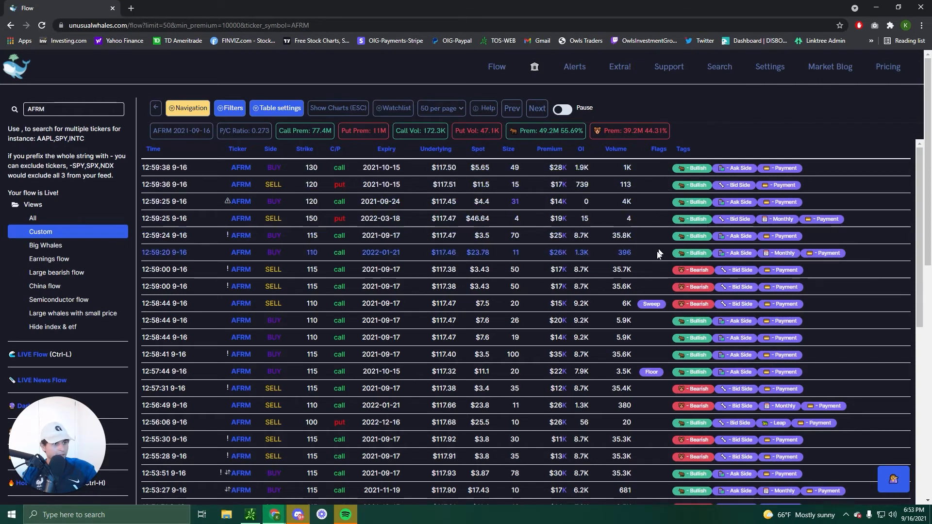
mouse_move(650, 185)
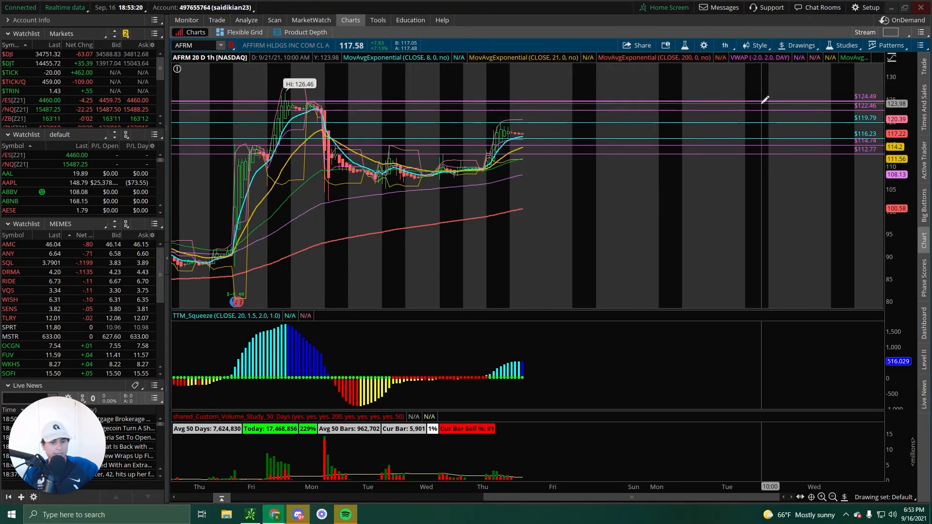
mouse_move(678, 134)
text(ASAN)
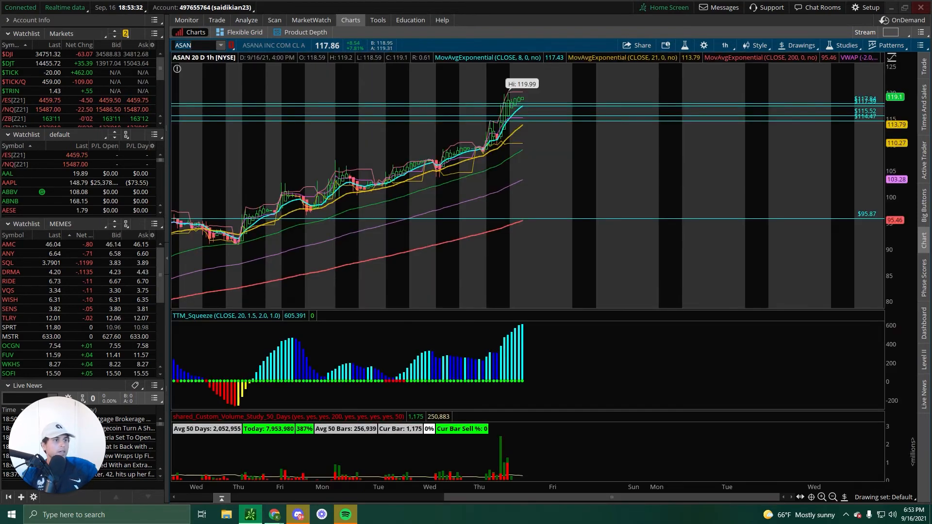
mouse_move(645, 80)
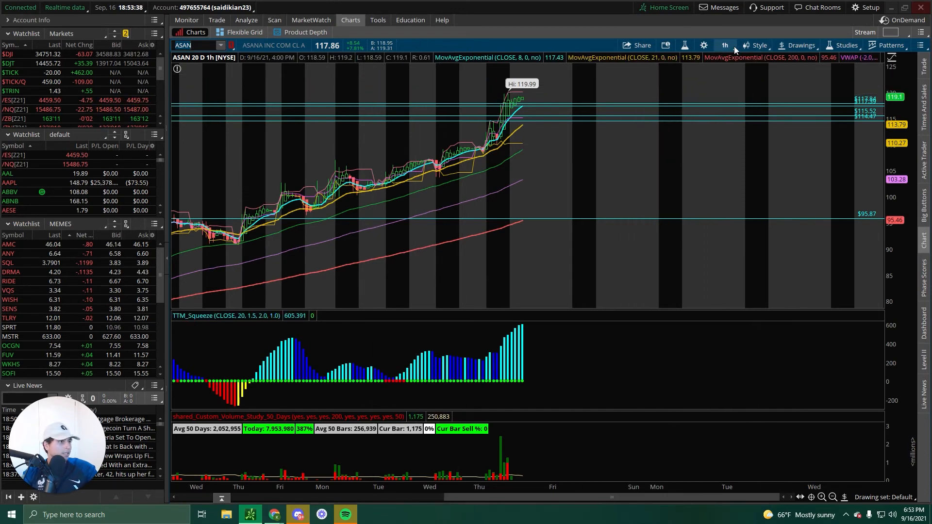
- Switch ASAN to 15-minute bars and bring up the menu to clear old lines
click(723, 45)
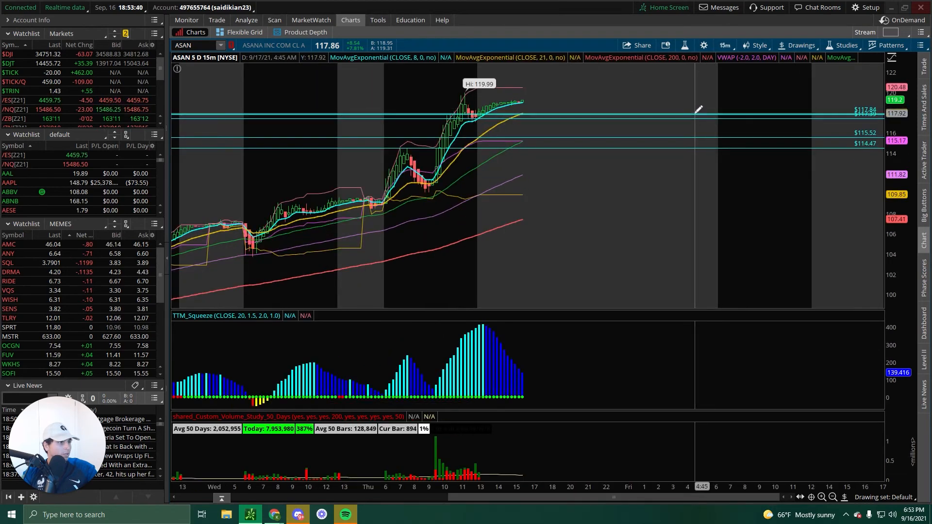
right_click(699, 110)
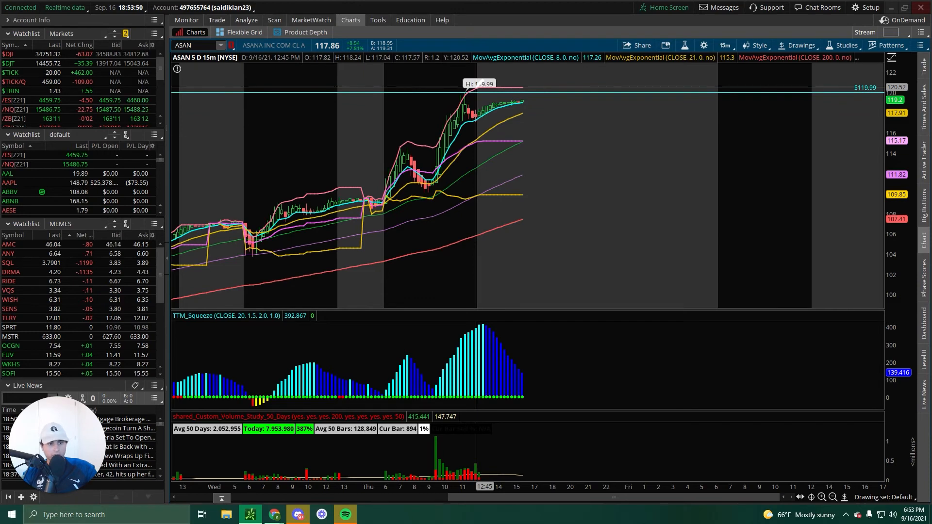
mouse_move(457, 95)
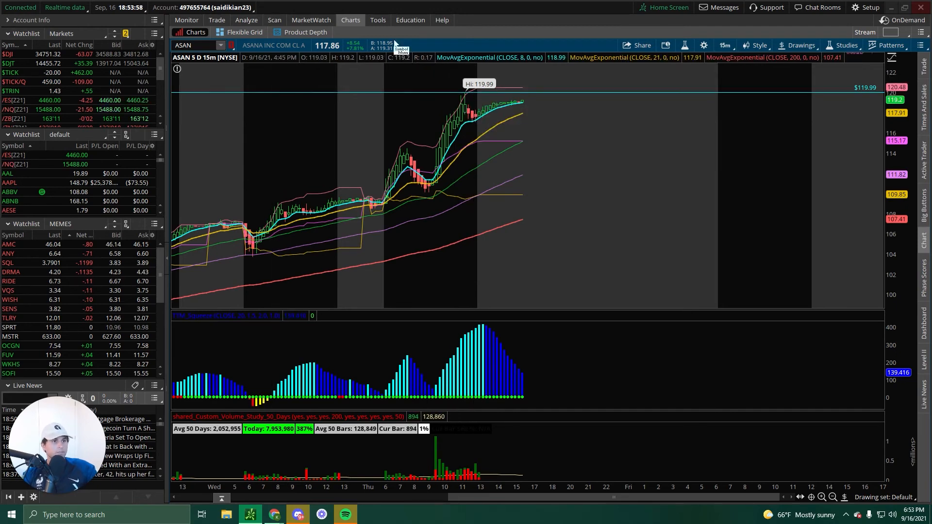
mouse_move(550, 28)
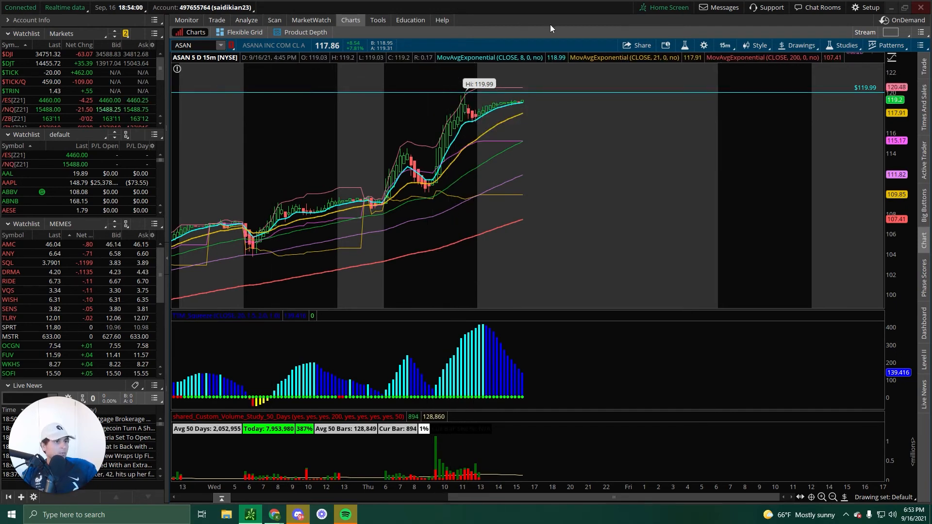
mouse_move(612, 119)
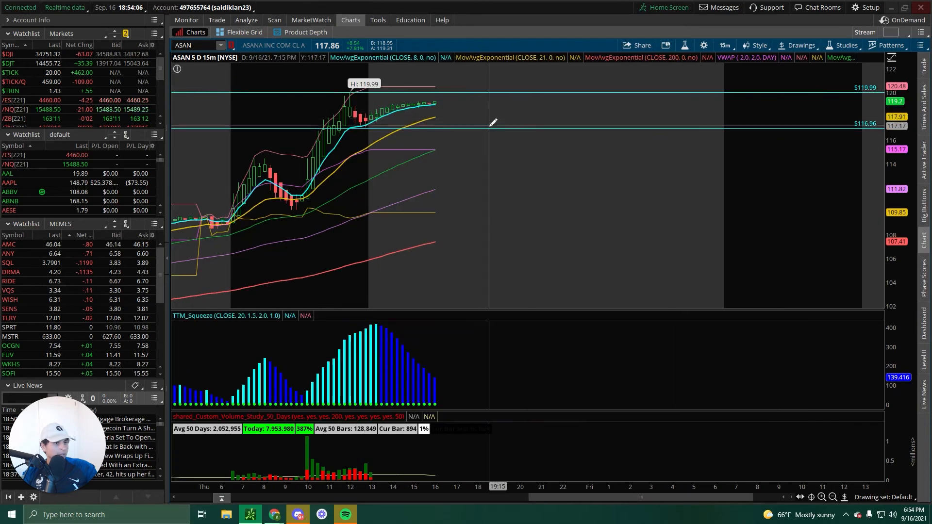
mouse_move(369, 125)
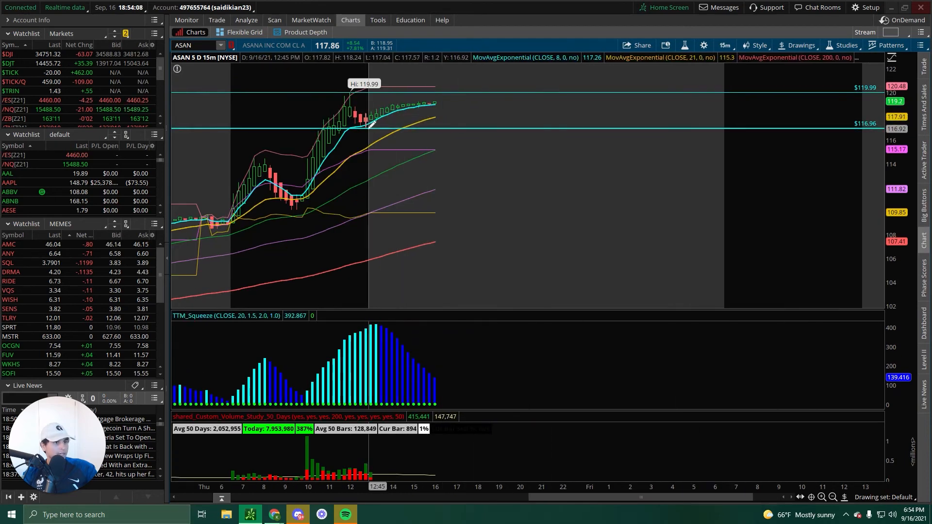
mouse_move(381, 113)
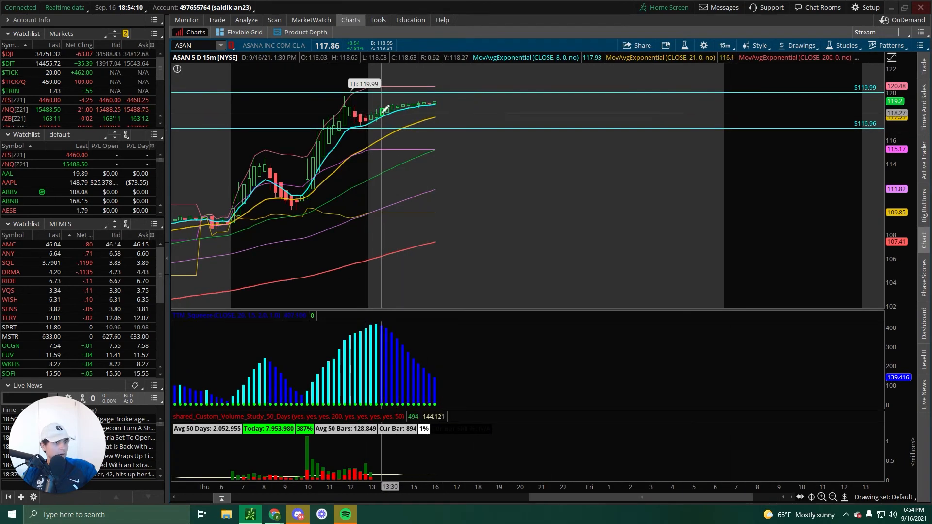
mouse_move(627, 113)
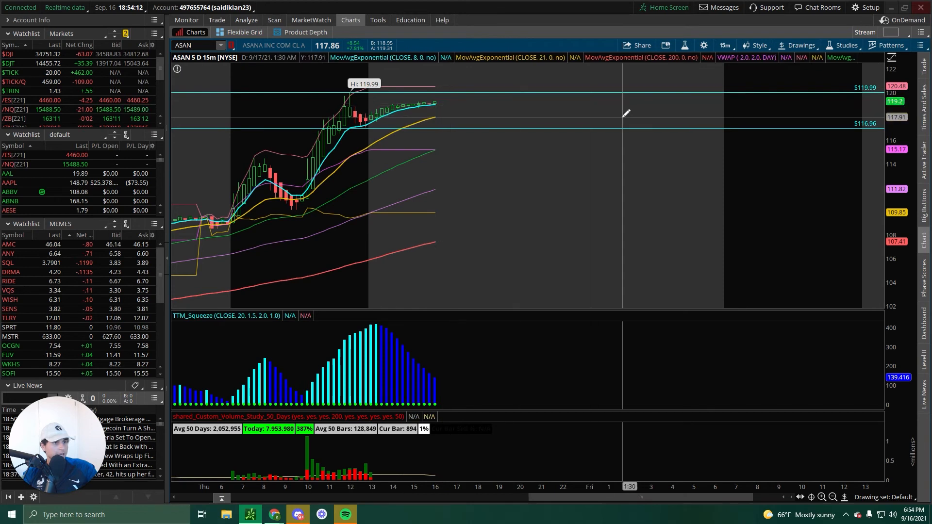
mouse_move(499, 87)
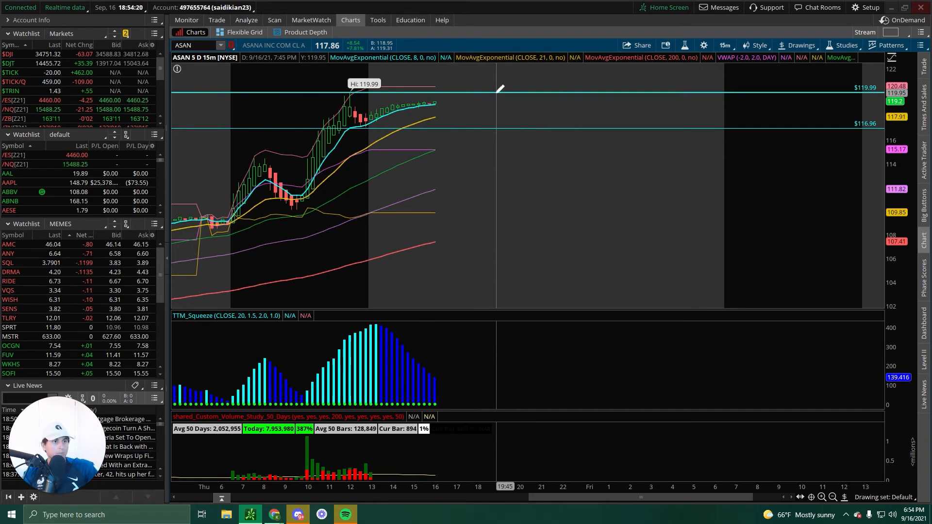
mouse_move(516, 125)
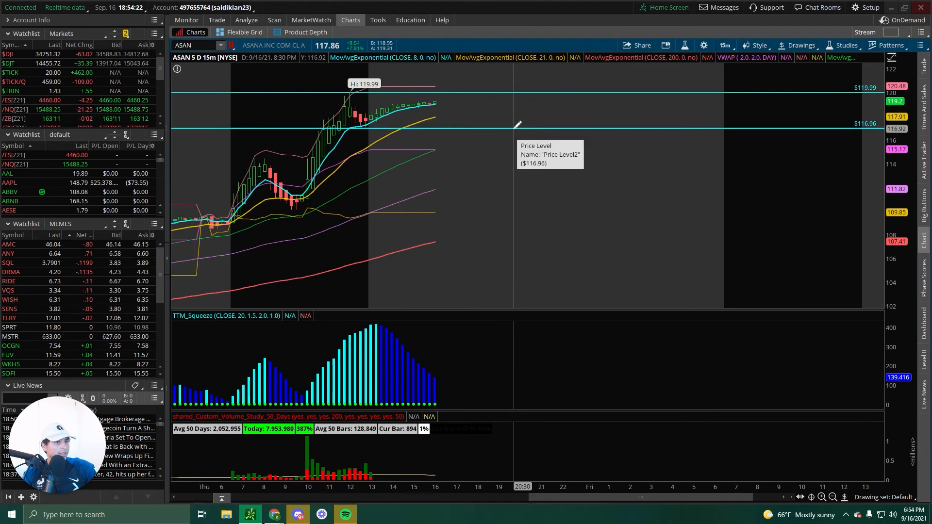
mouse_move(527, 155)
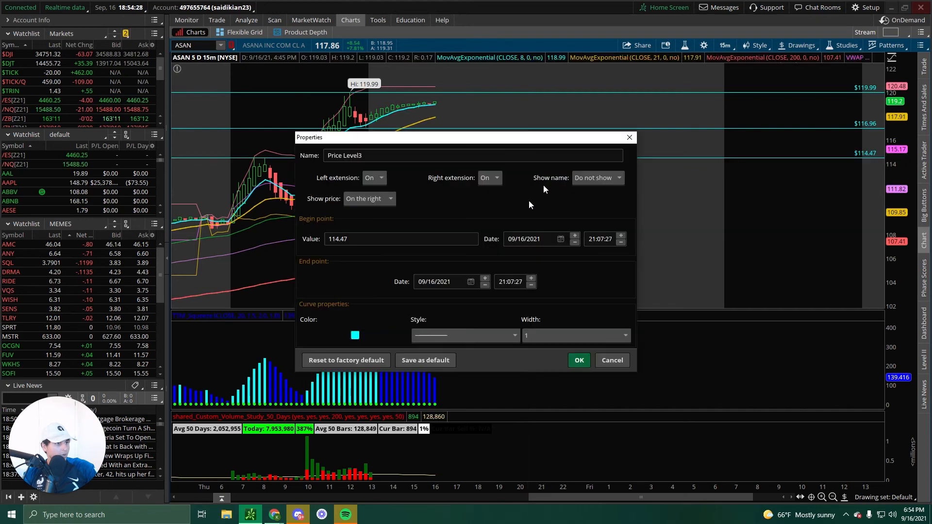
- Color the 114.47 and 110.04 ASAN price levels pink
click(355, 335)
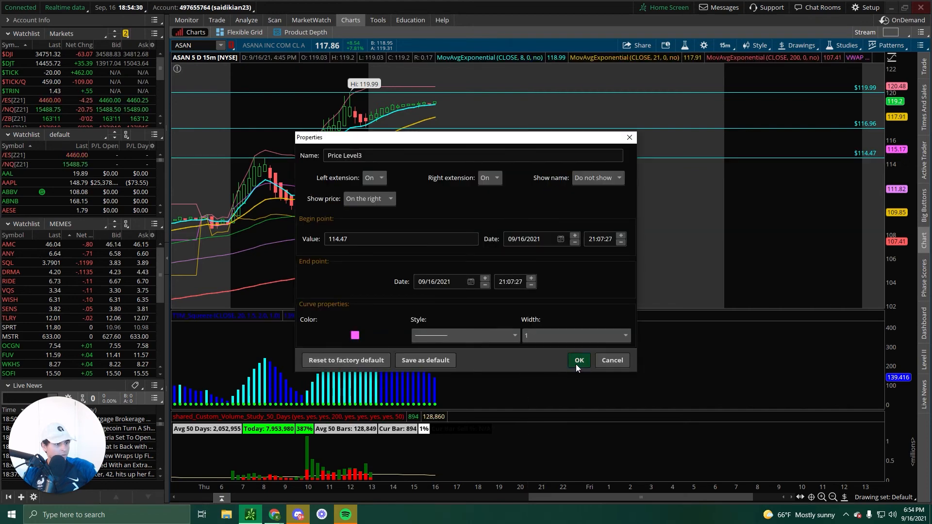
click(577, 360)
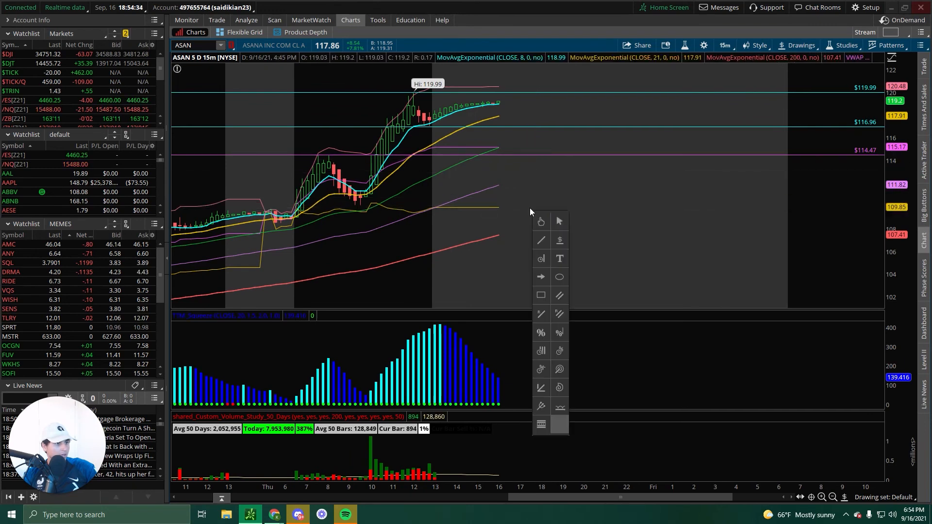
mouse_move(558, 204)
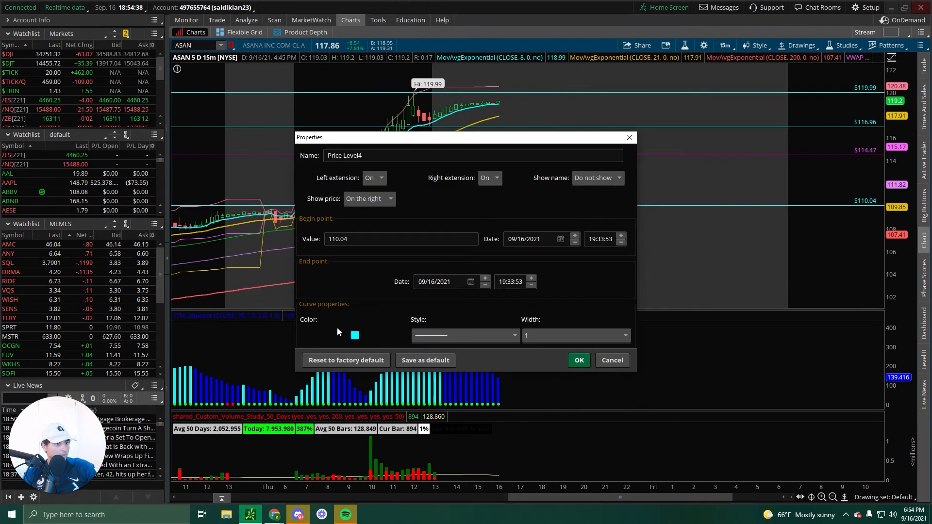
click(577, 360)
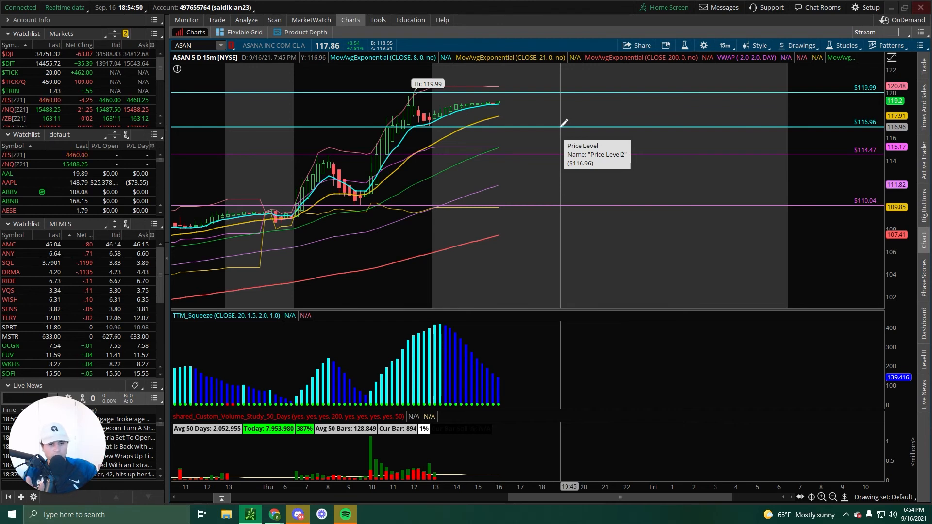
mouse_move(565, 123)
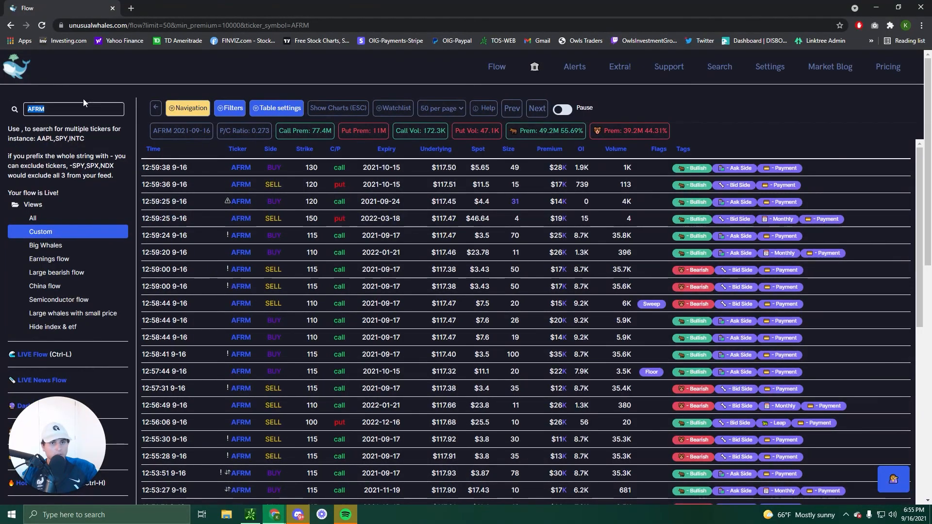
- Filter Unusual Whales flow to ASAN, showing 26.2M calls versus 5.5M puts
text(ASAN)
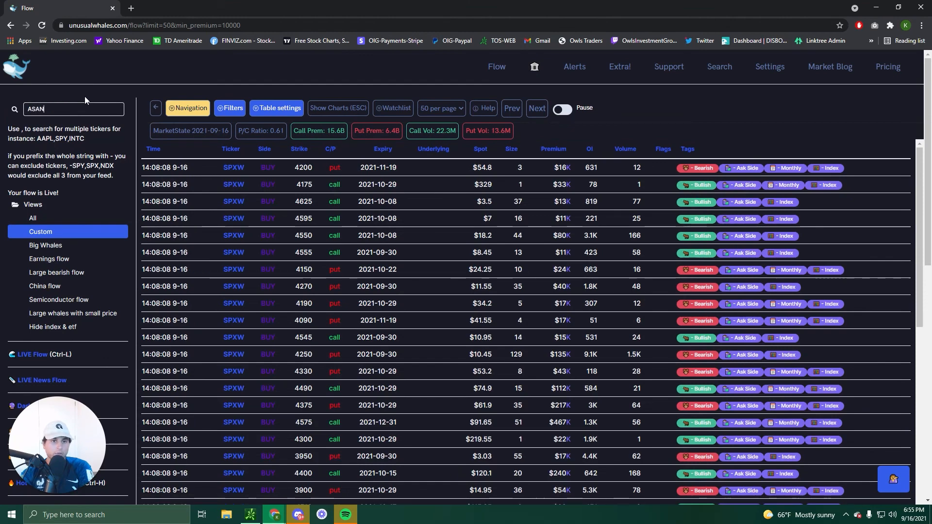
key(Return)
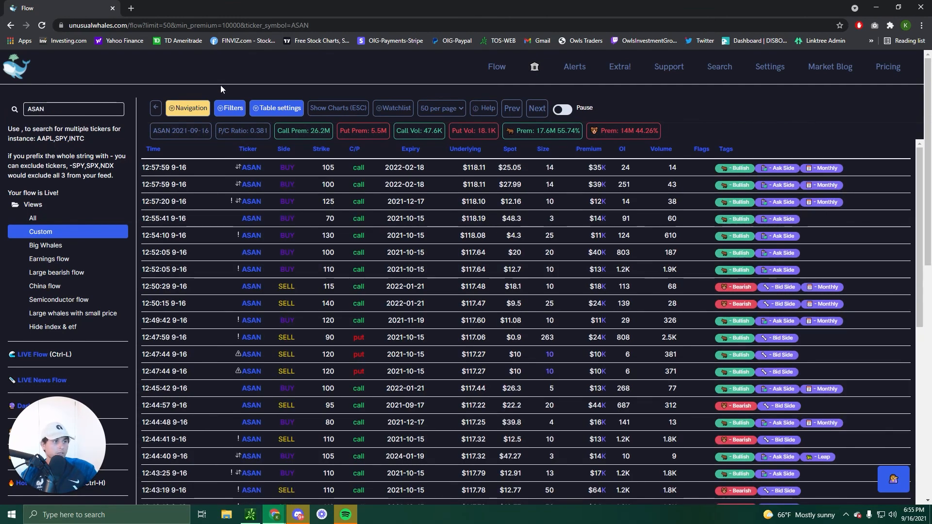
mouse_move(331, 178)
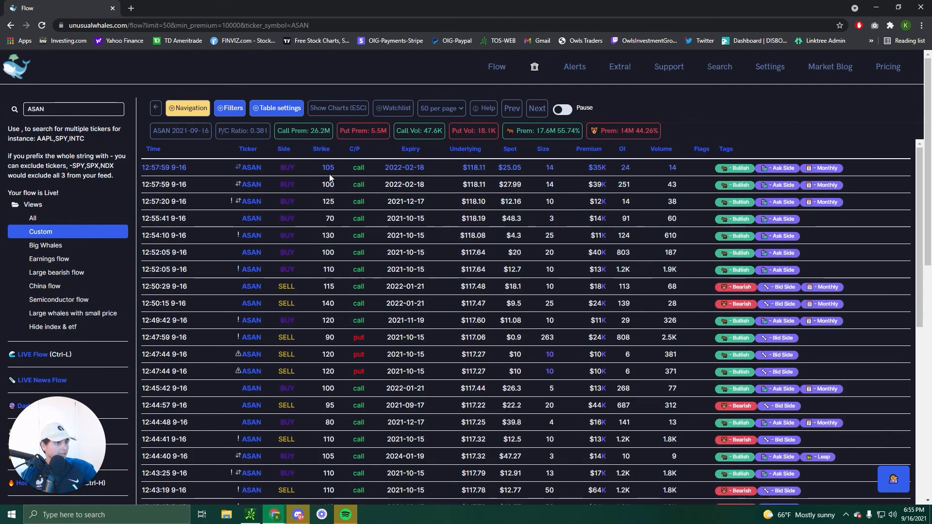
mouse_move(404, 160)
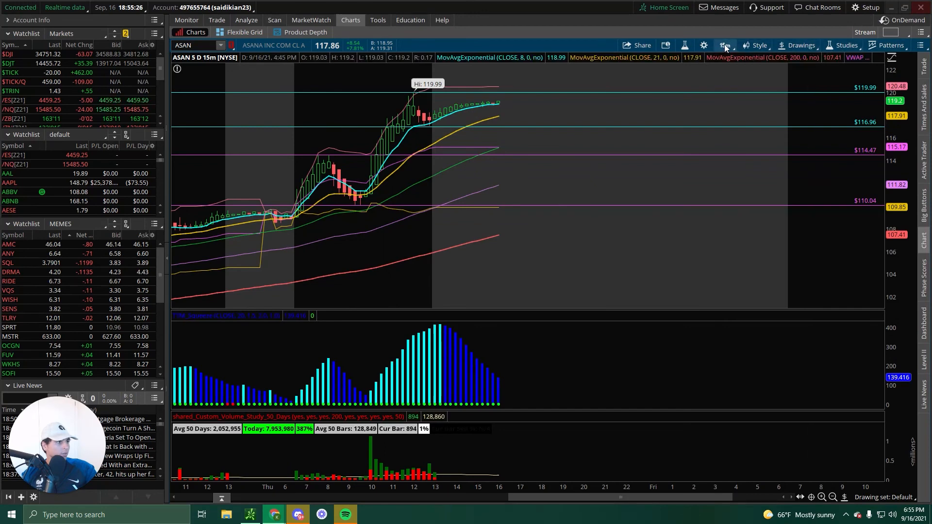
- Switch the ASAN chart to the 1Y 1D daily timeframe
click(724, 45)
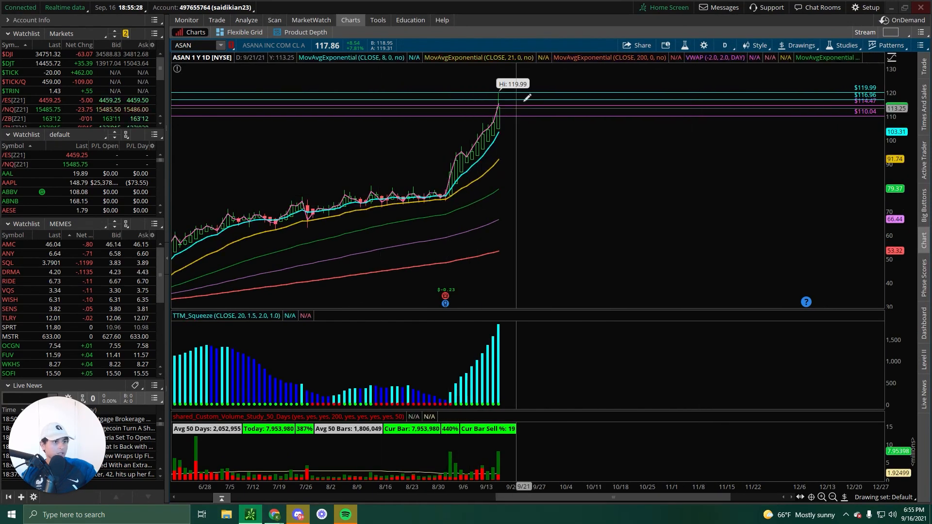
mouse_move(565, 203)
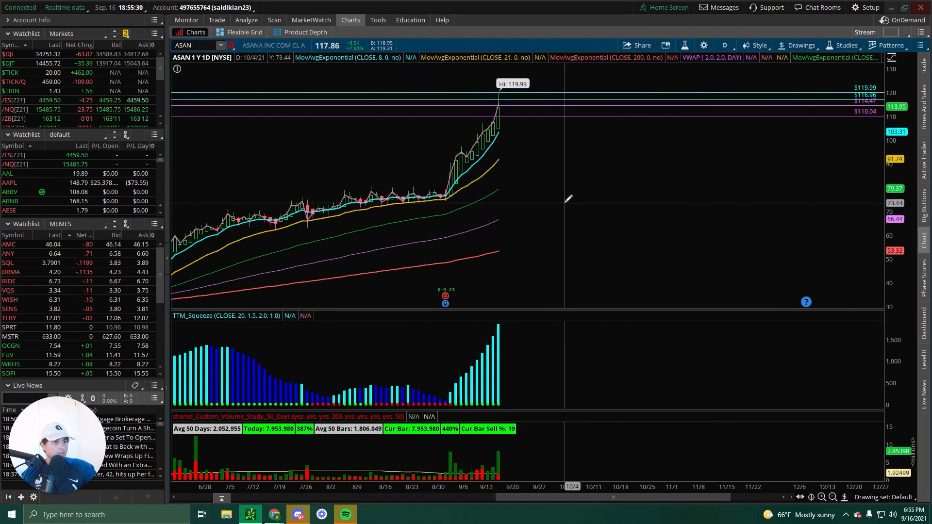
mouse_move(365, 204)
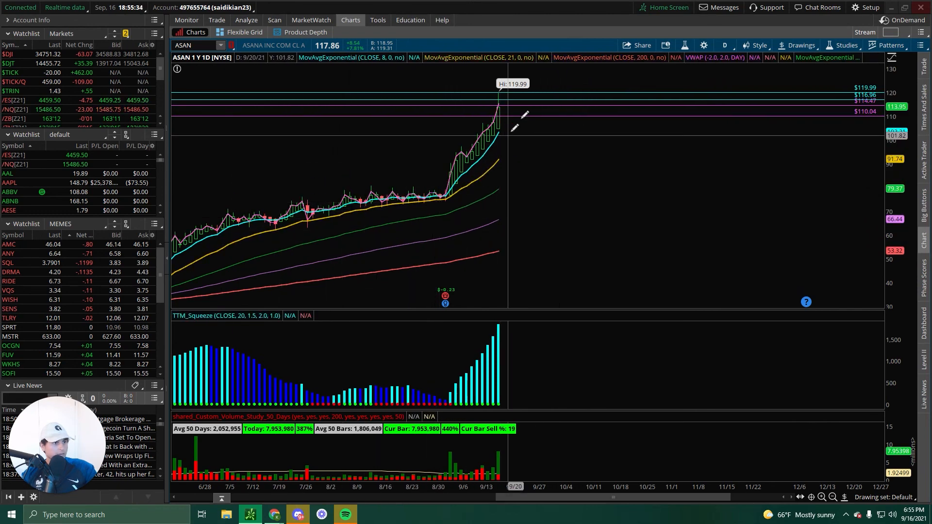
mouse_move(338, 174)
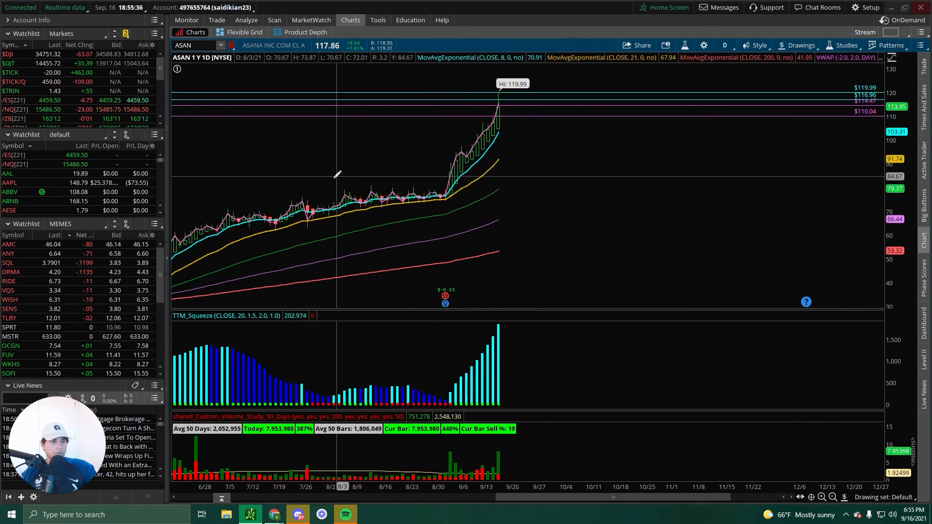
mouse_move(511, 176)
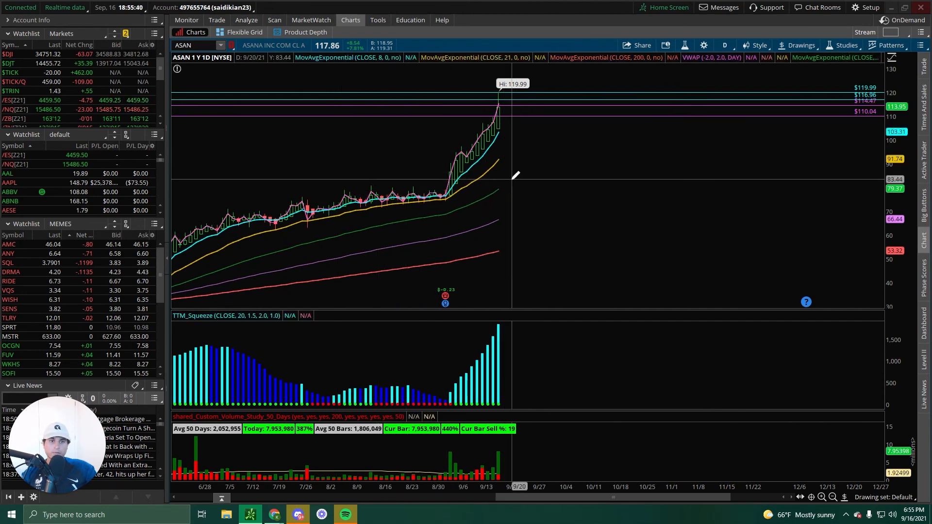
mouse_move(509, 176)
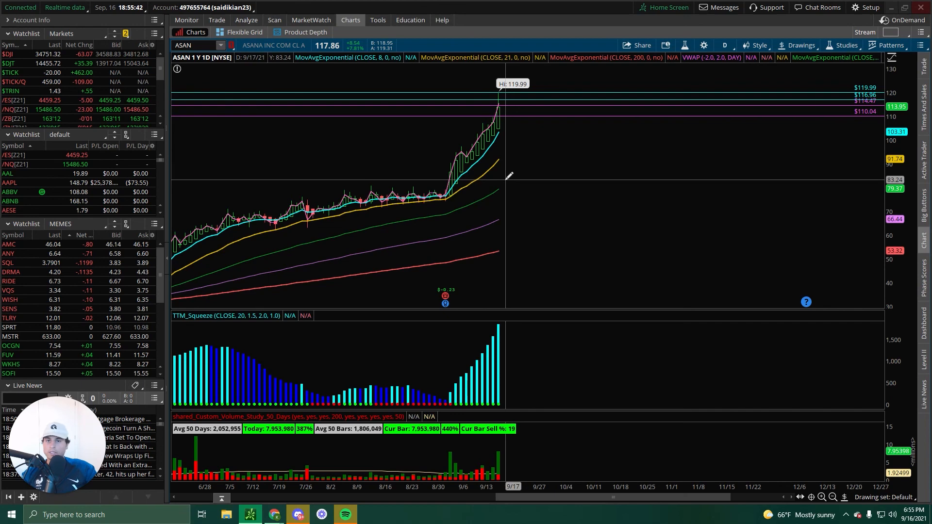
mouse_move(357, 127)
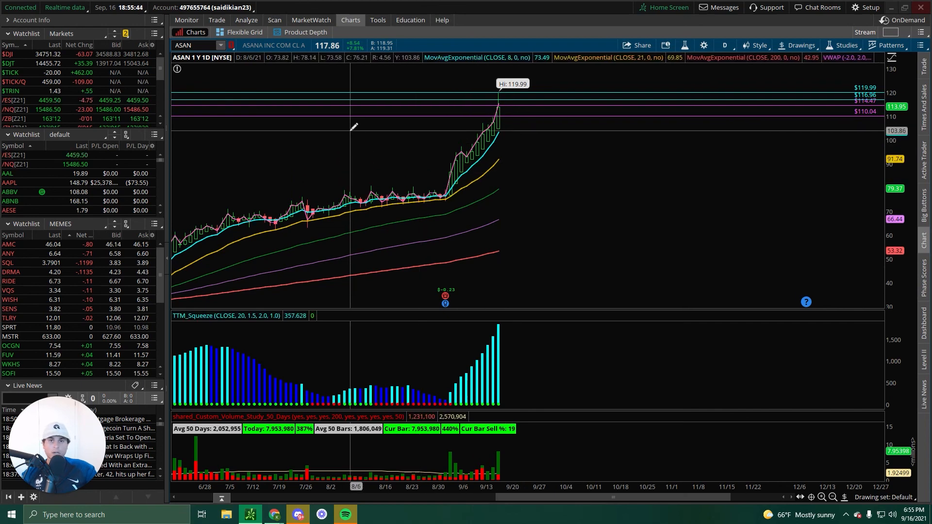